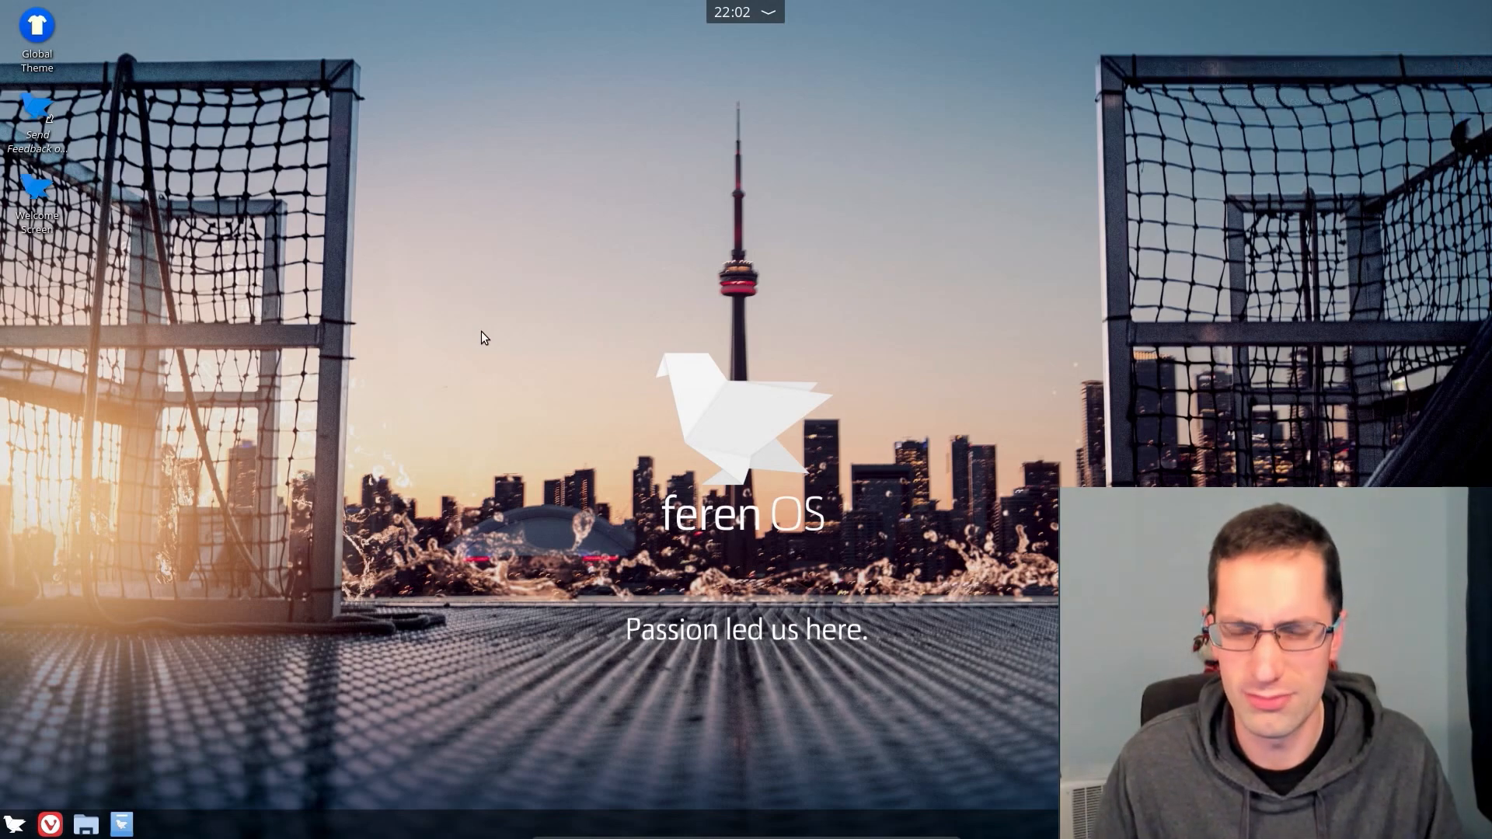
pyautogui.moveTo(423, 431)
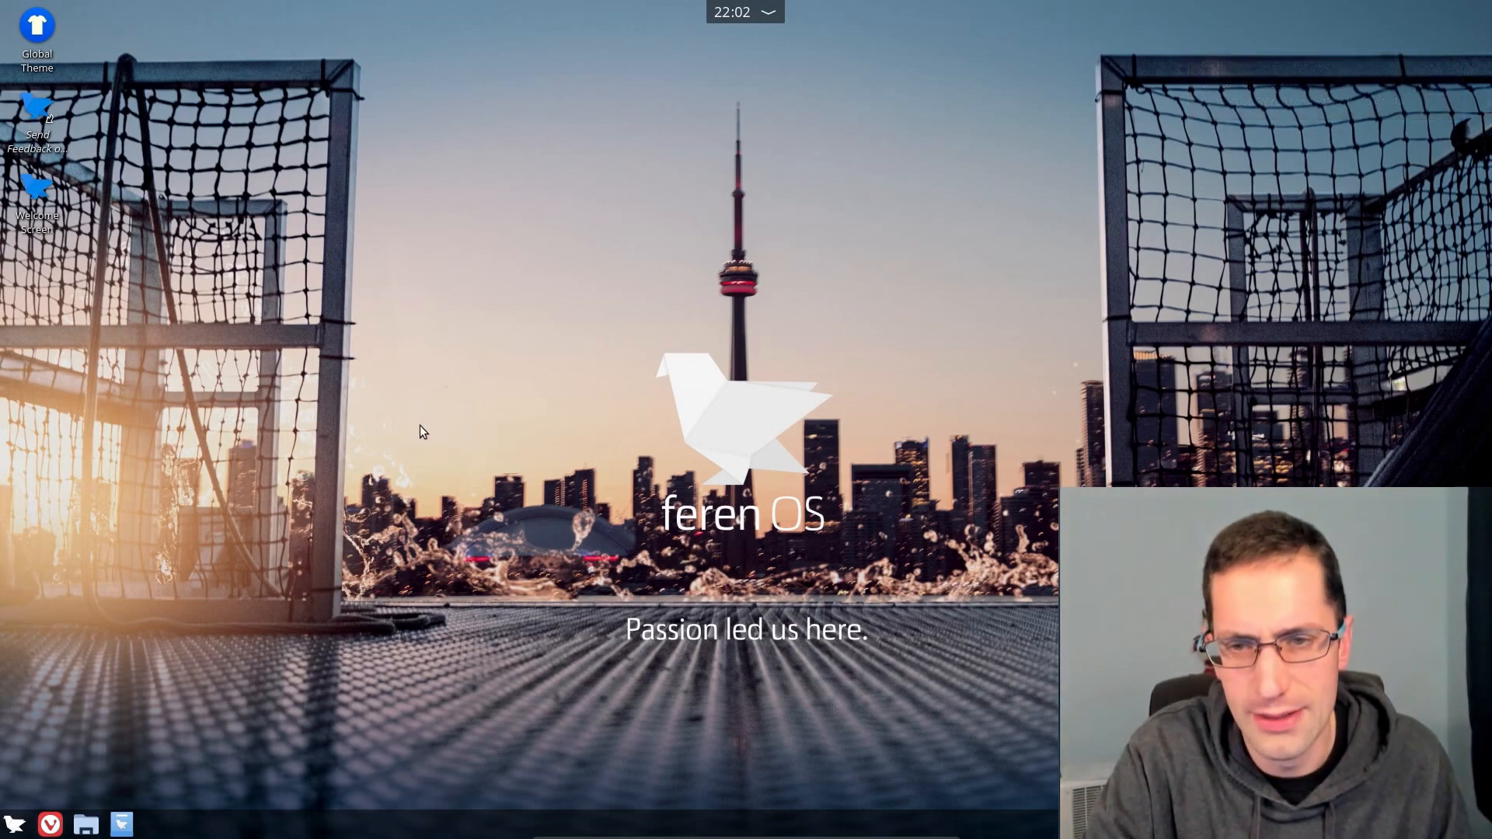
pyautogui.moveTo(411, 473)
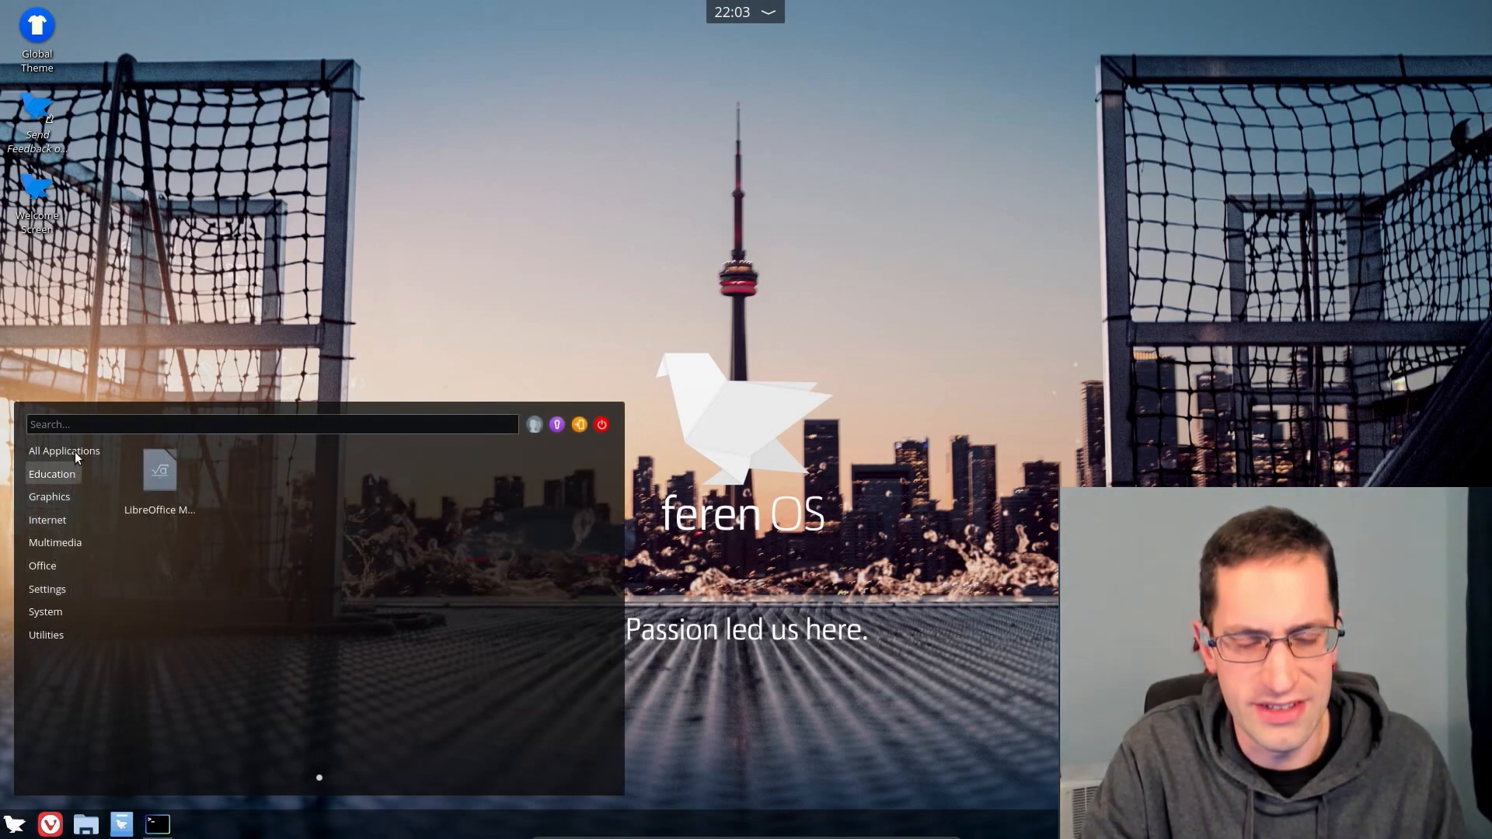
# Step: Open the Feren OS Store, view Steam's details, return home, then open Google Chrome's page
pyautogui.click(64, 450)
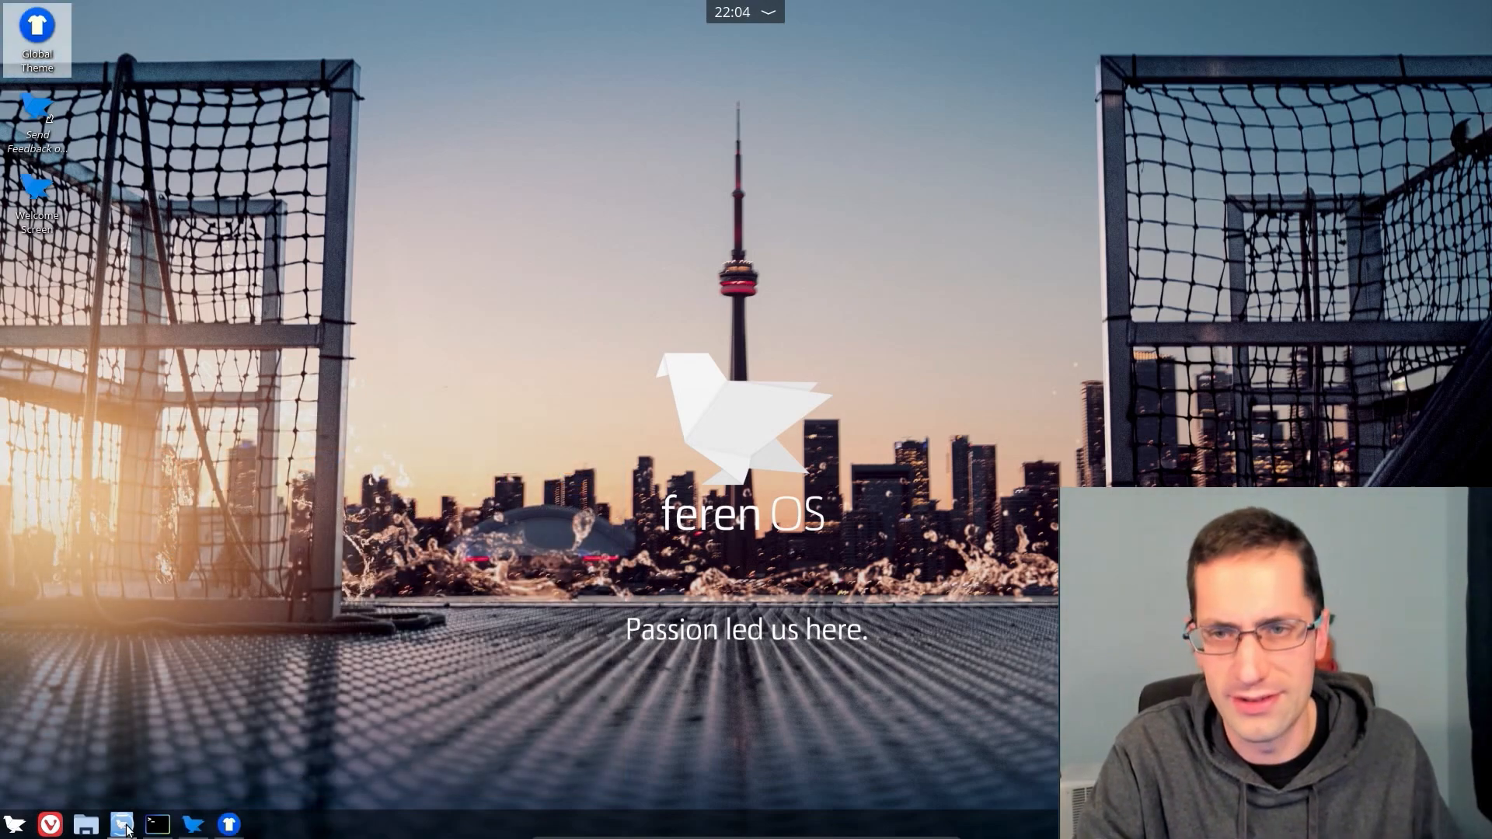
pyautogui.click(122, 824)
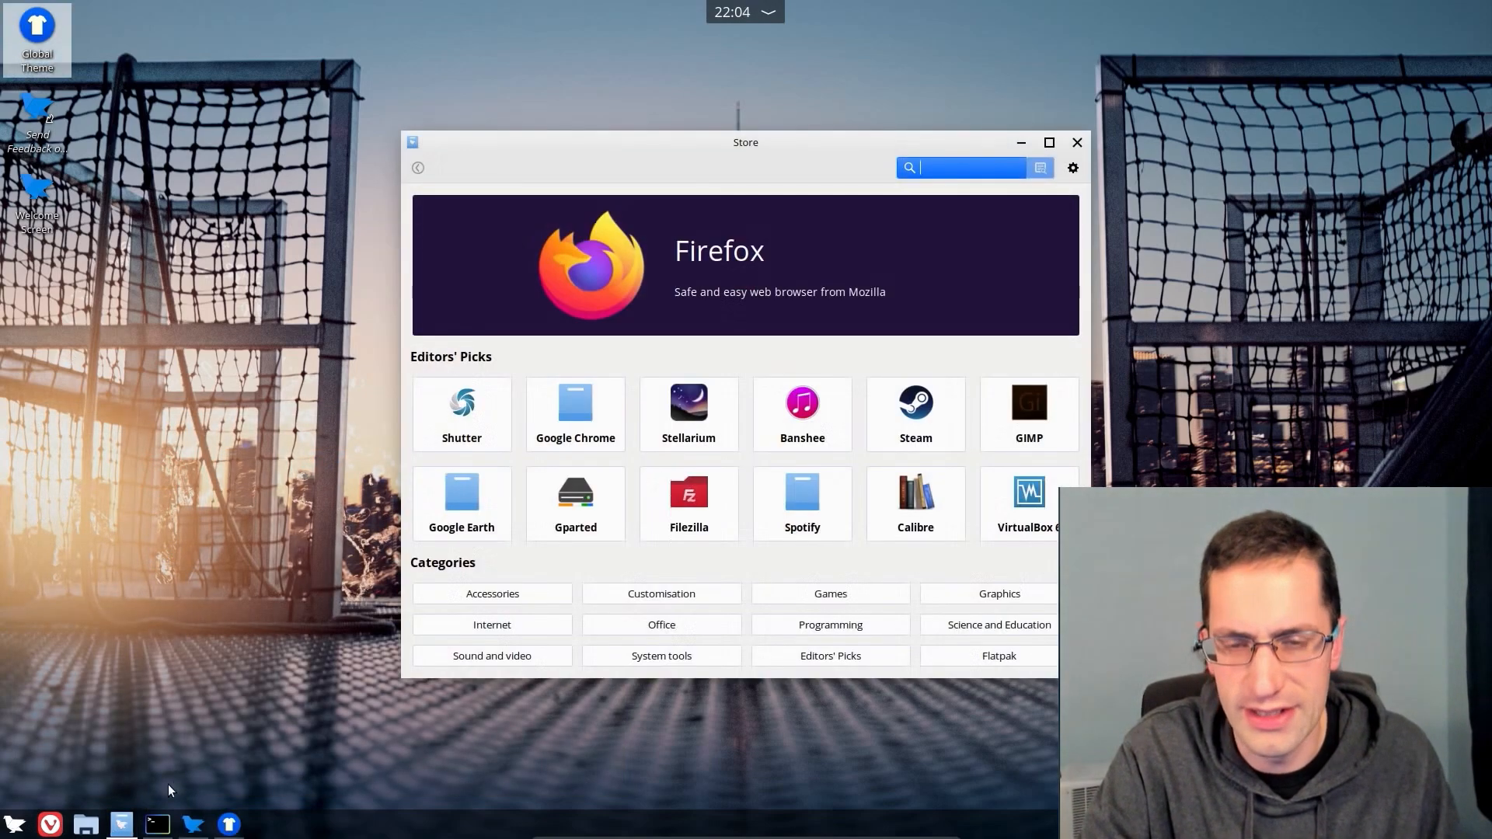
pyautogui.moveTo(557, 492)
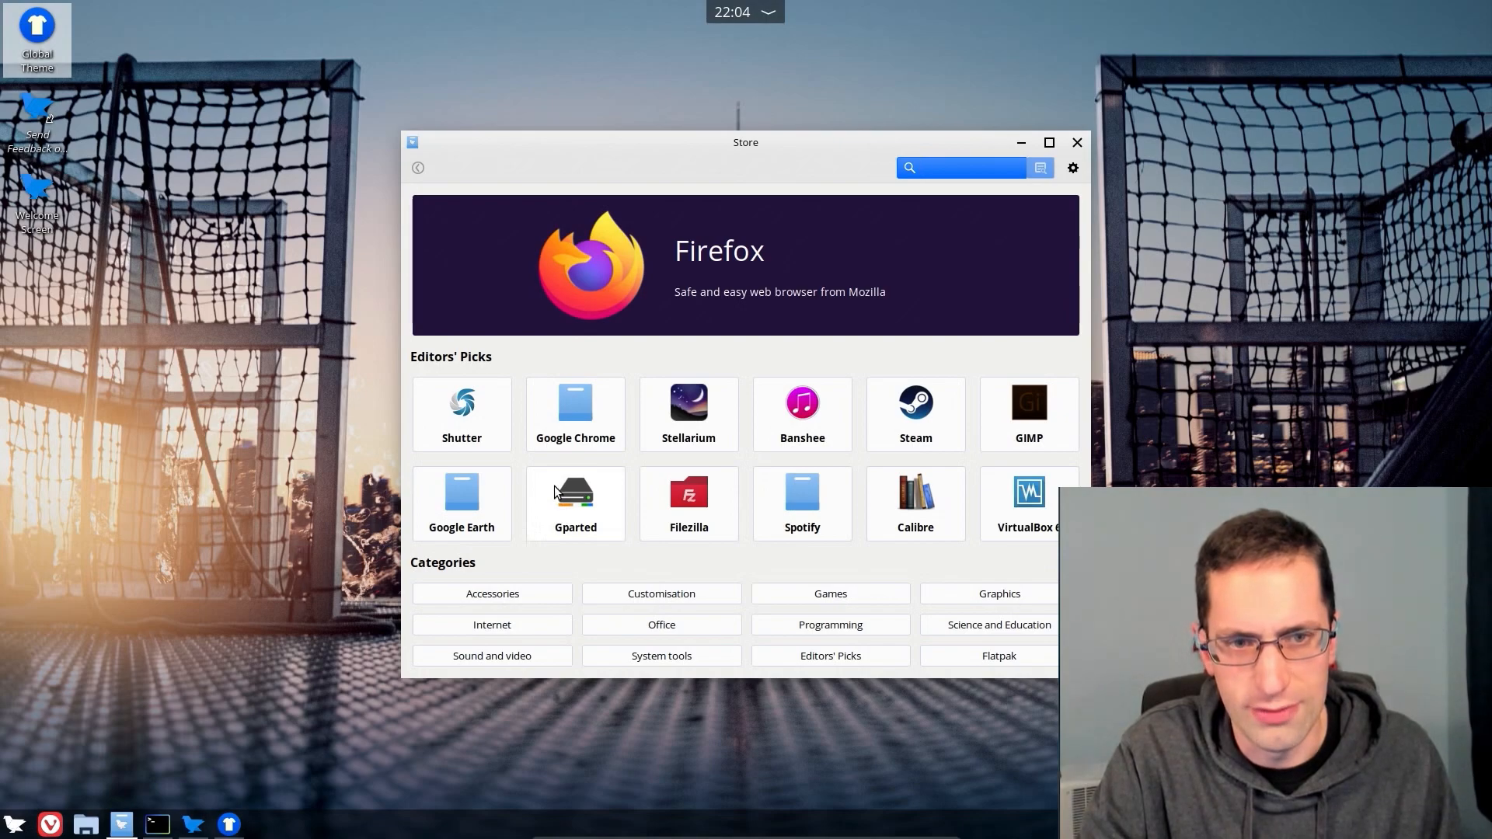
pyautogui.click(958, 168)
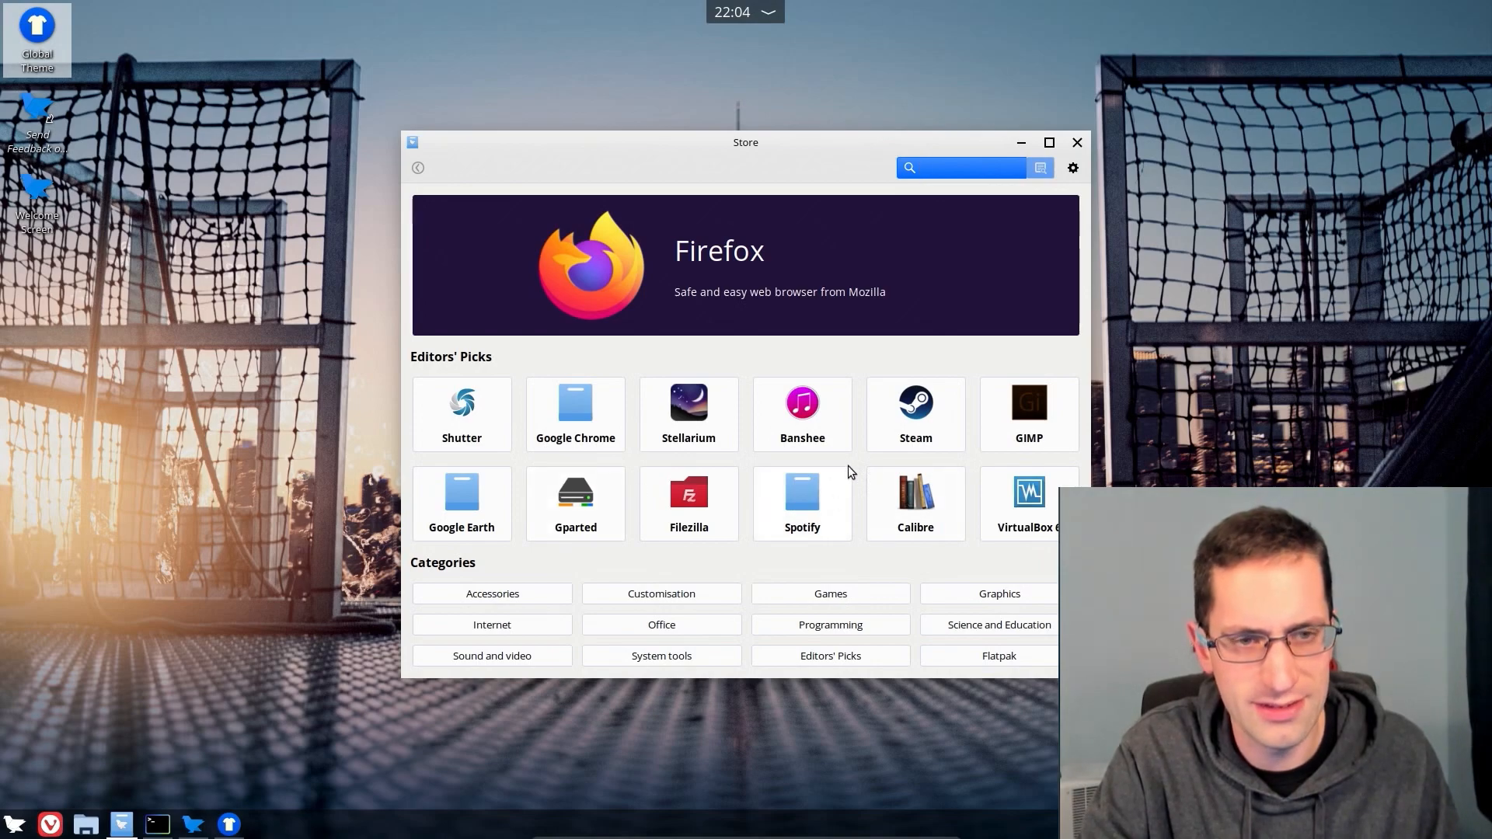
pyautogui.click(915, 414)
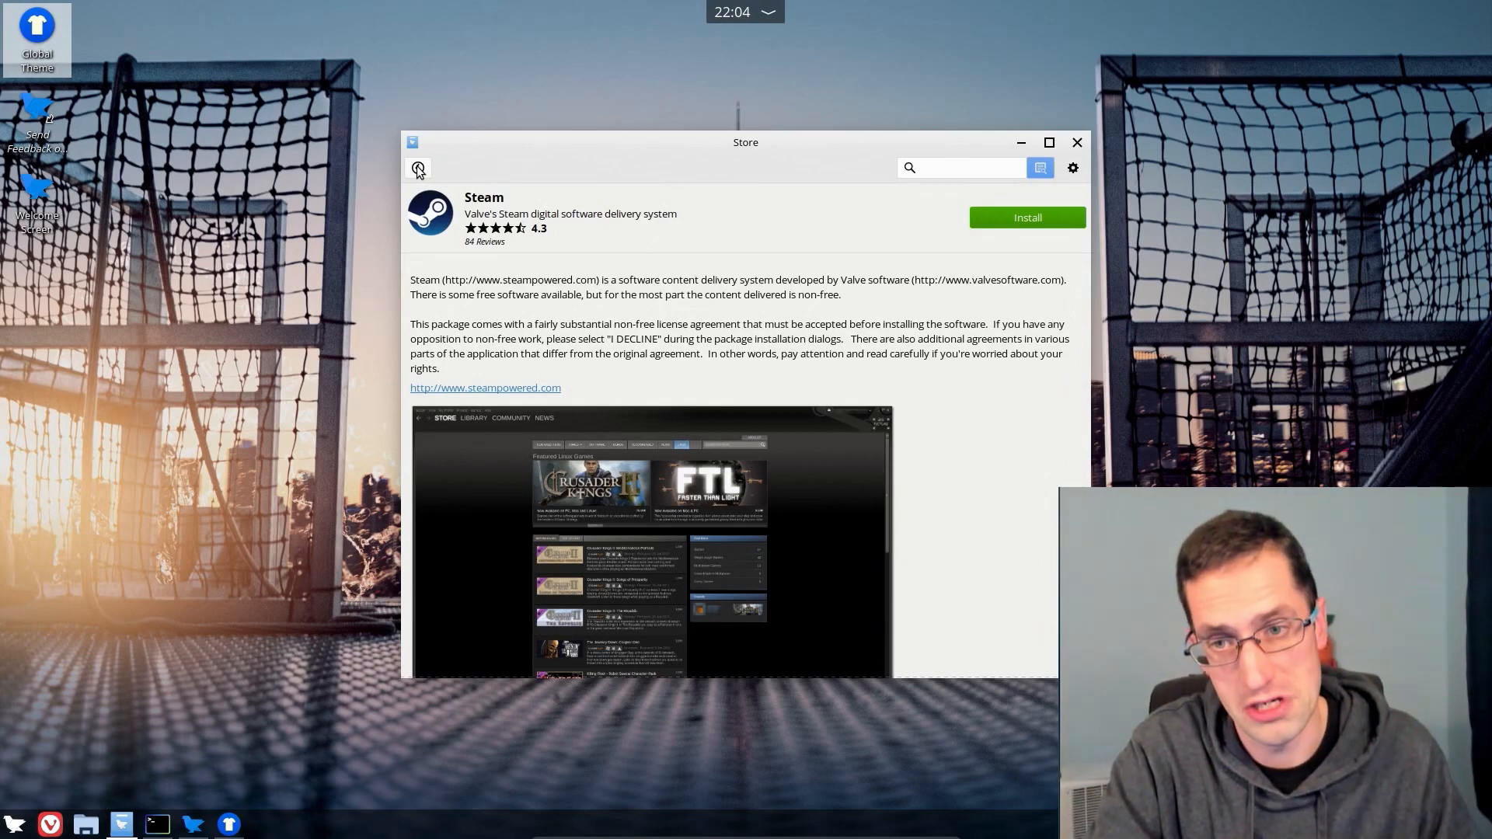
pyautogui.click(416, 168)
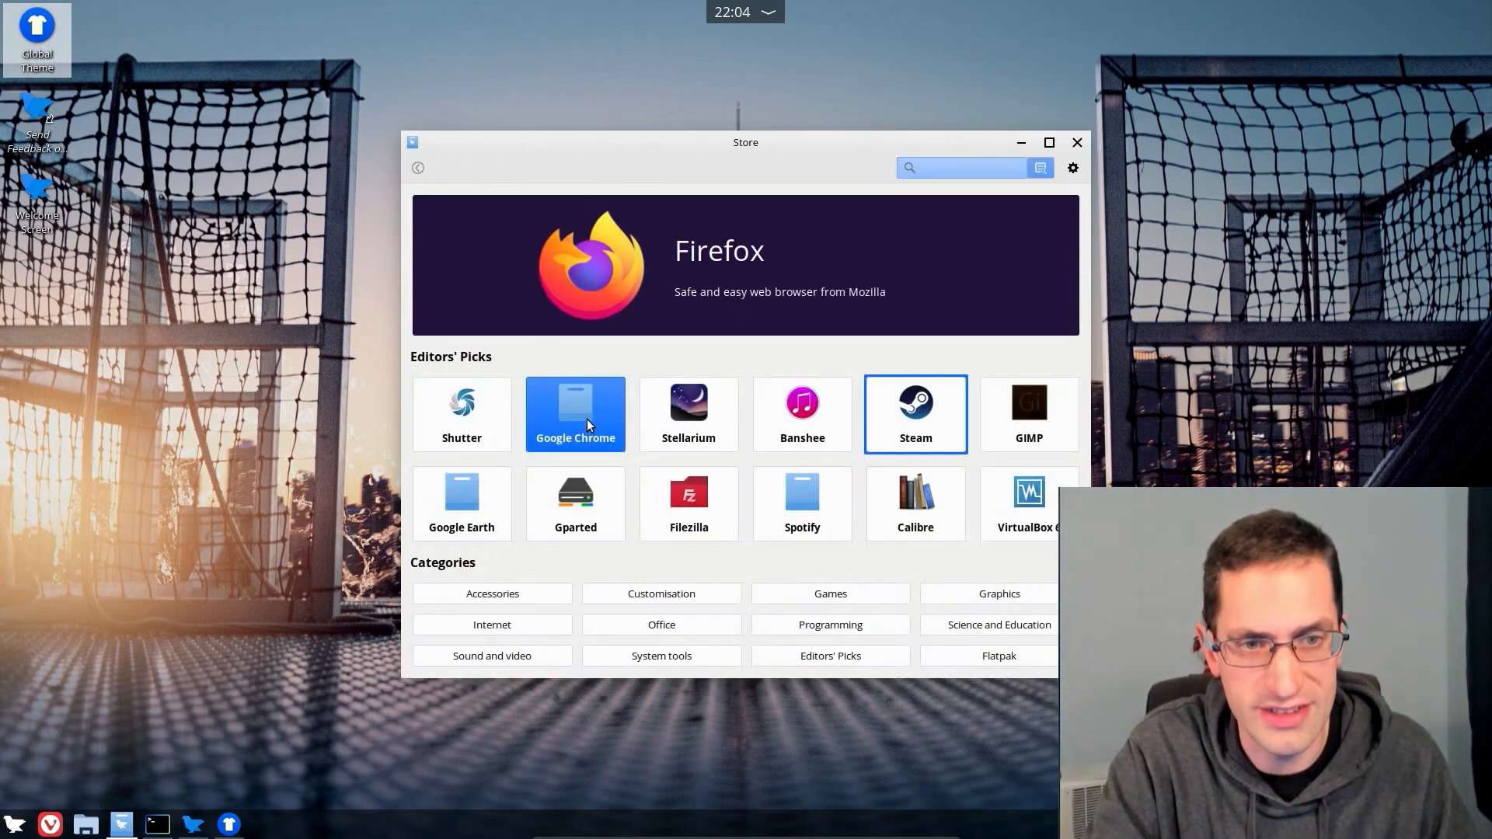
pyautogui.click(575, 414)
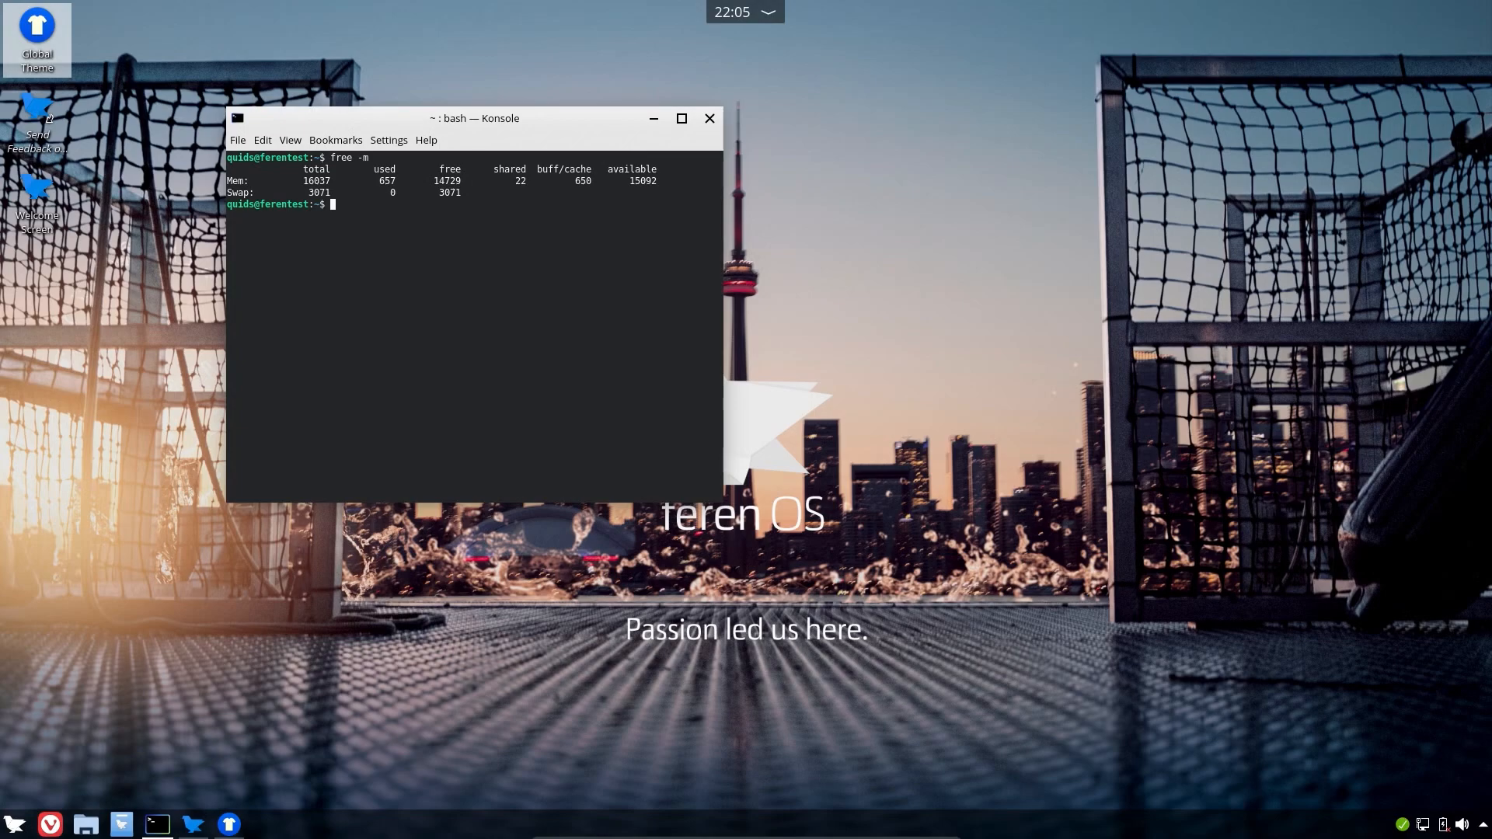
# Step: Run uname -a and lsb_release -a in Konsole, then close the terminal window
pyautogui.write('uname -a')
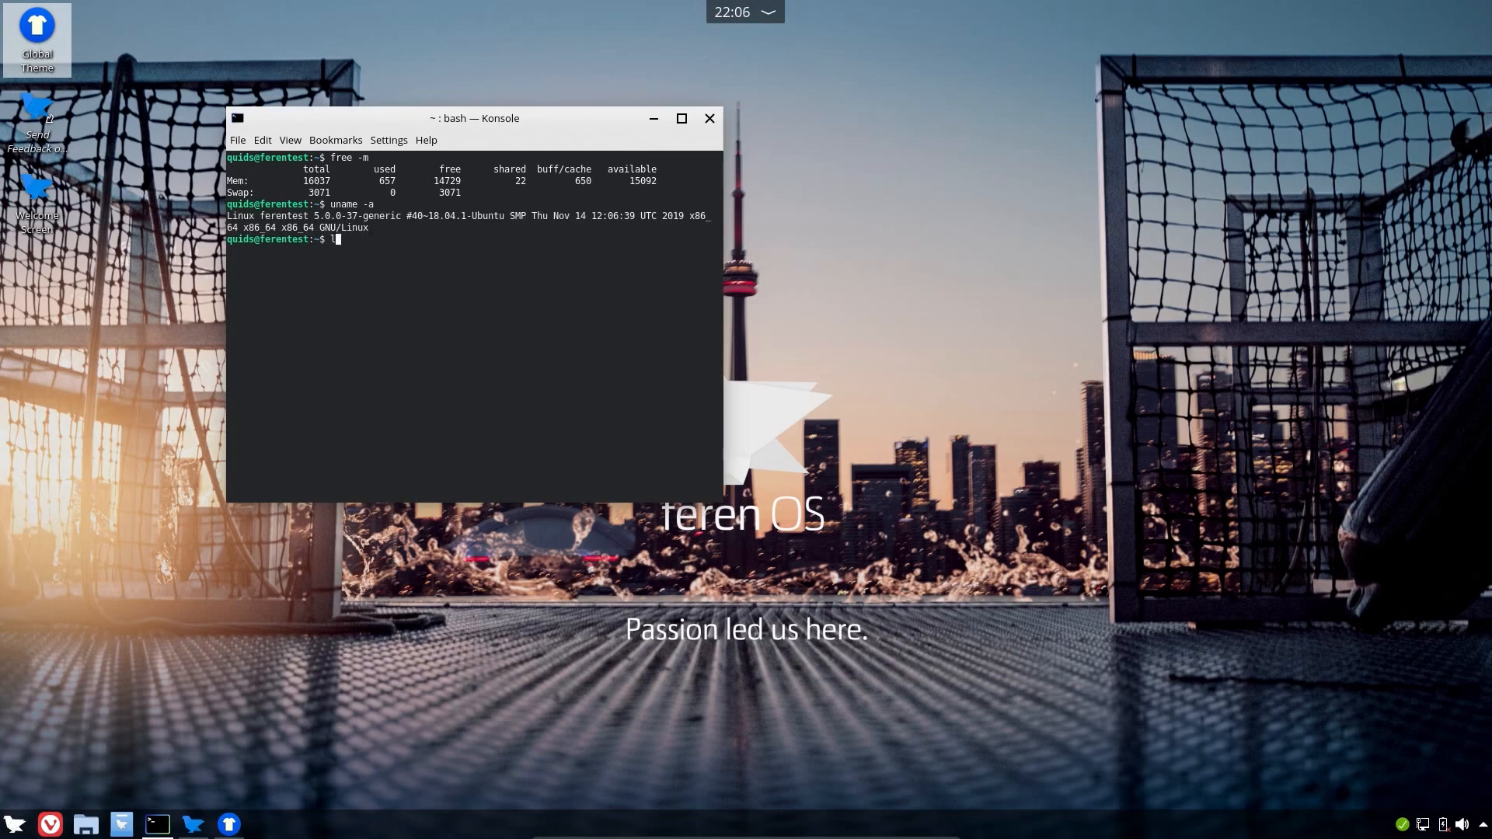
pyautogui.write('sb_release -a')
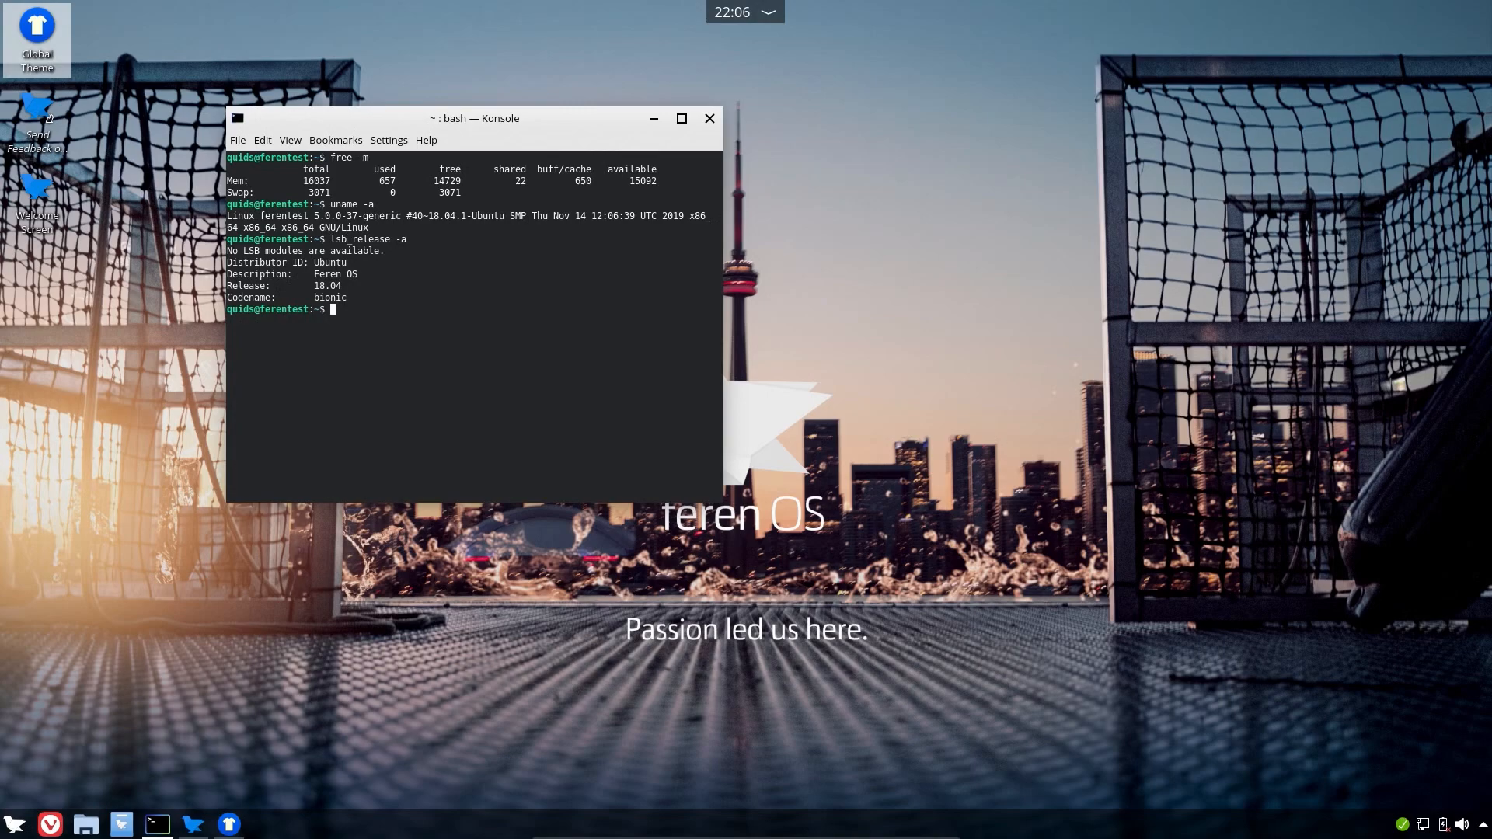
pyautogui.click(710, 118)
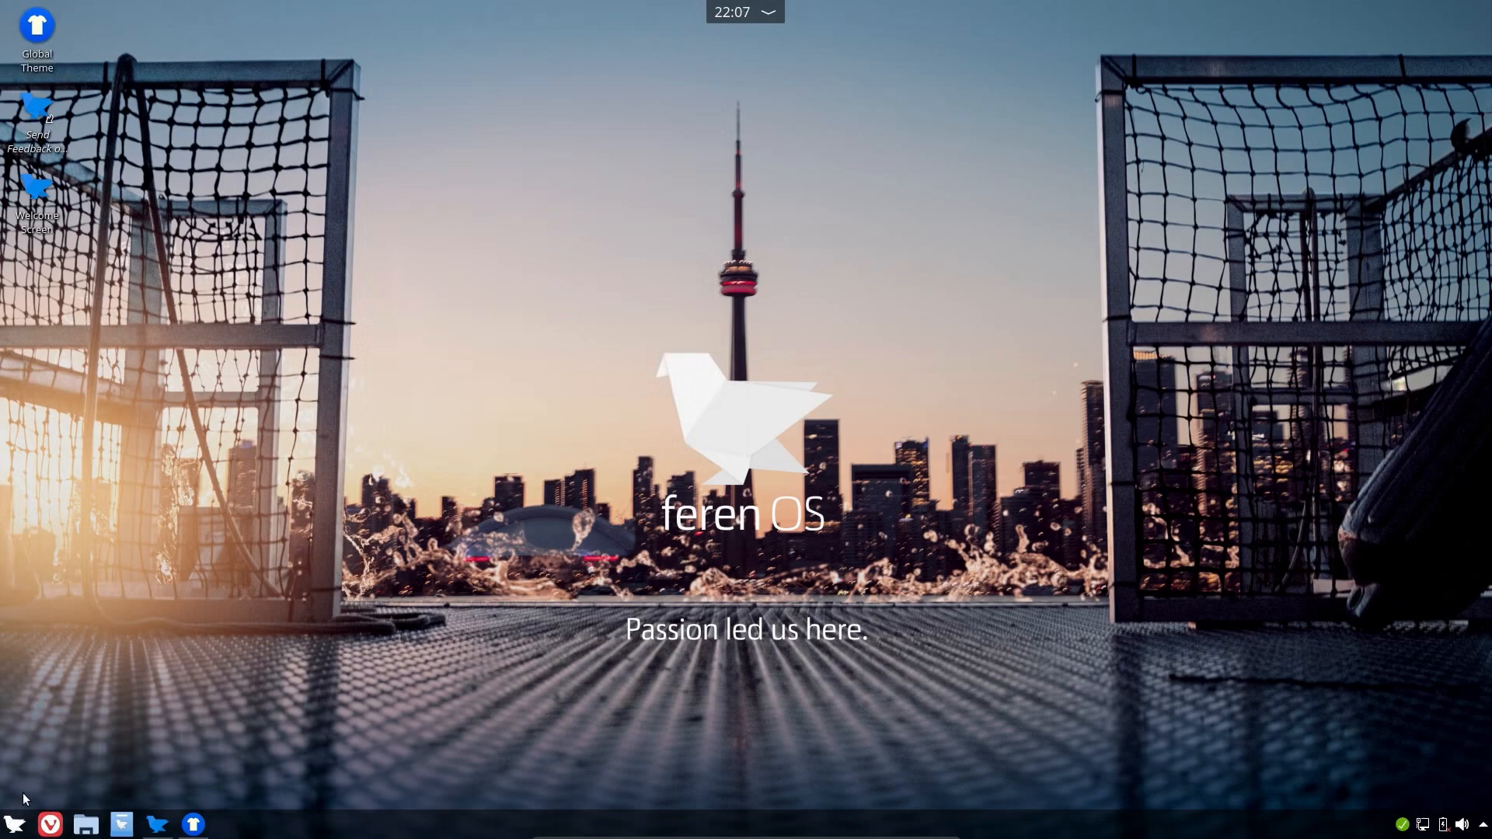
# Step: Browse the System and Graphics categories in the Simple Menu launcher
pyautogui.click(15, 823)
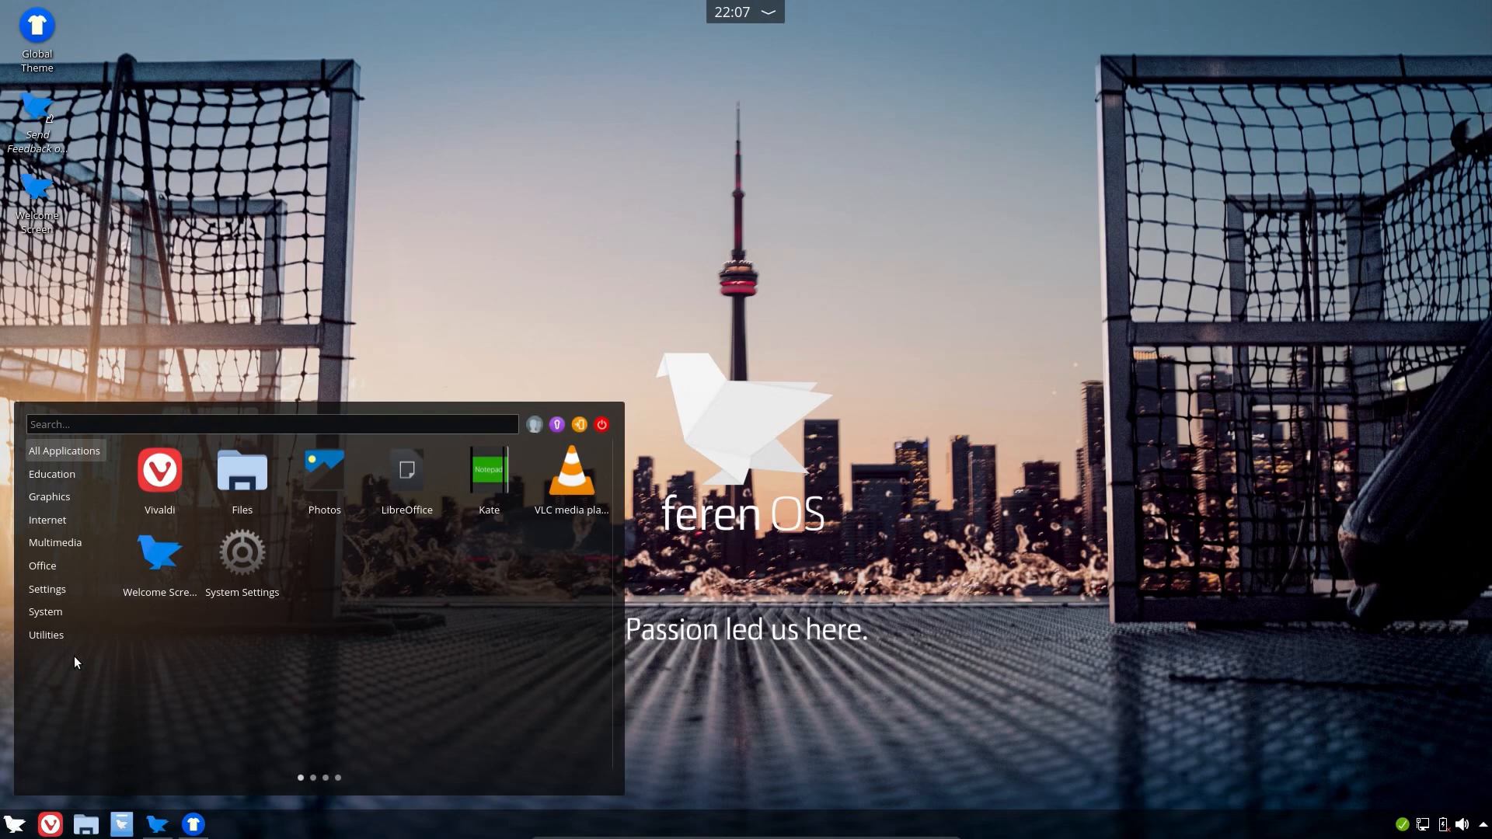
pyautogui.click(45, 611)
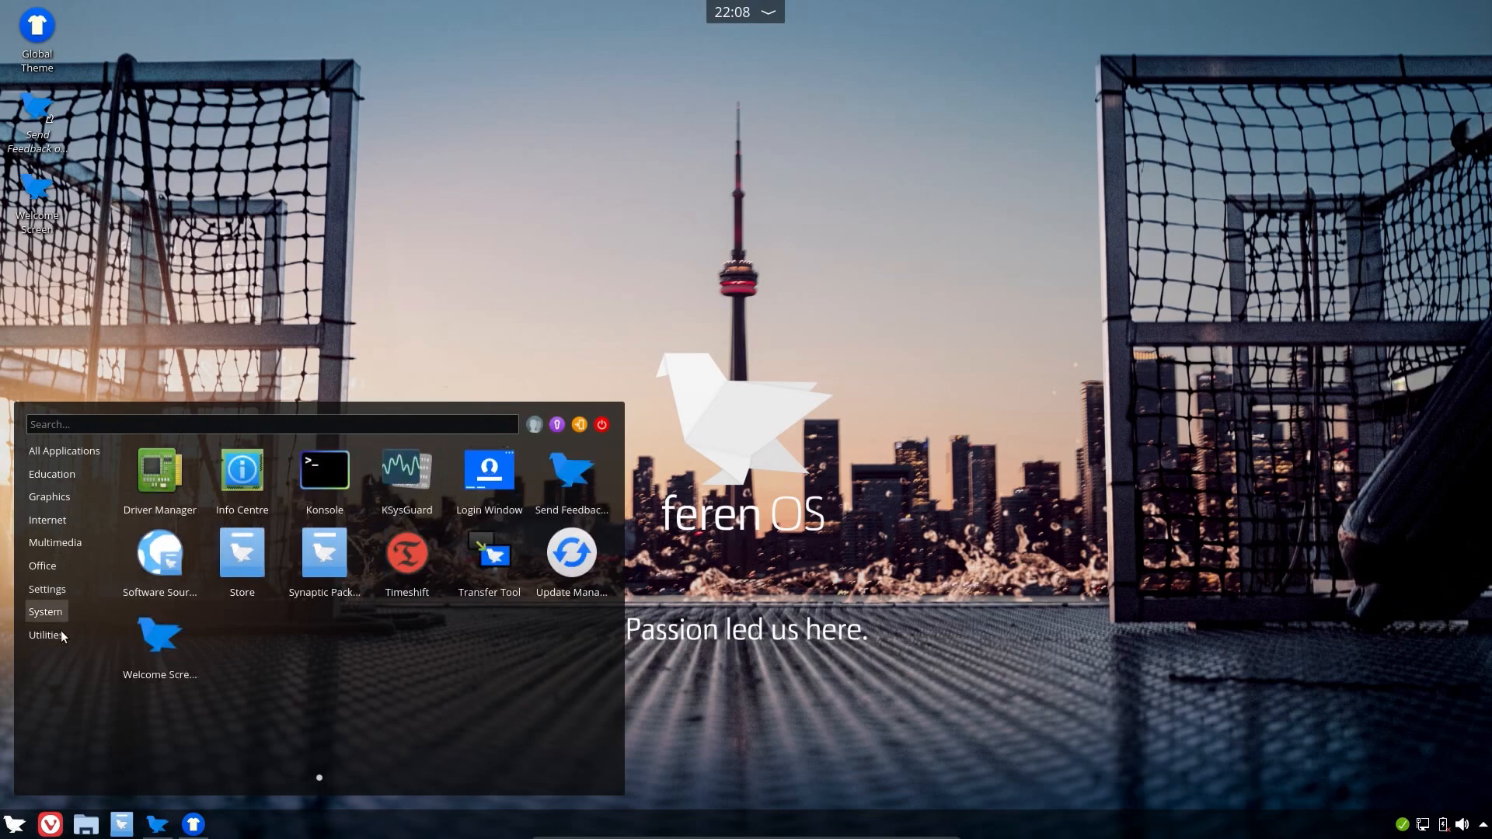
pyautogui.click(50, 496)
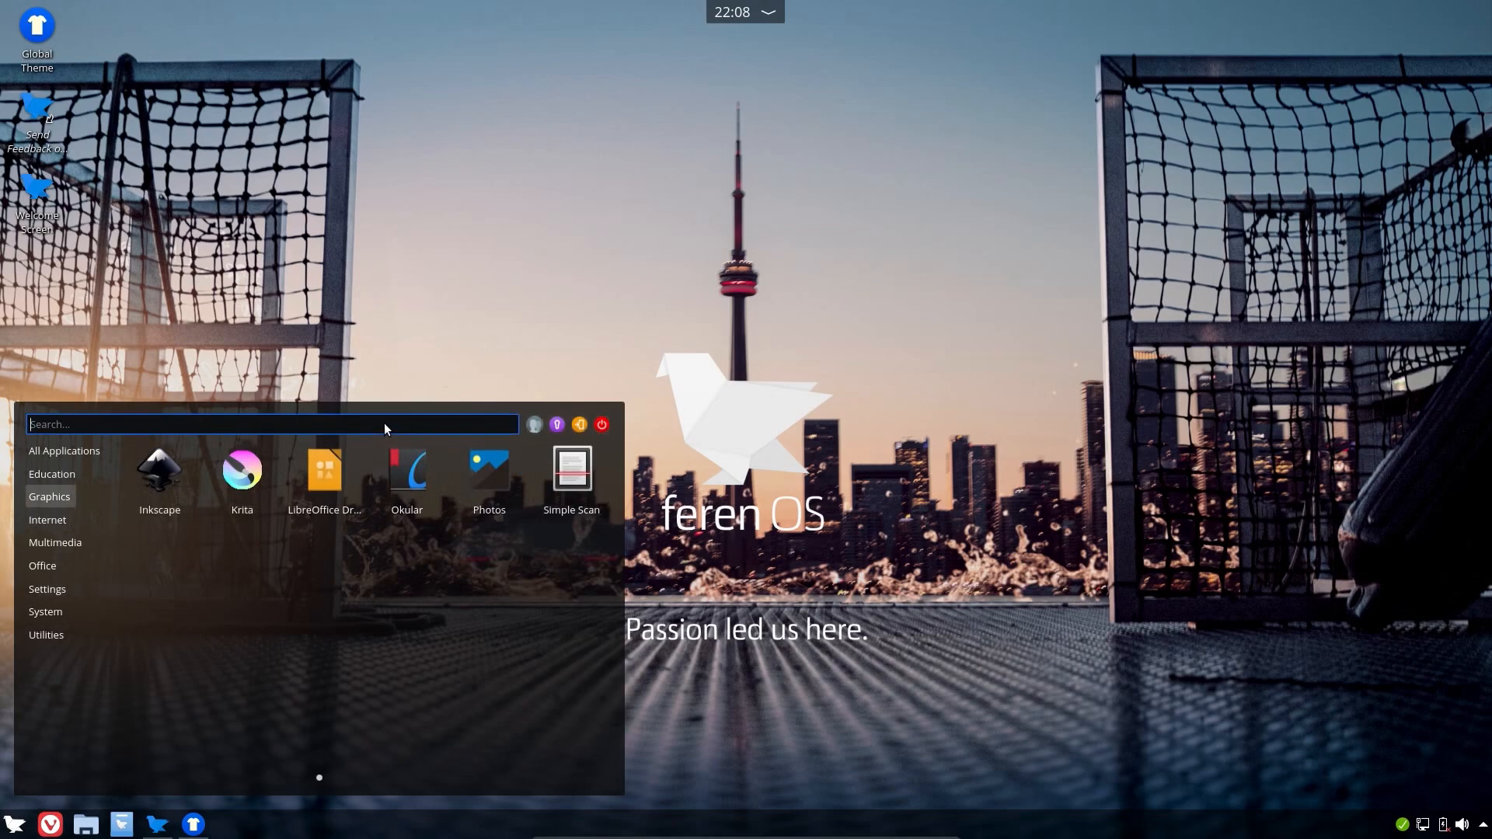
# Step: Search the launcher for 'fi' and start Firefox Web Browser
pyautogui.write('f')
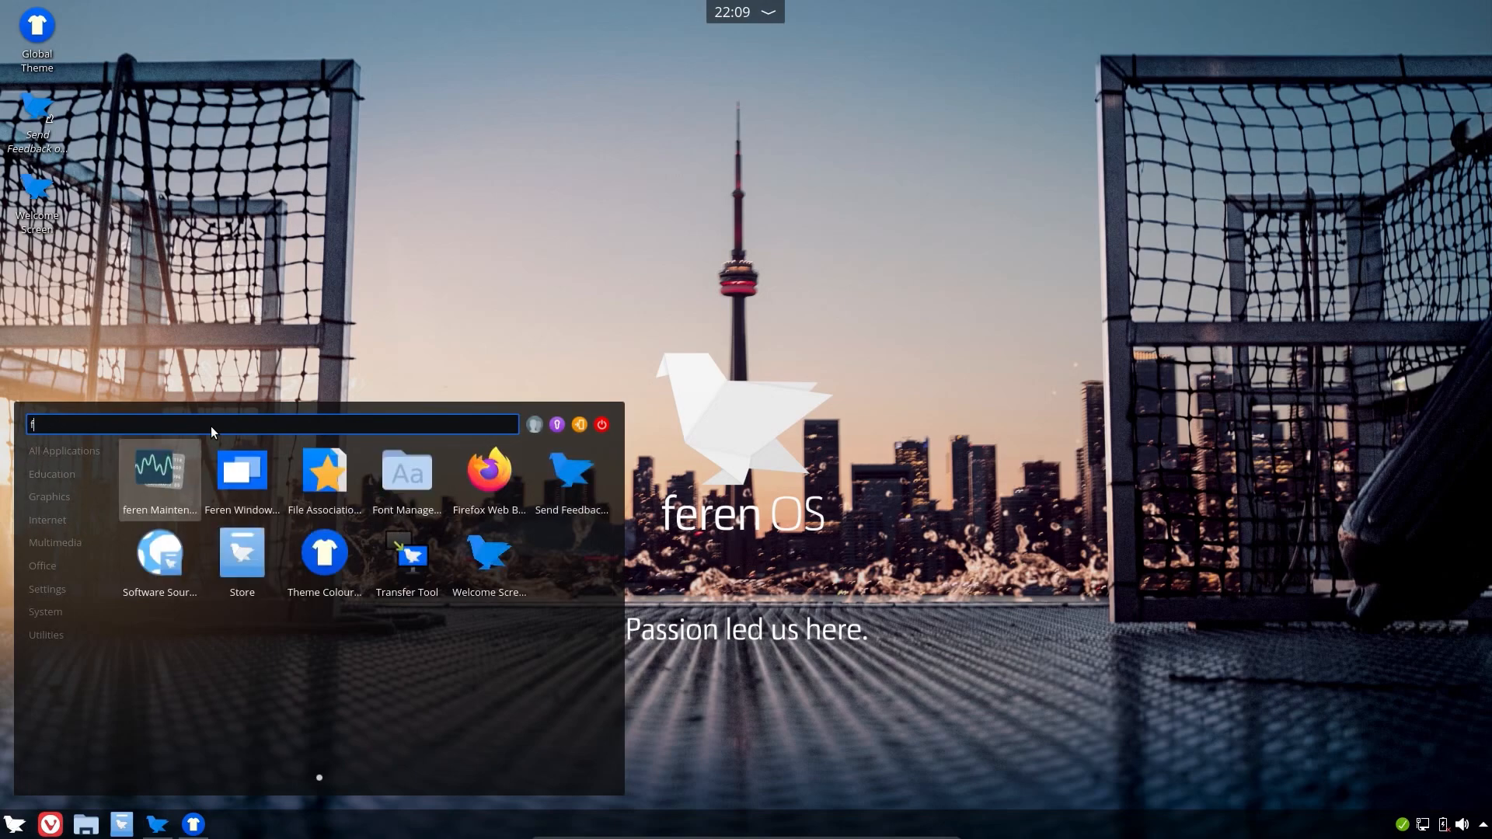
pyautogui.write('ir')
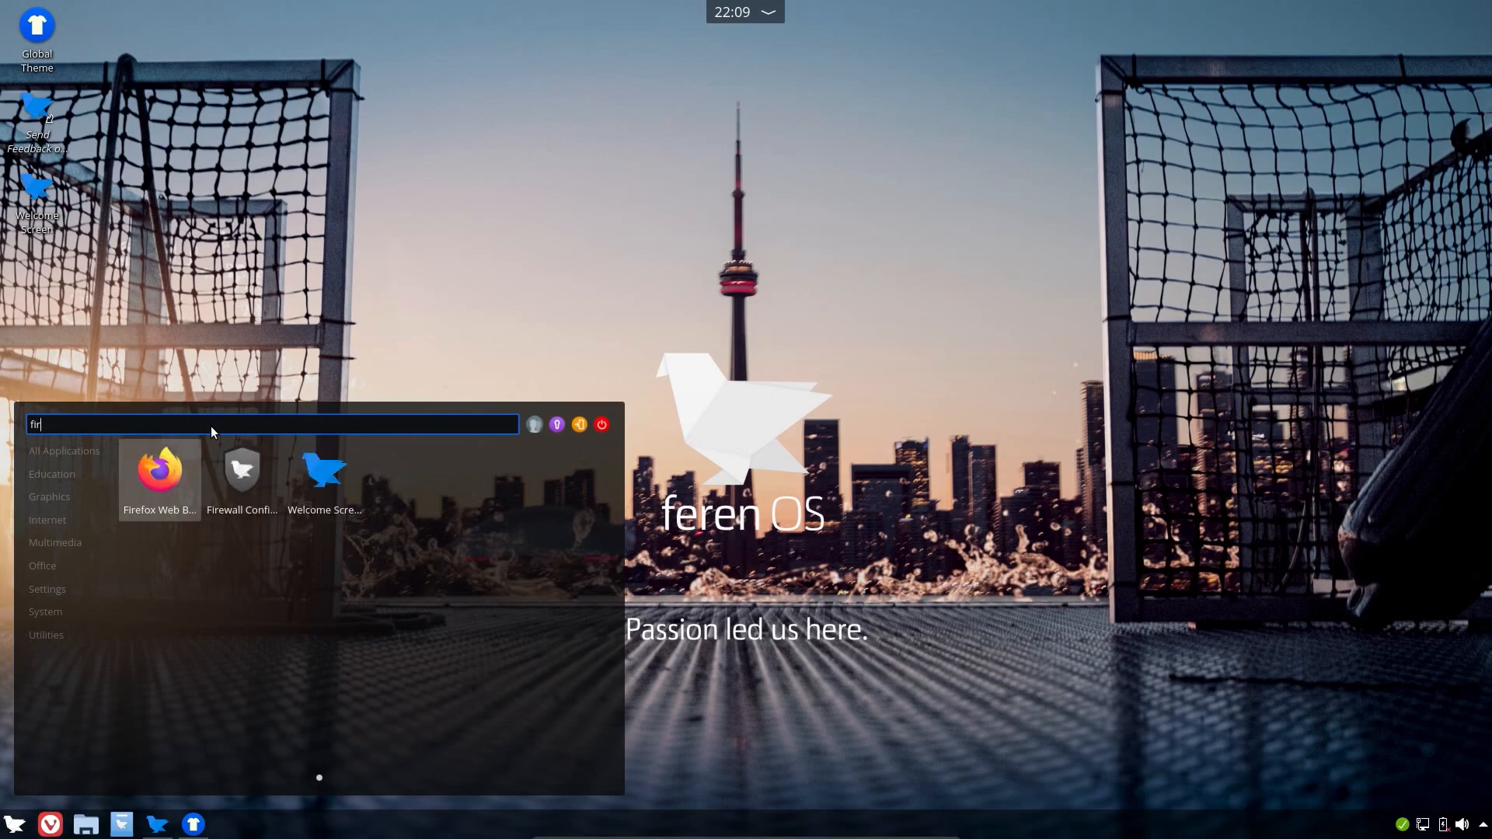
pyautogui.click(159, 473)
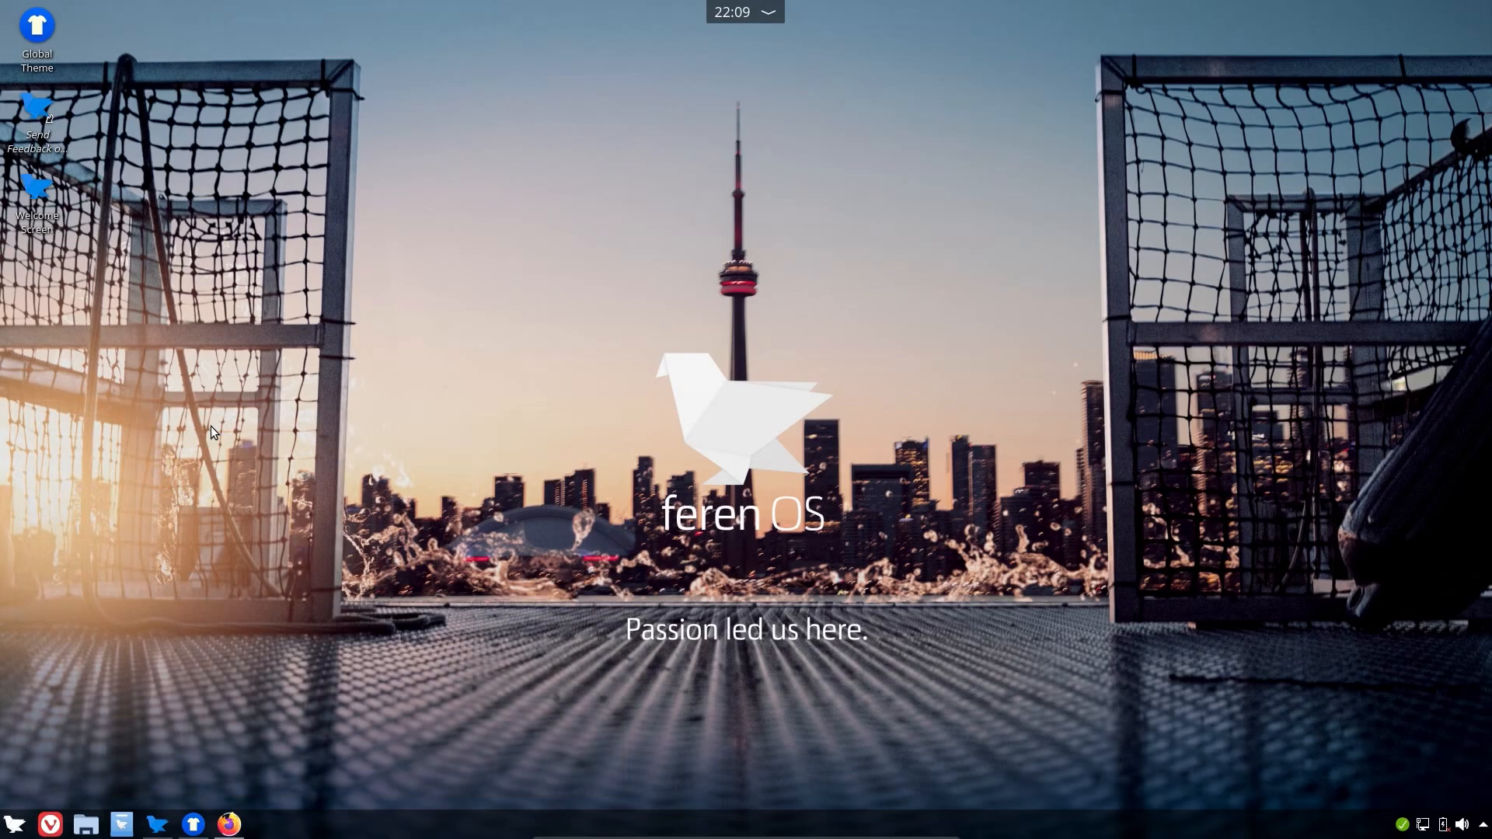
pyautogui.click(229, 824)
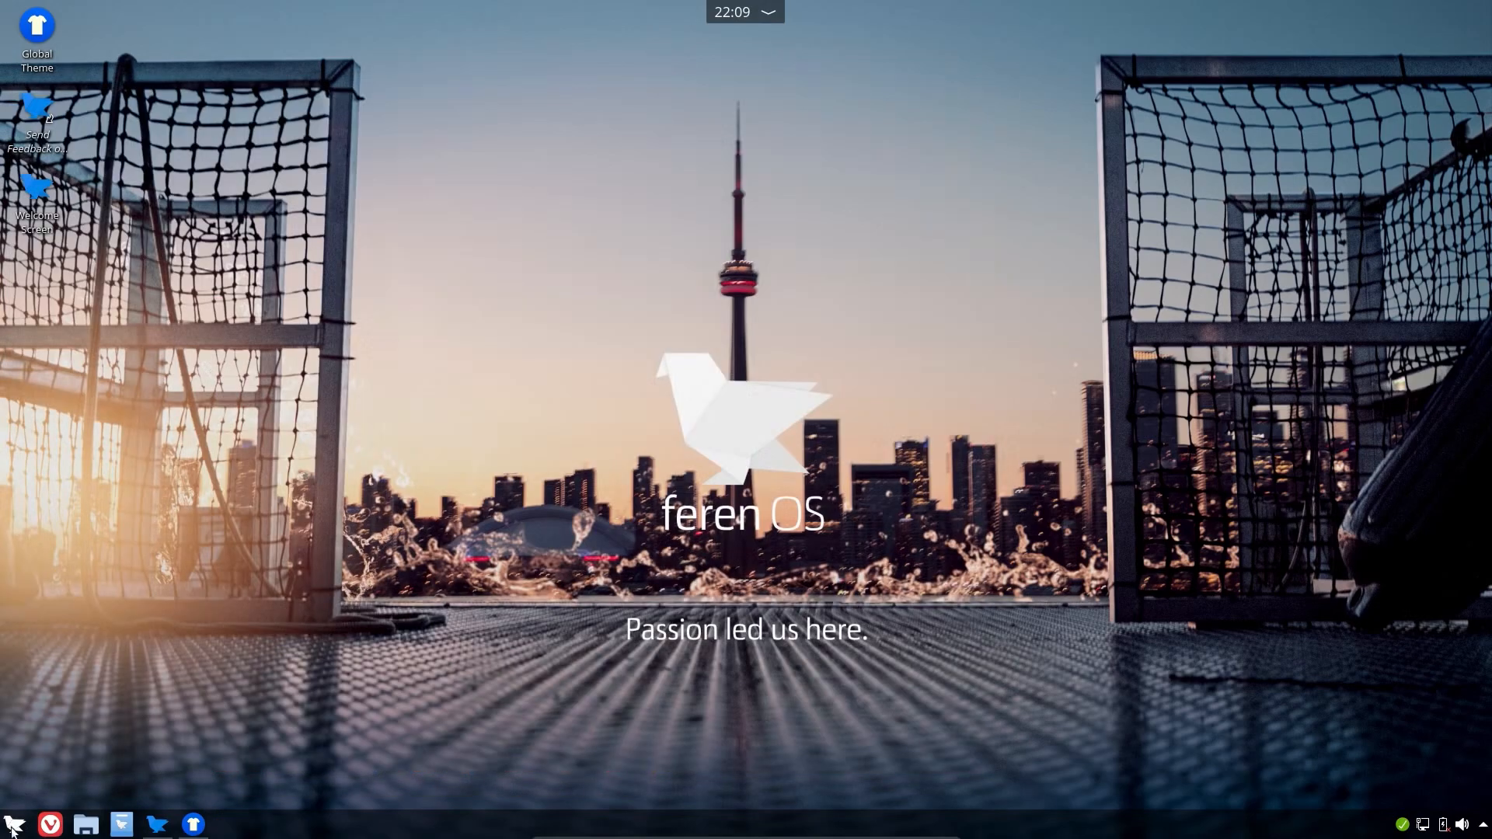
# Step: Bring up the launcher's Alternative Widgets chooser from its right-click menu
pyautogui.rightClick(9, 823)
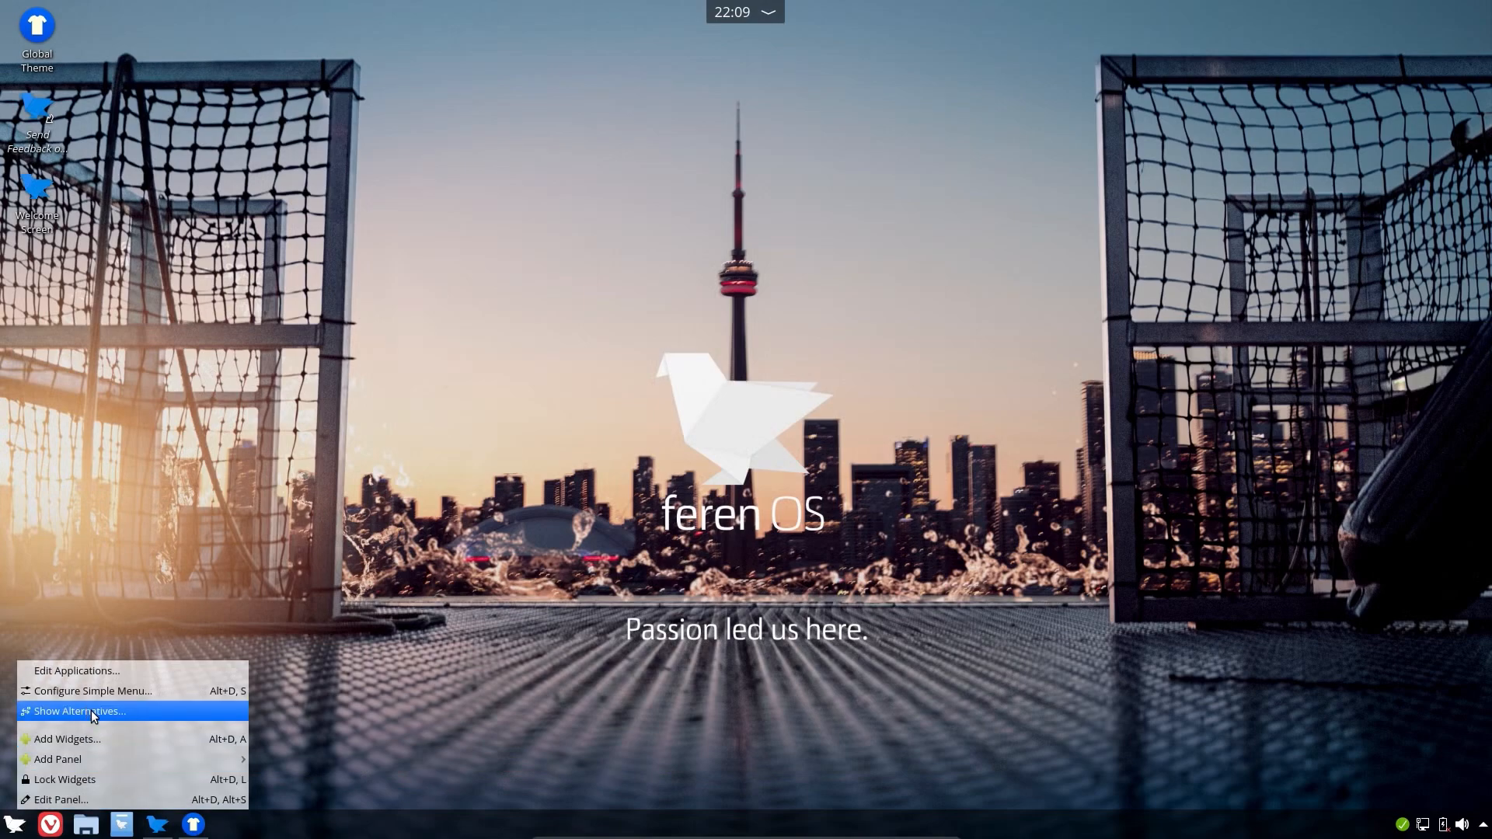
pyautogui.click(80, 711)
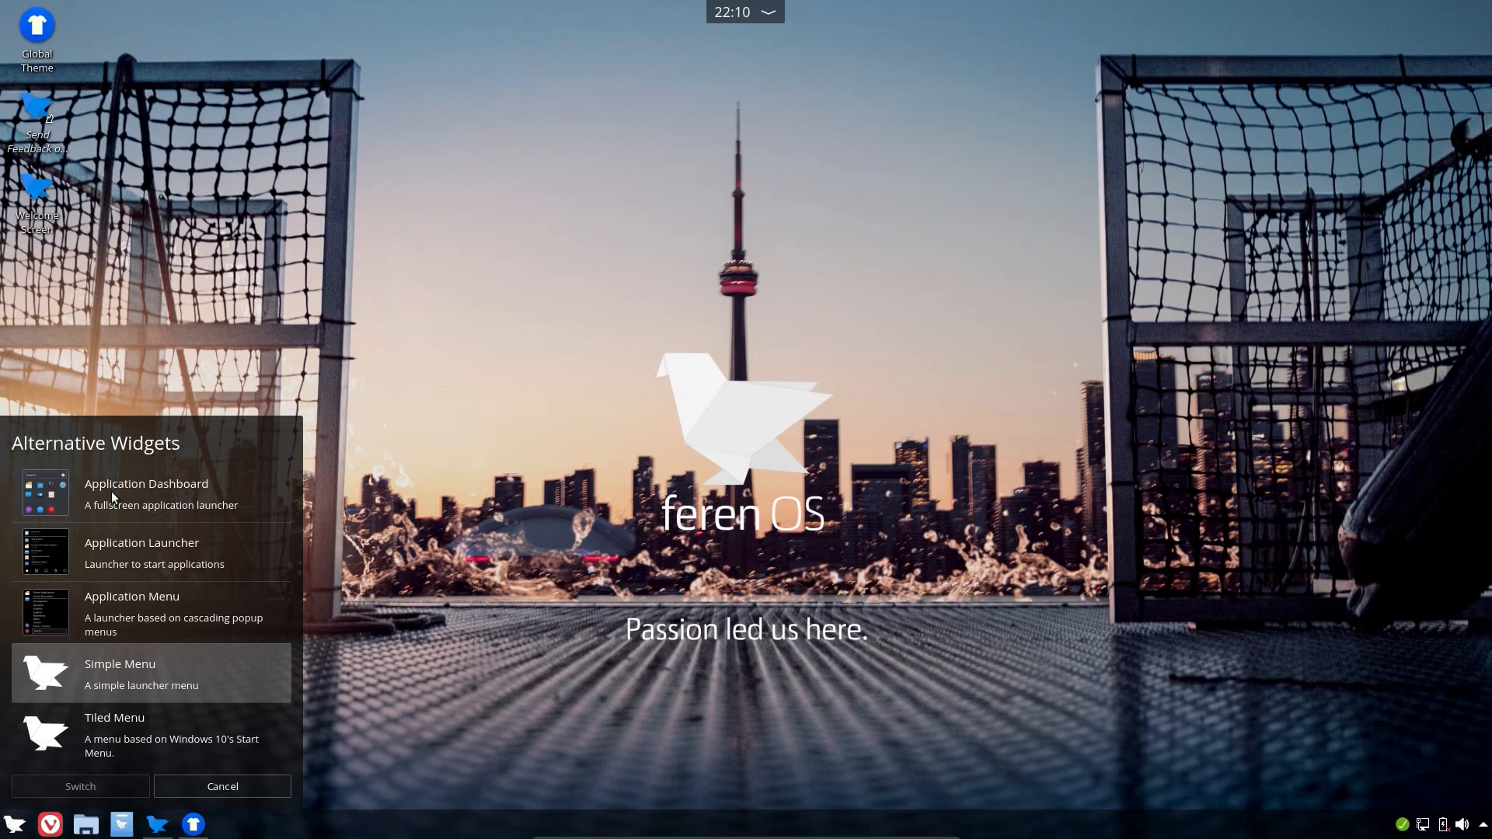
pyautogui.moveTo(195, 514)
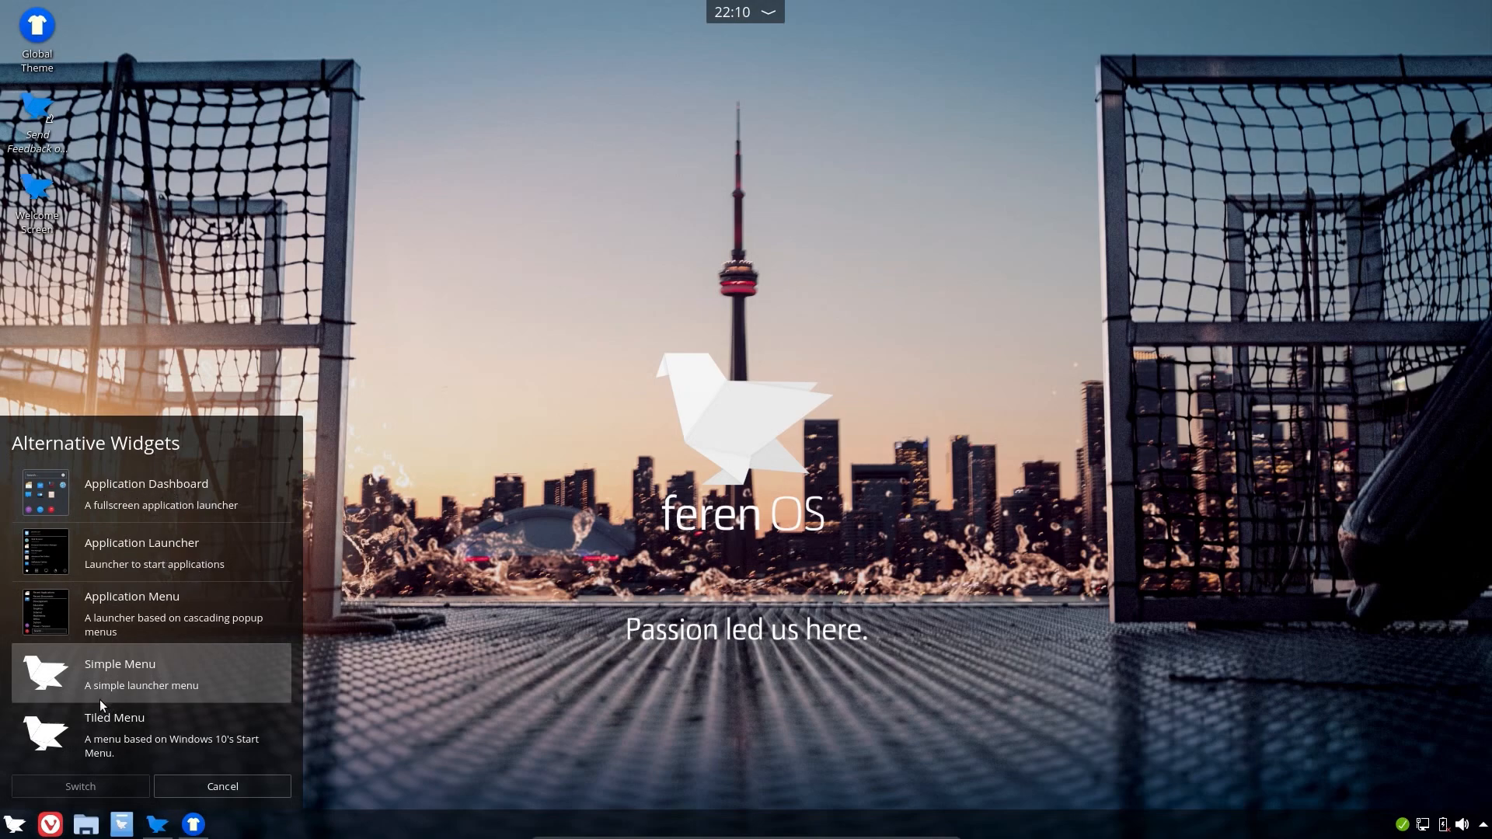
pyautogui.moveTo(120, 736)
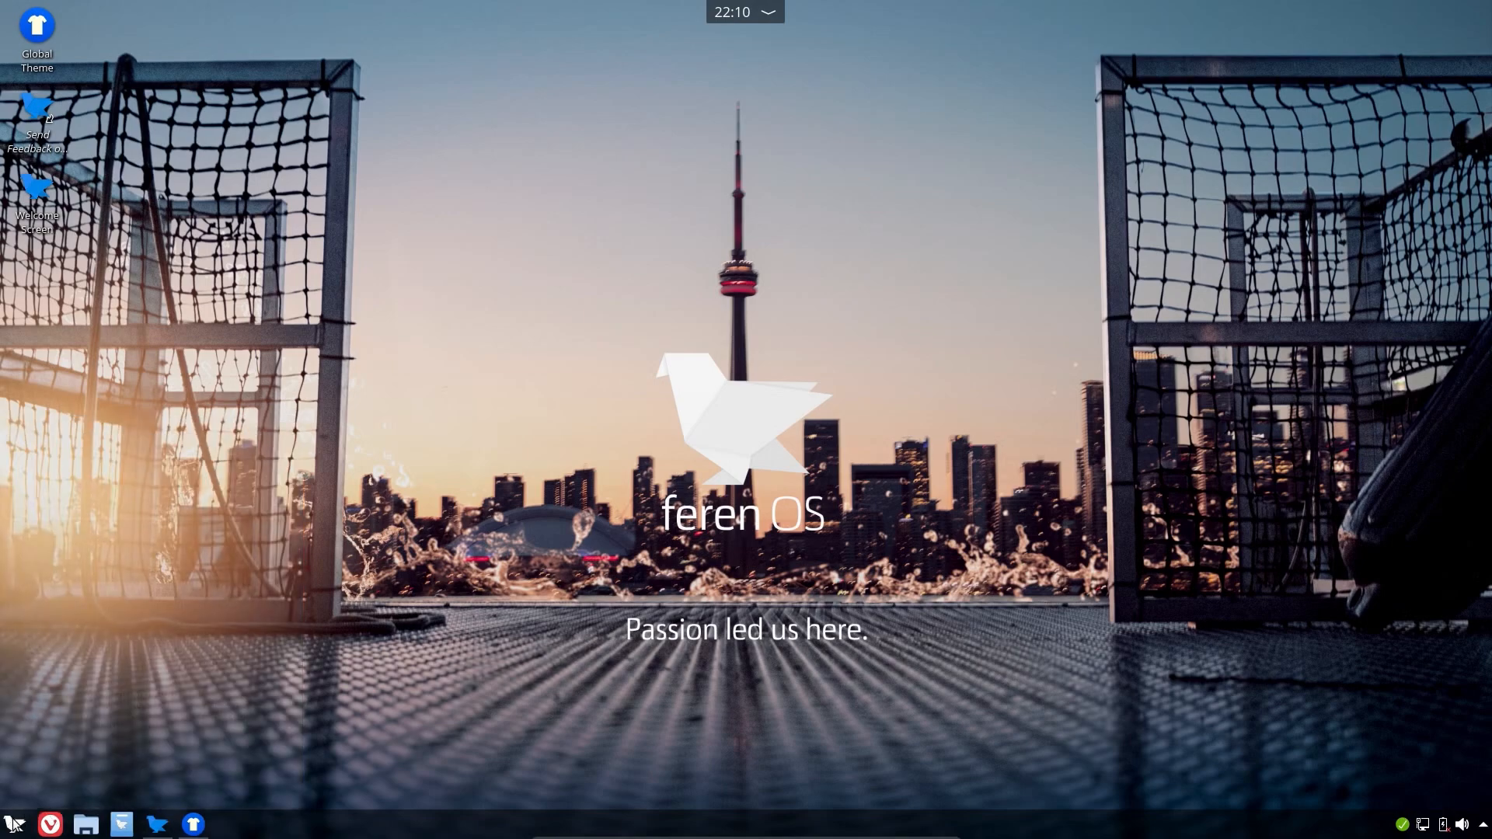
pyautogui.moveTo(31, 818)
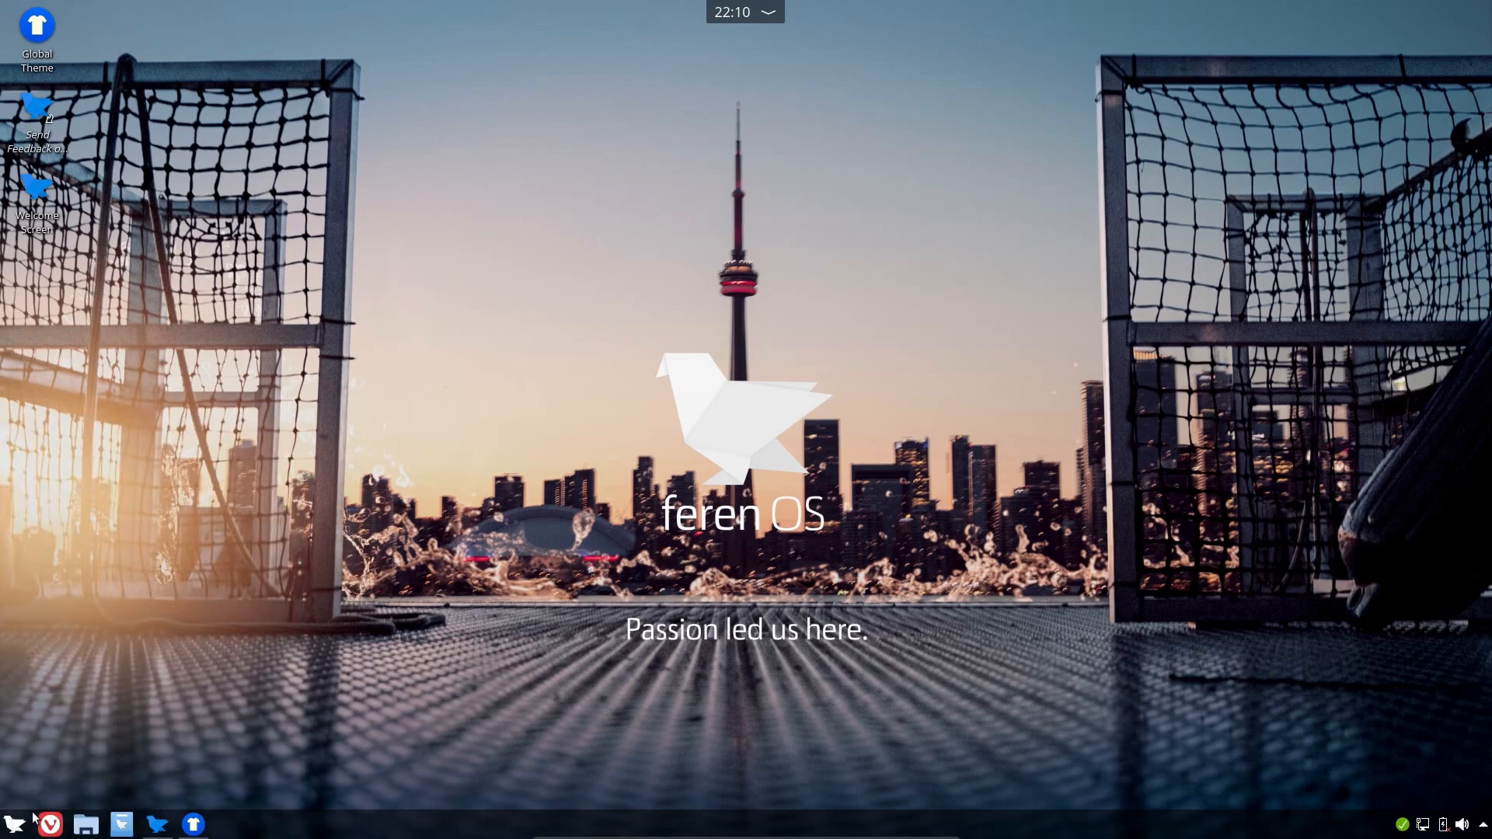
# Step: Open the tiled launcher, start VLC media player from a tile, then close it
pyautogui.click(13, 823)
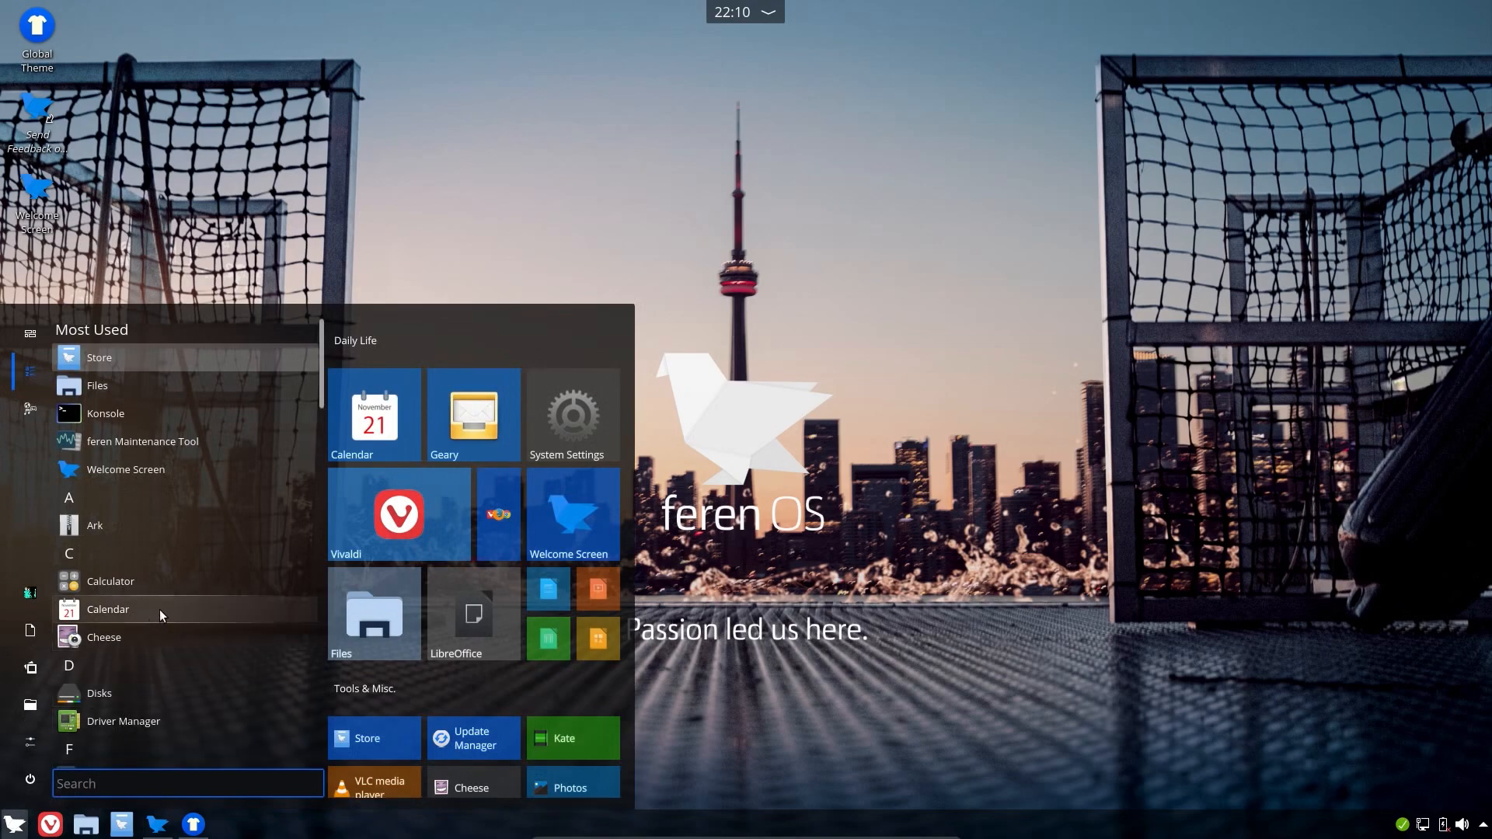
pyautogui.moveTo(41, 509)
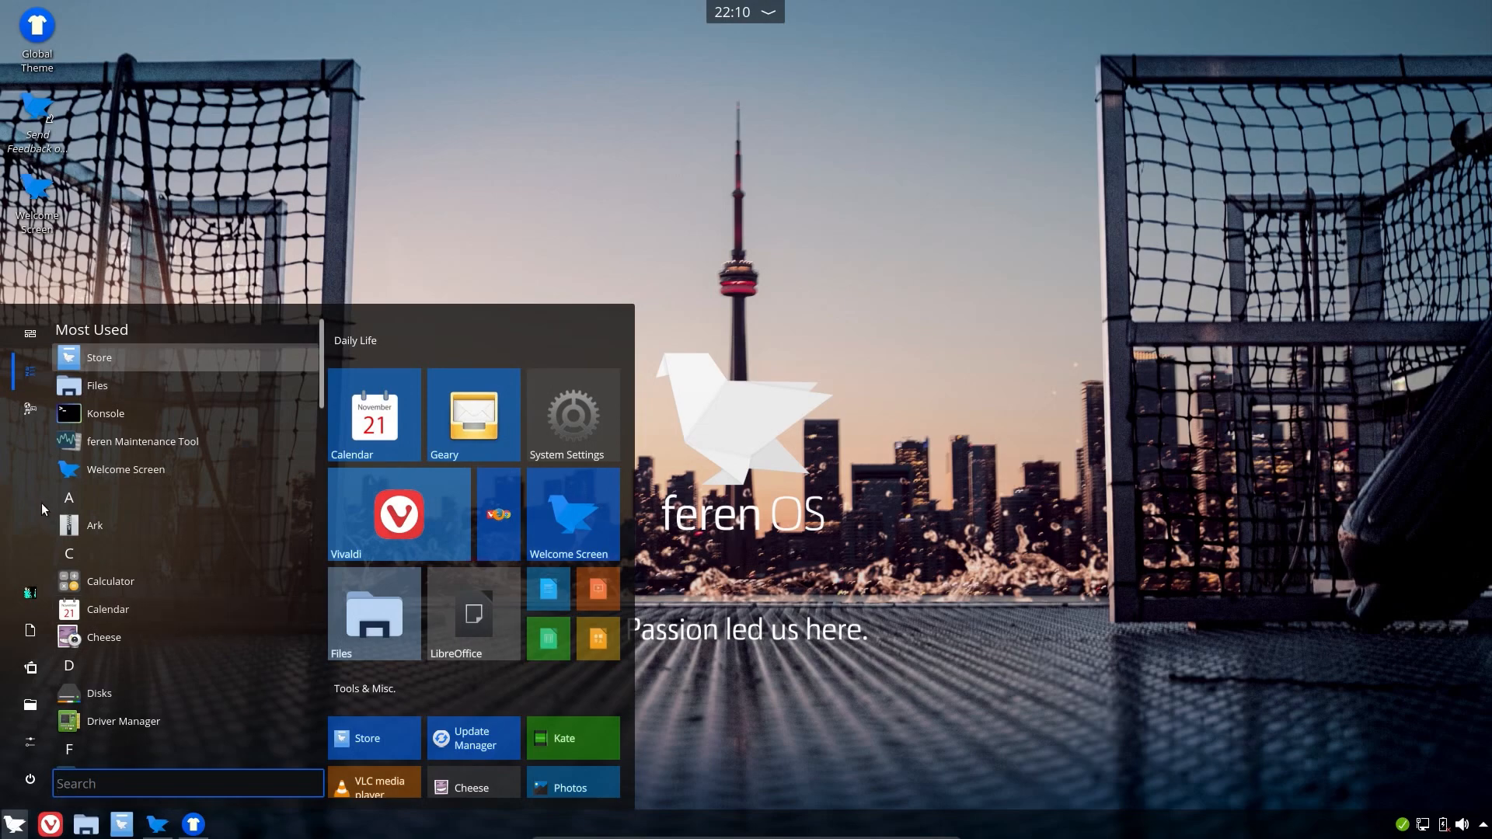
pyautogui.moveTo(31, 562)
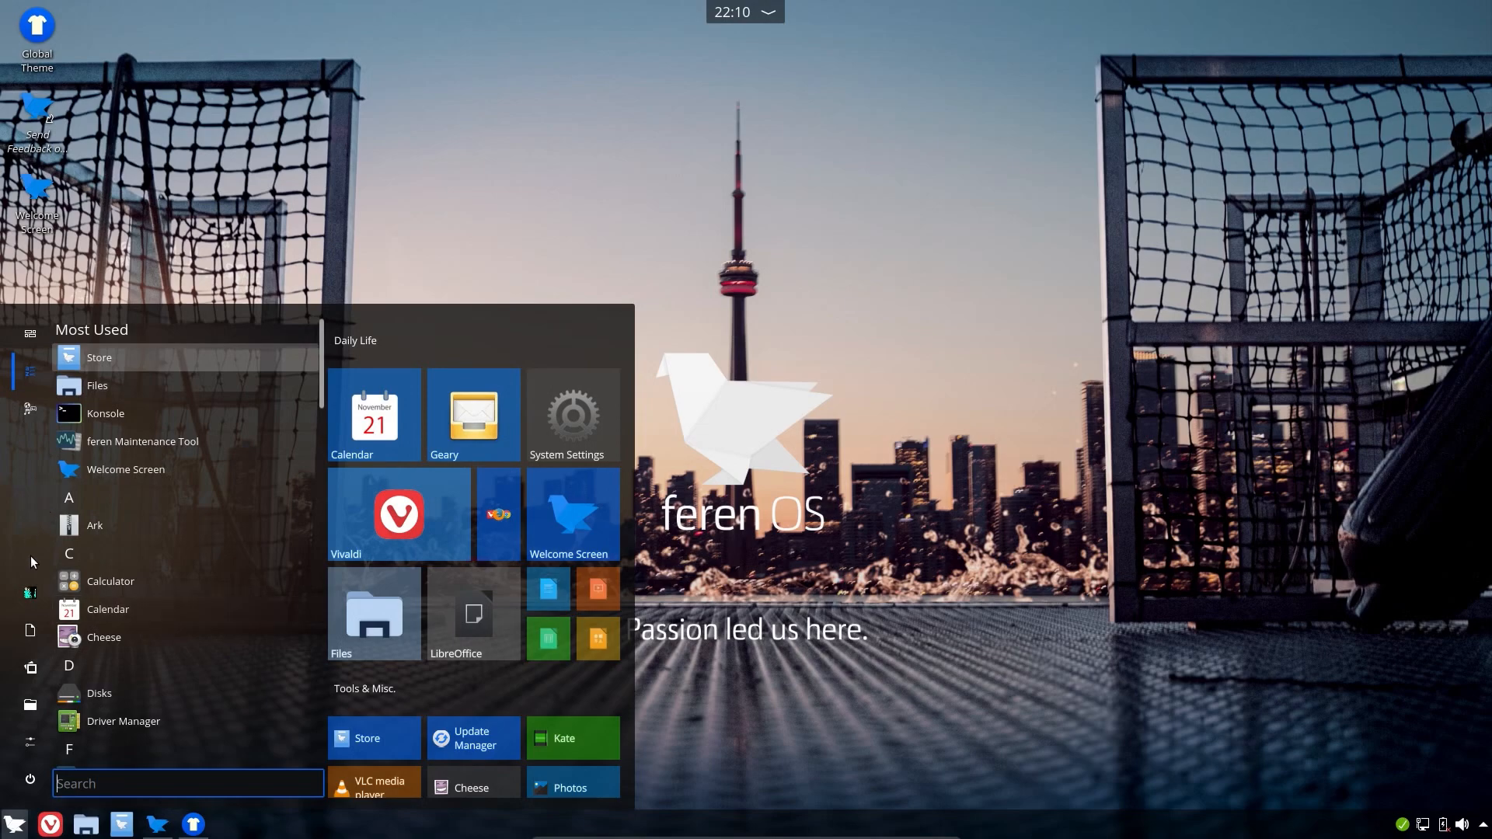
pyautogui.moveTo(31, 668)
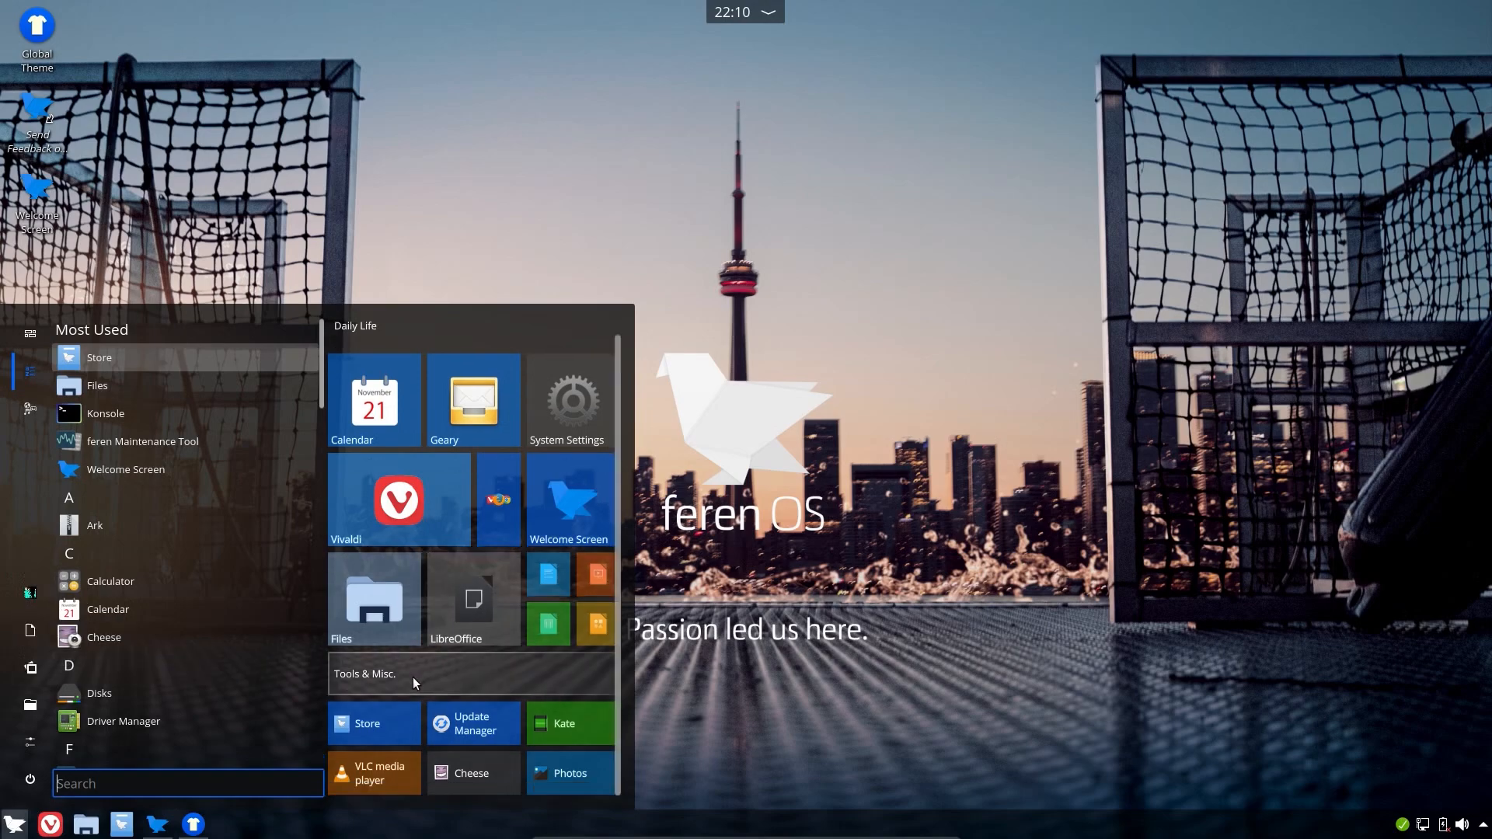
pyautogui.click(375, 773)
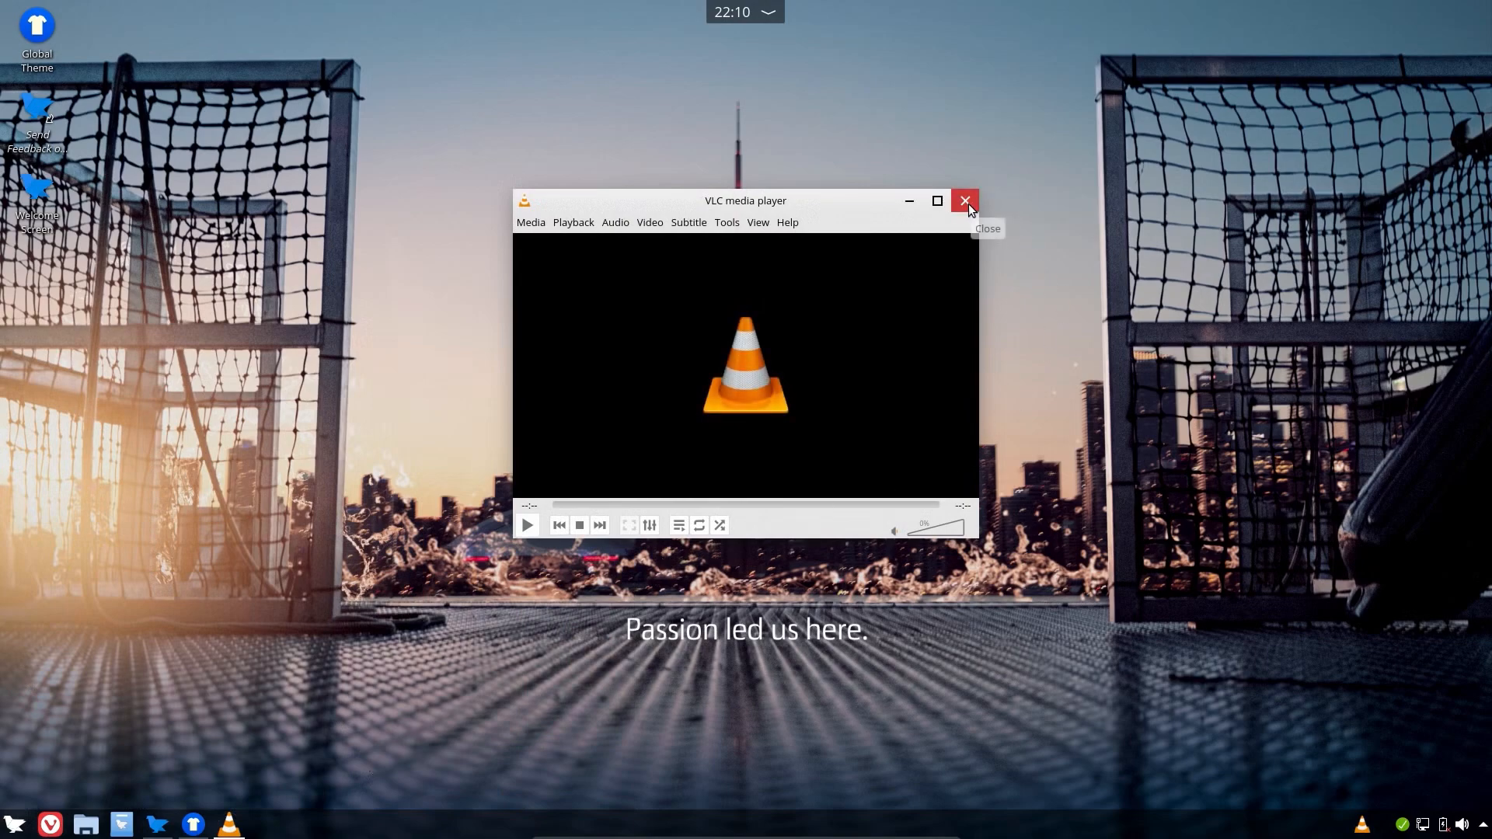
pyautogui.click(964, 201)
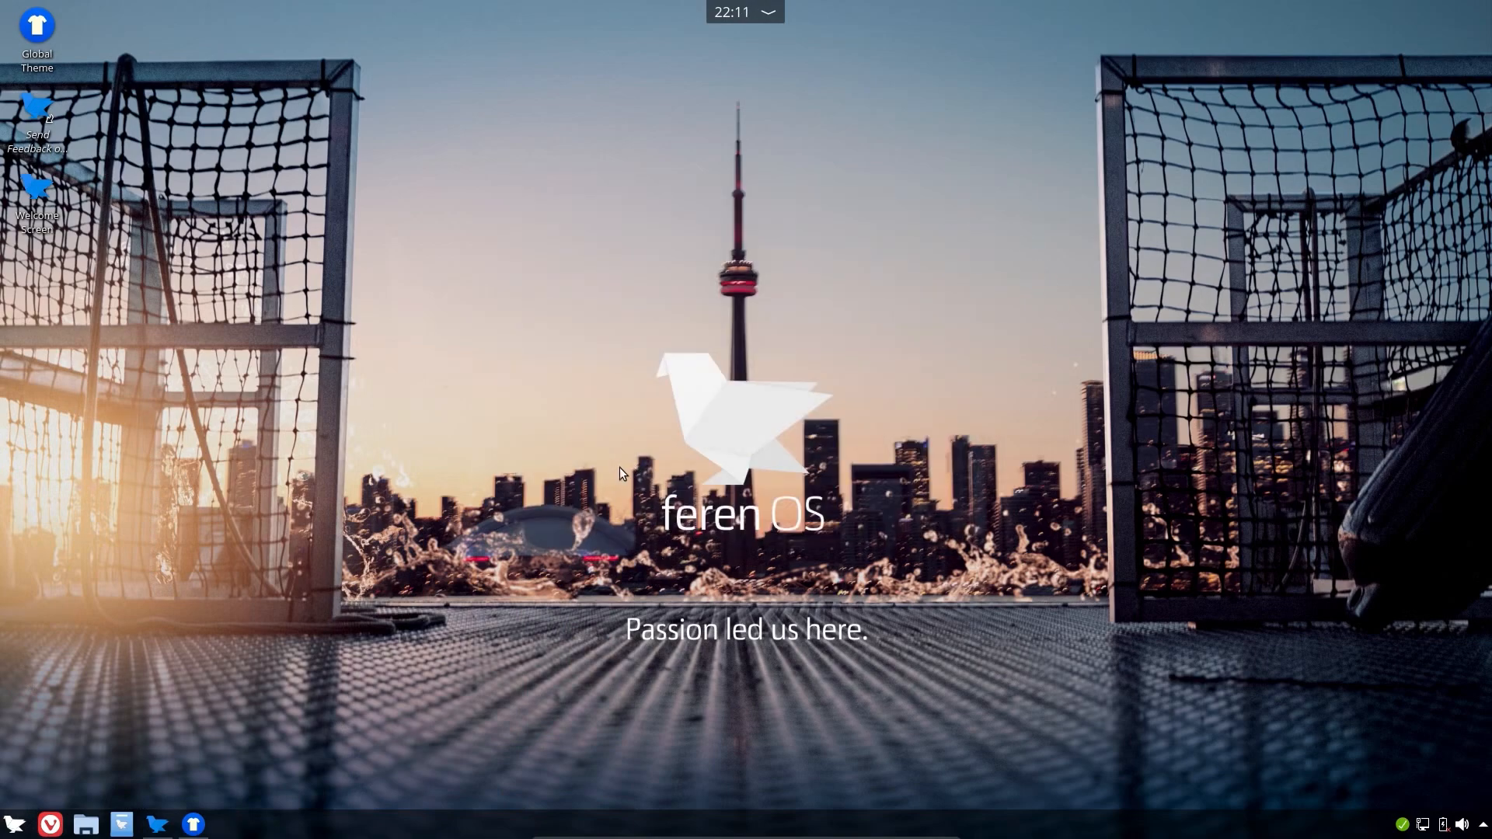
pyautogui.moveTo(16, 824)
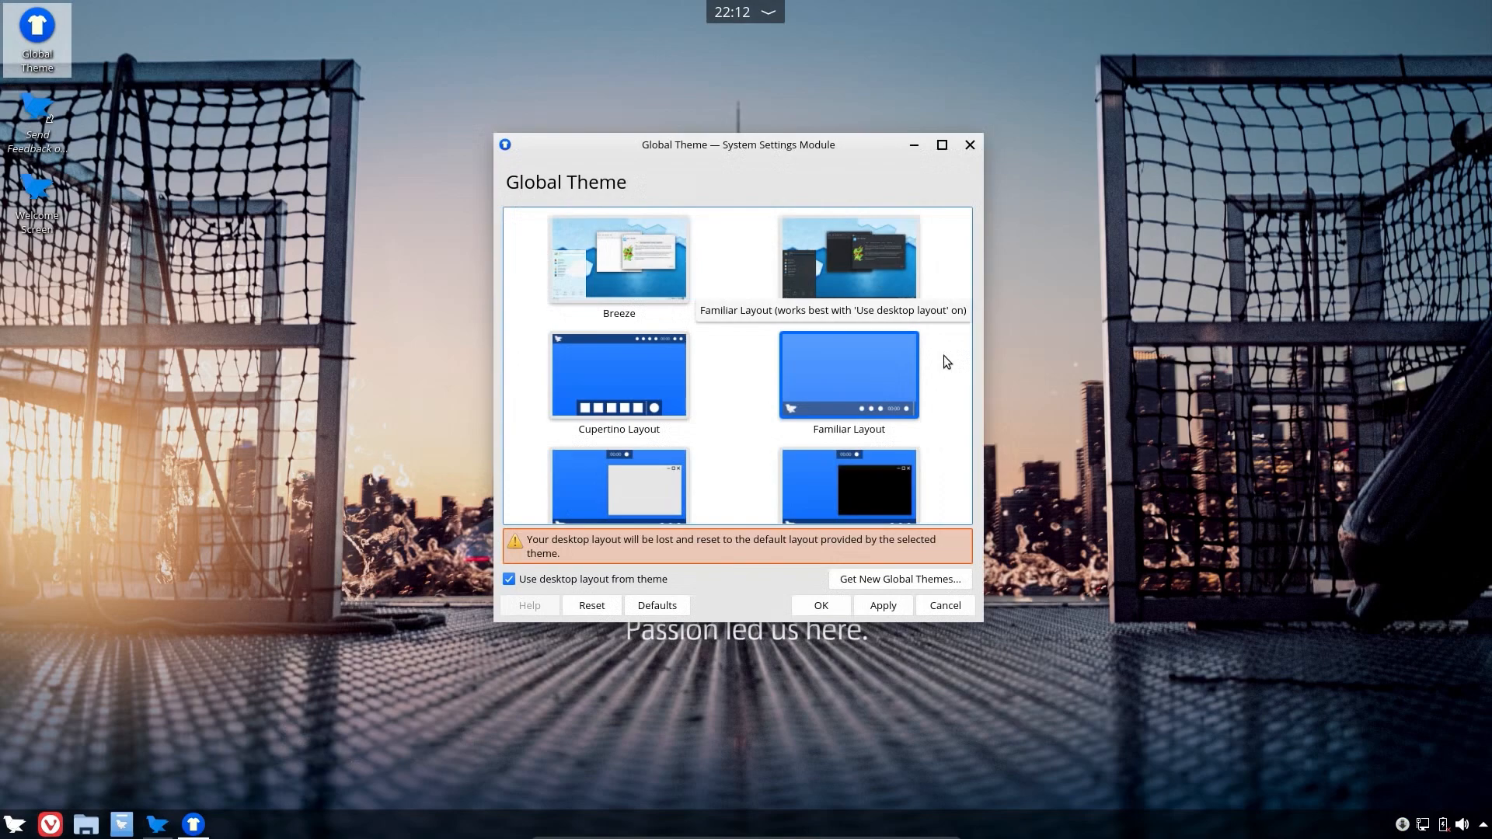
pyautogui.moveTo(618, 374)
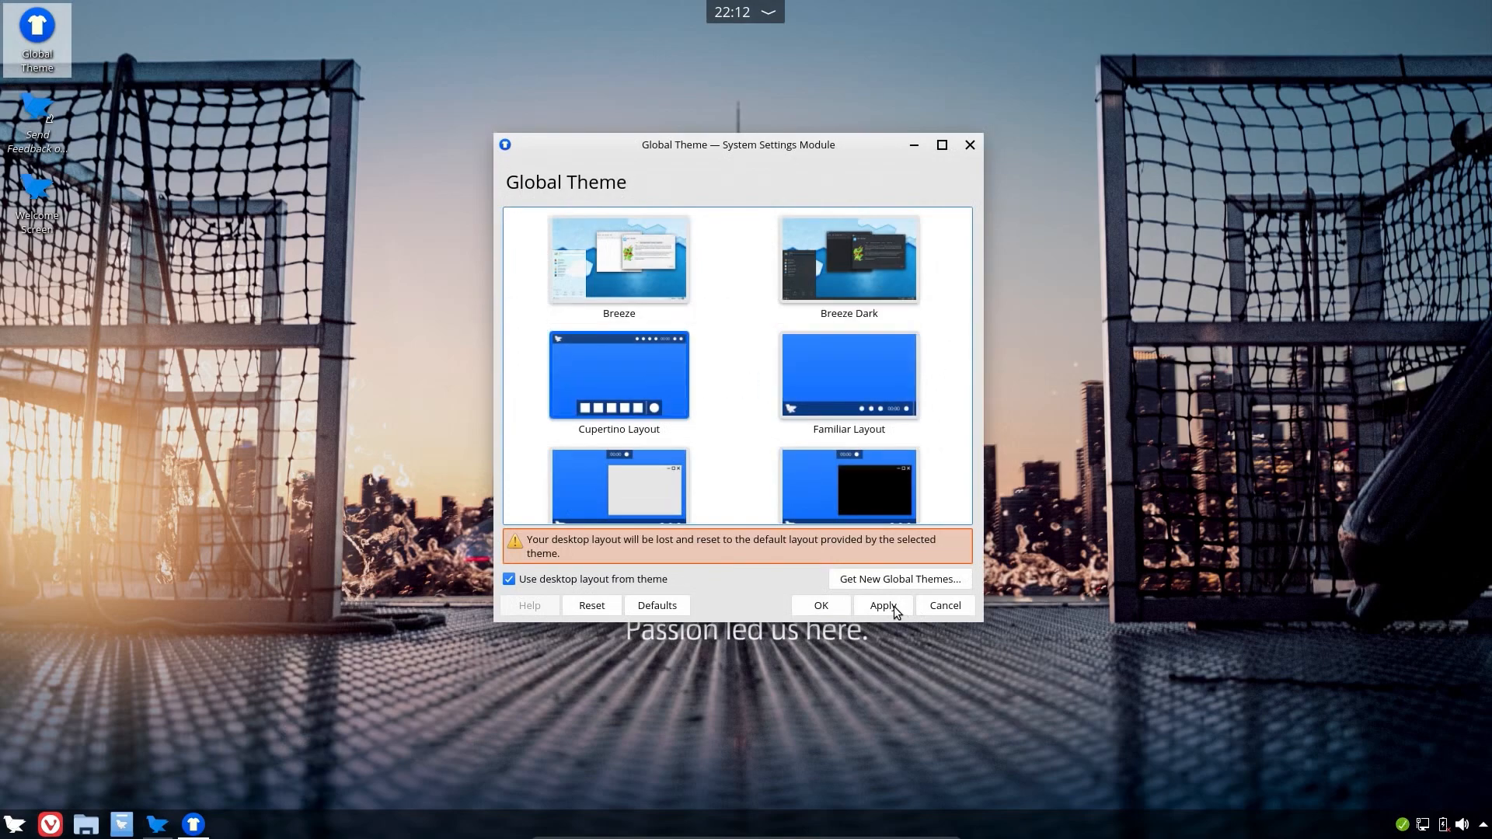
# Step: Apply the Familiar Layout global theme, then select and apply the Feren OS theme
pyautogui.click(882, 606)
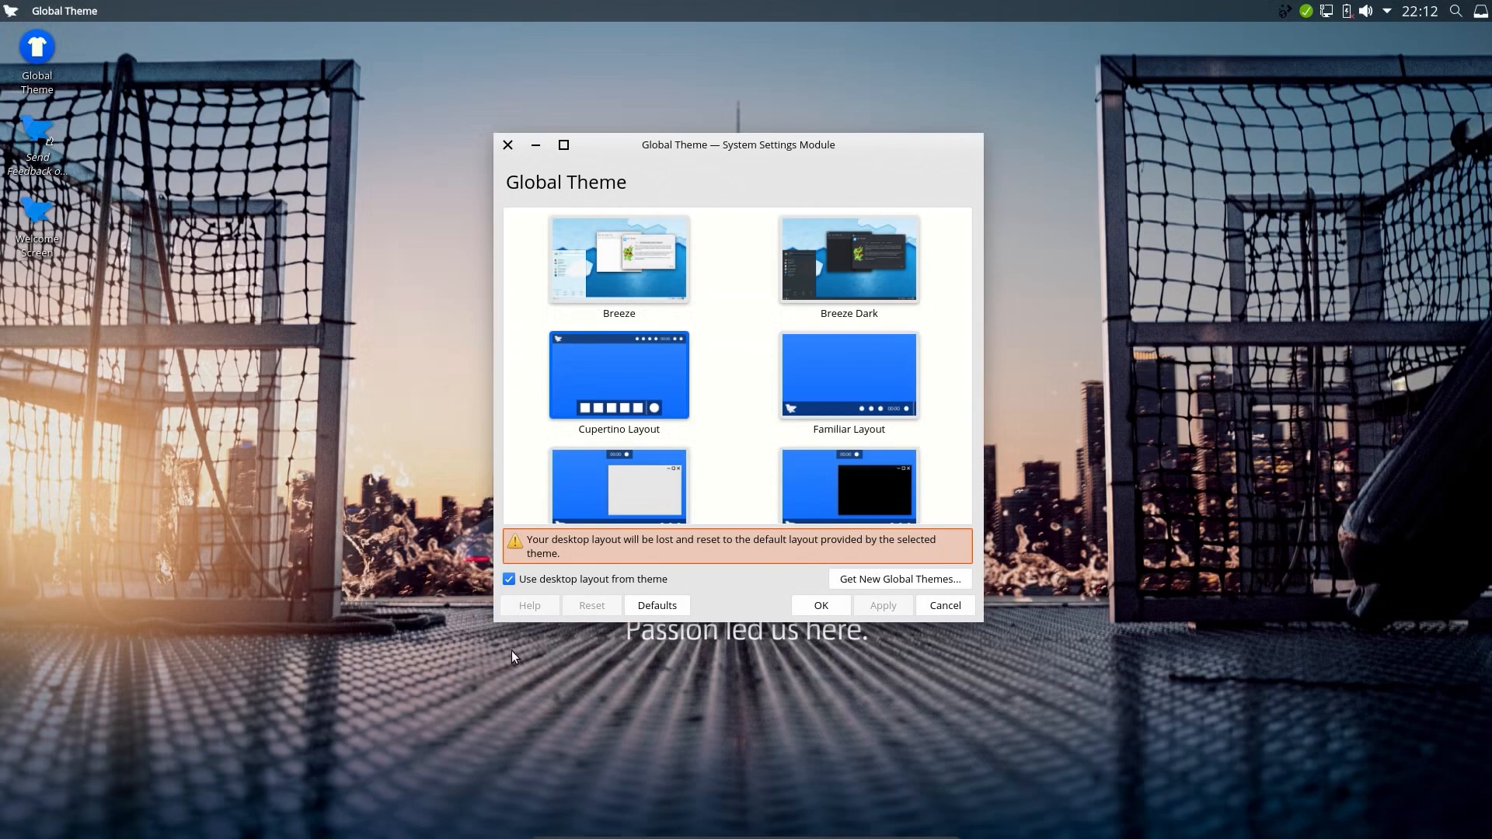
pyautogui.click(847, 374)
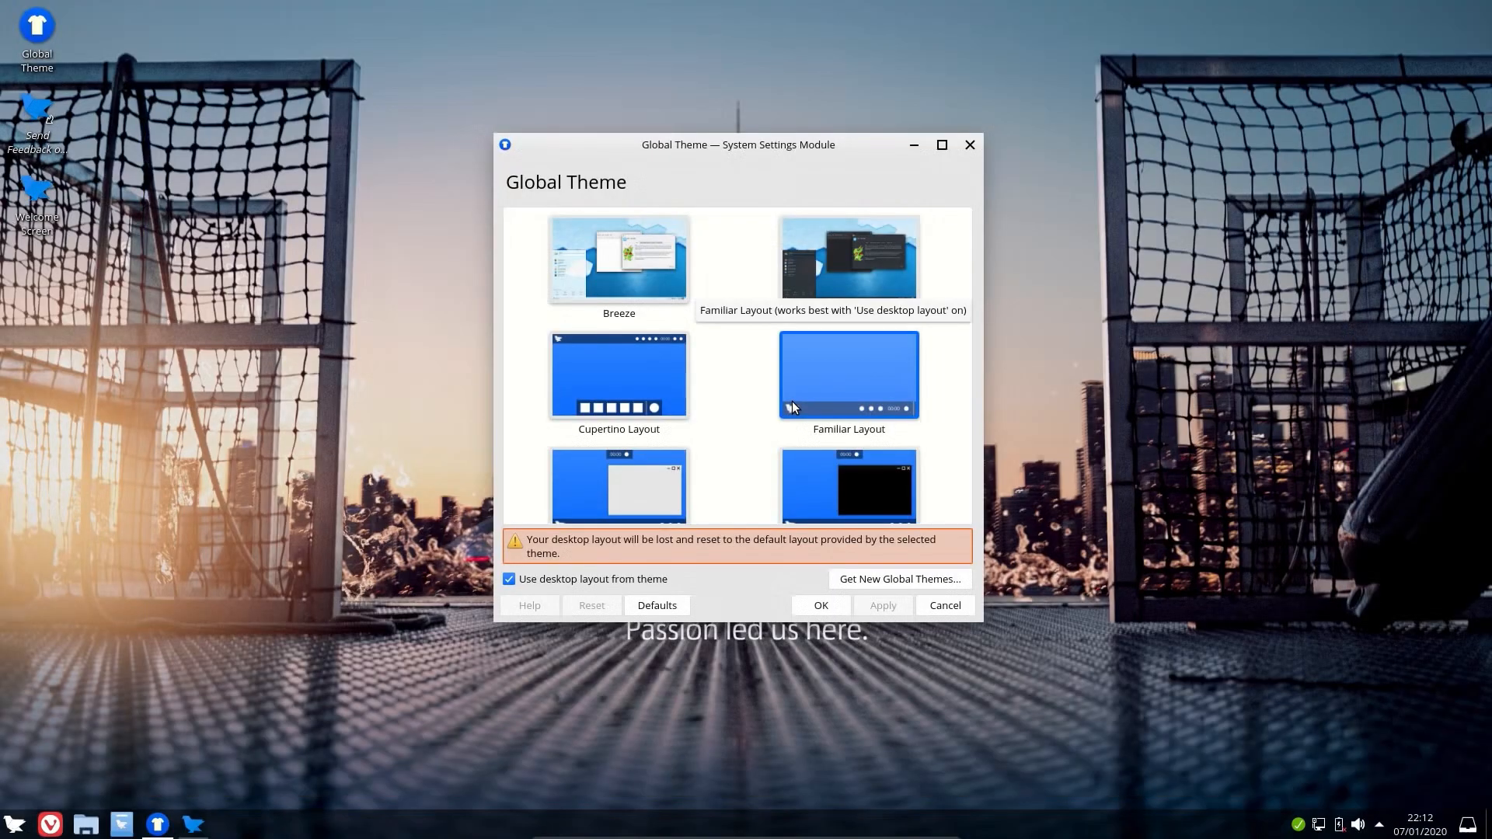
pyautogui.scroll(-3)
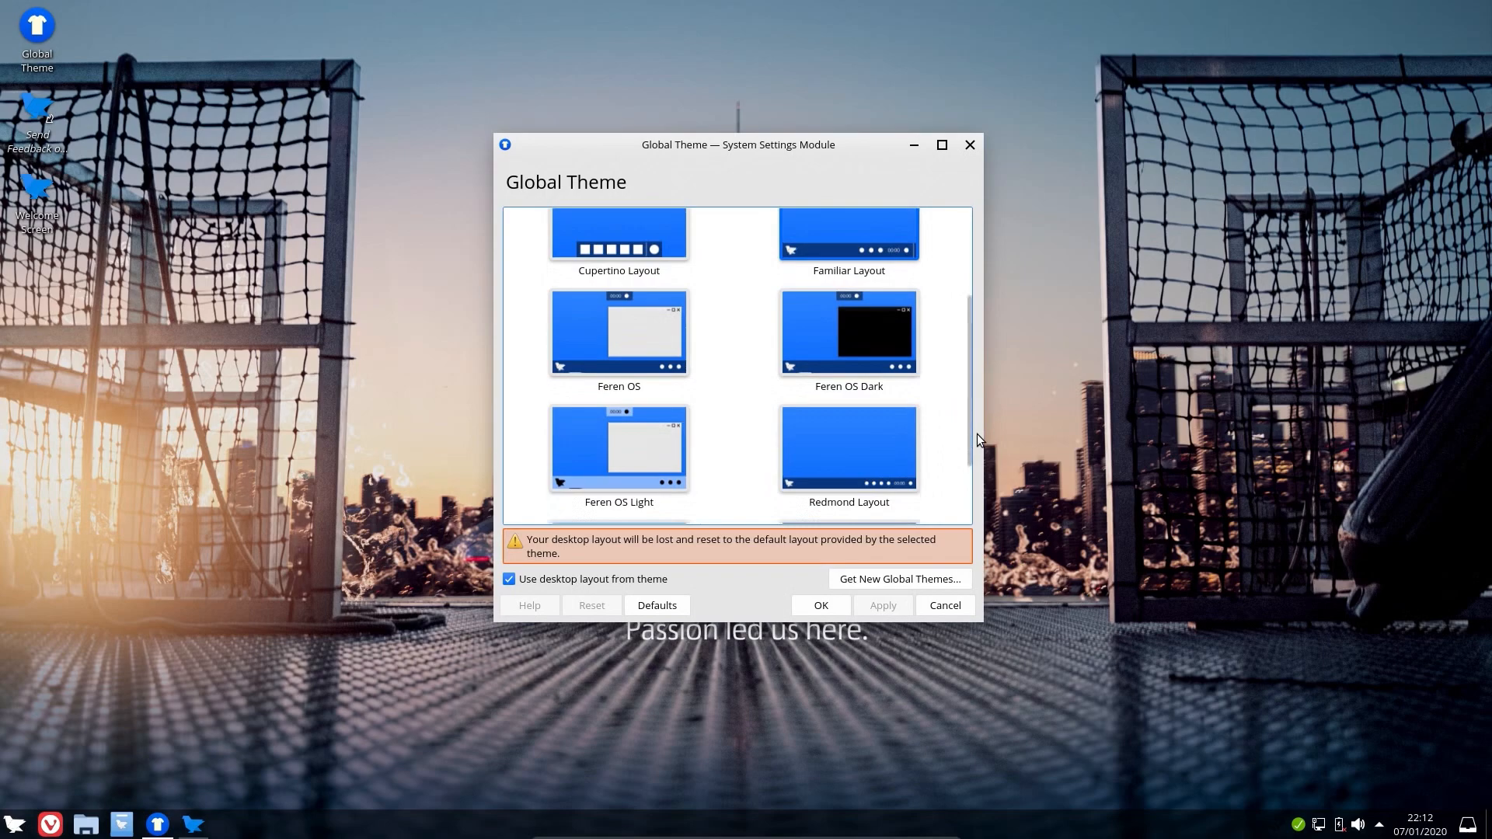
pyautogui.click(618, 331)
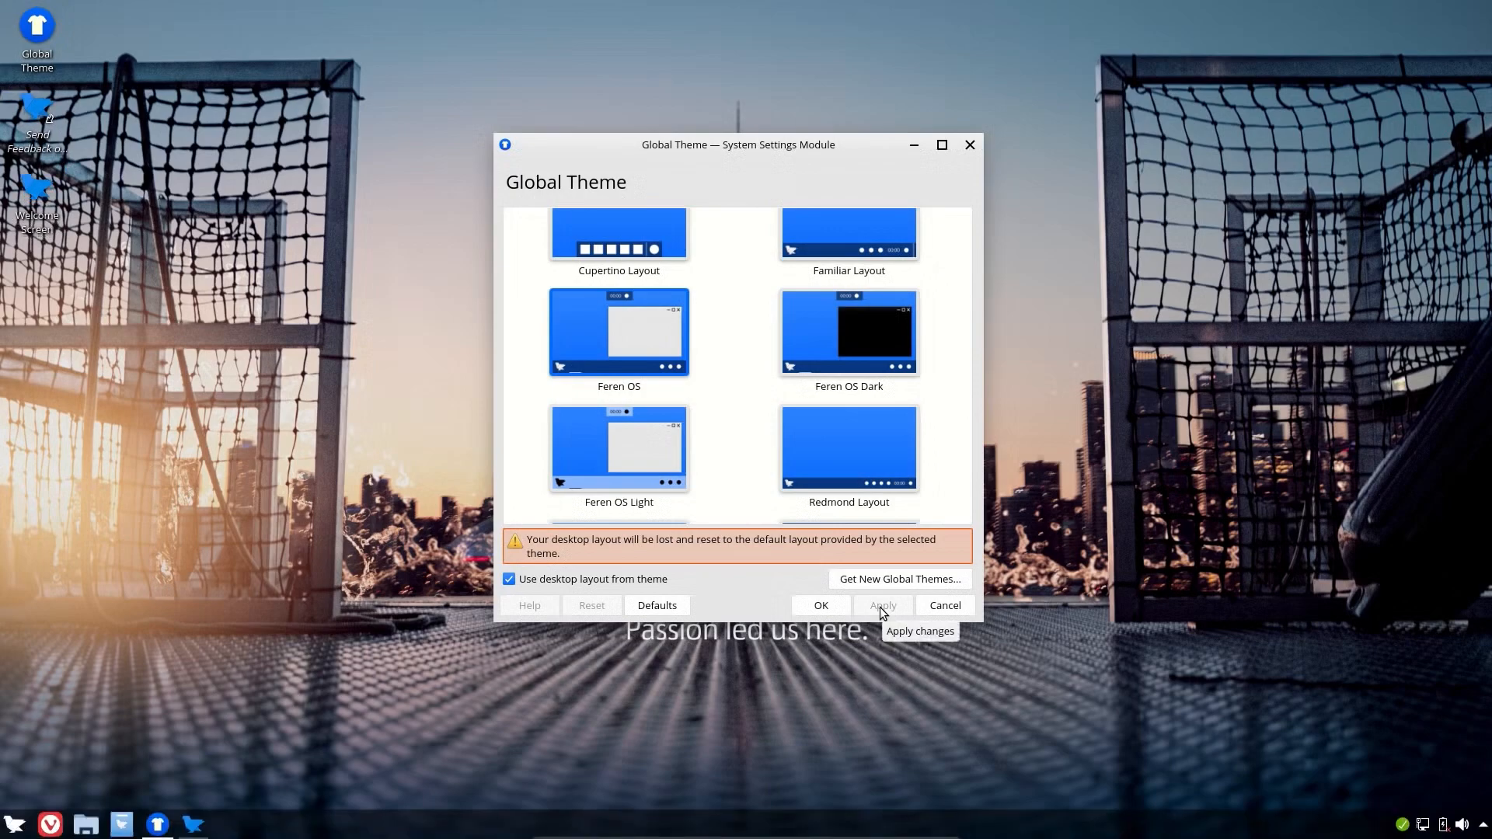
pyautogui.click(14, 824)
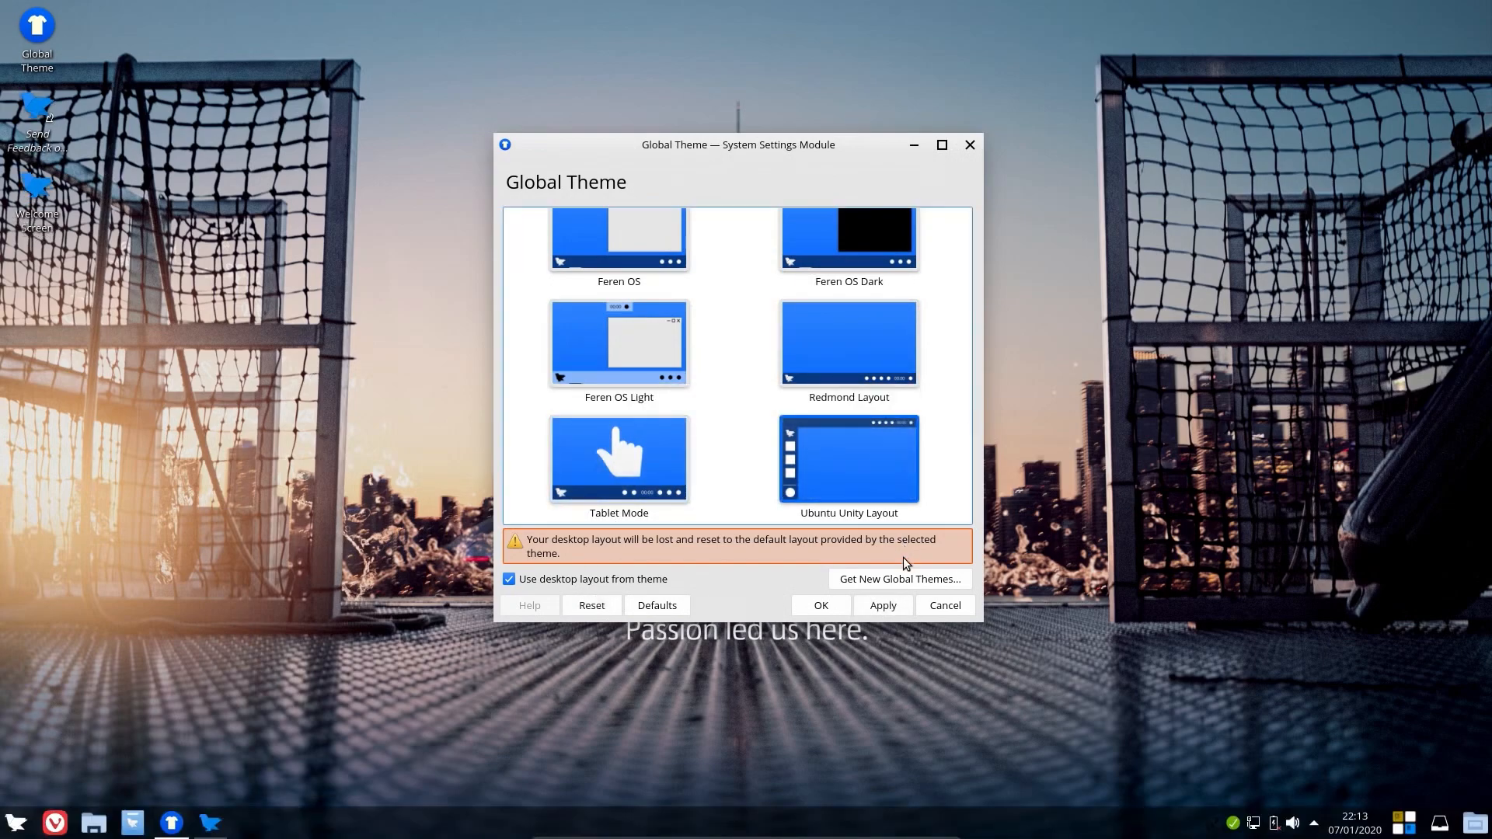
# Step: Apply the Ubuntu Unity Layout, show Files' File menu, and search the launcher for 'i'
pyautogui.click(881, 605)
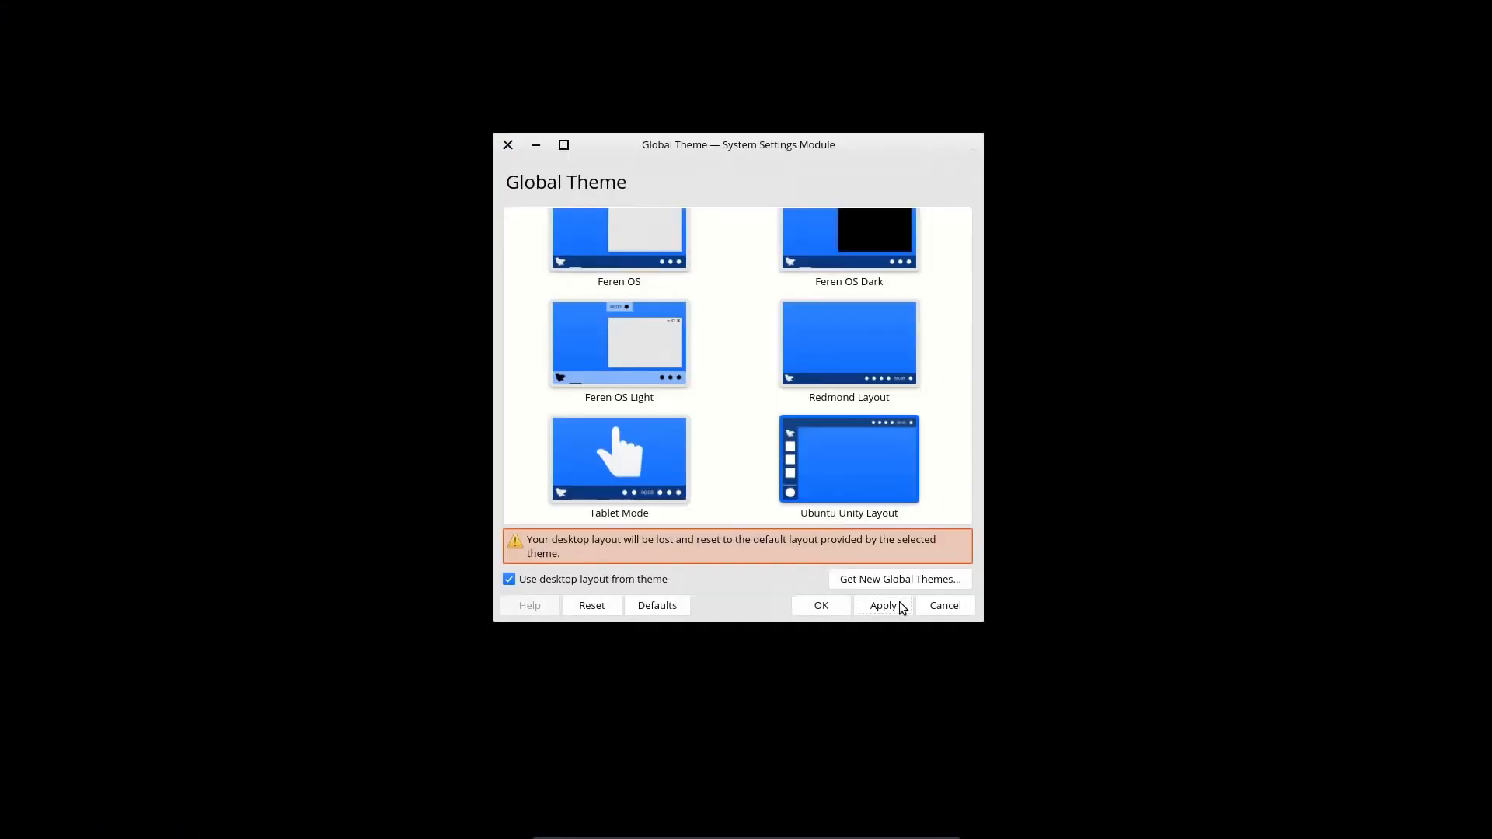
pyautogui.click(882, 606)
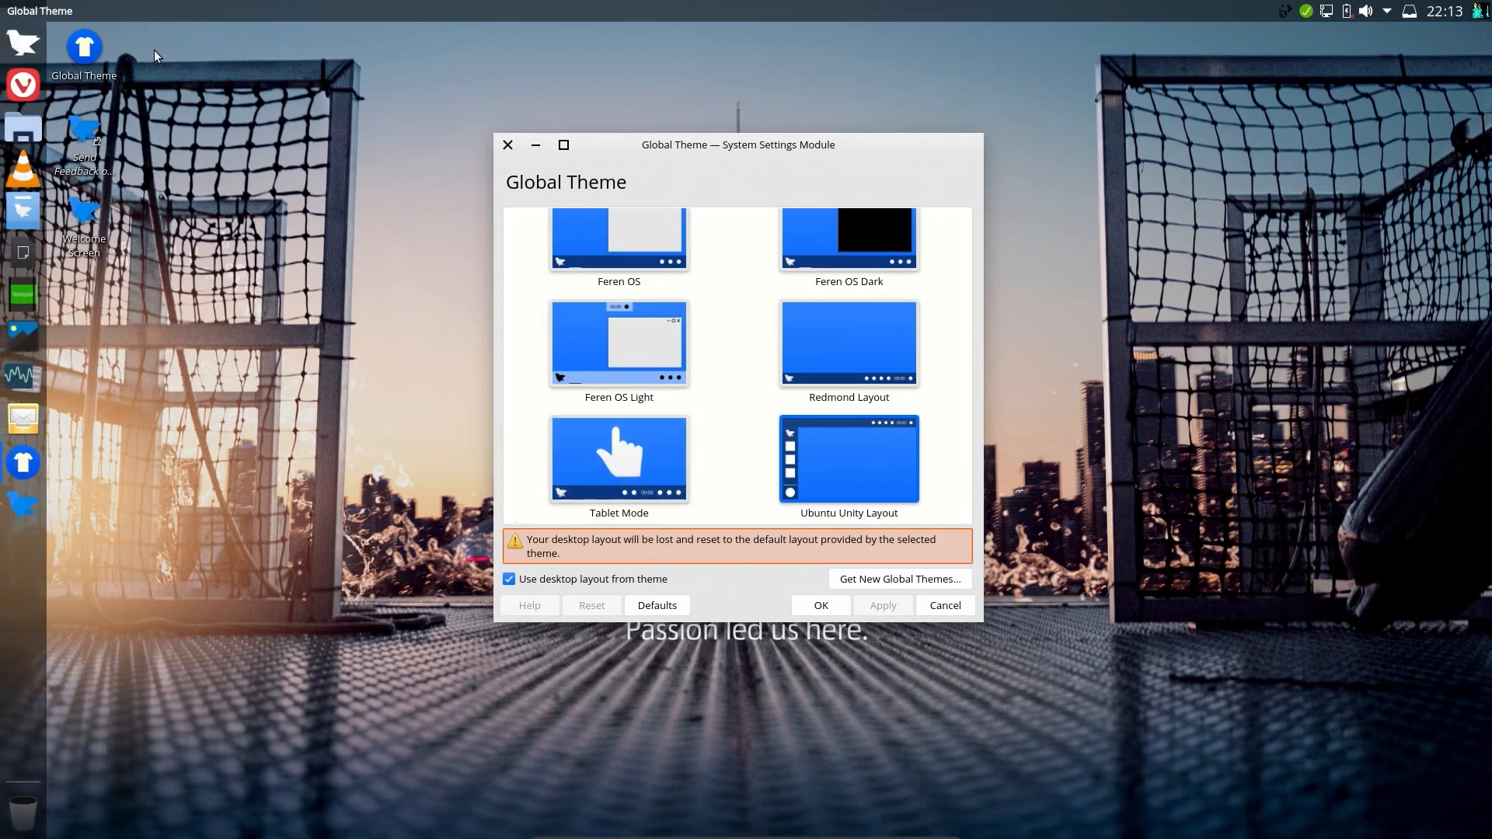
pyautogui.moveTo(92, 276)
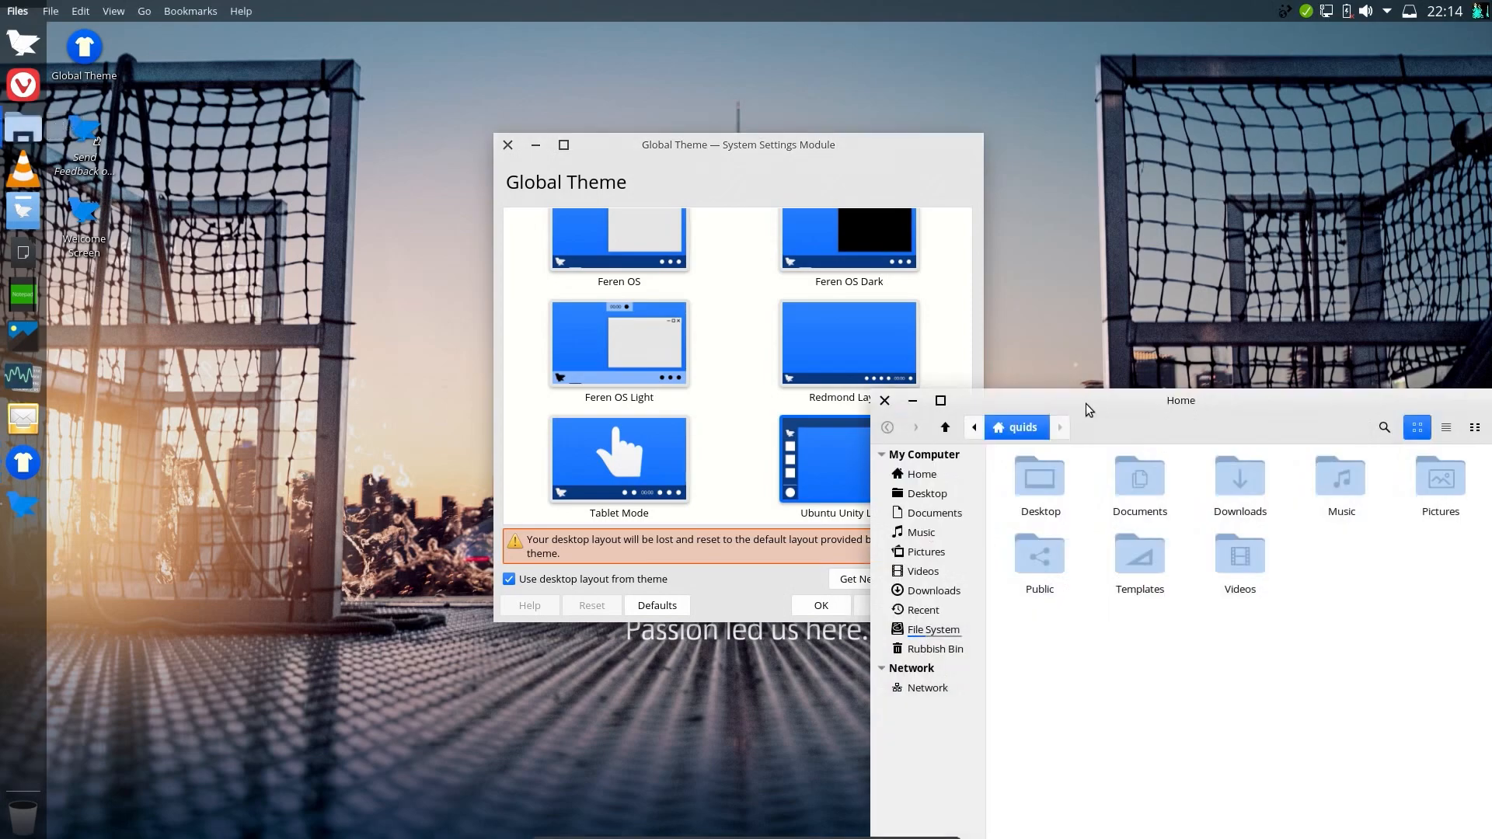
pyautogui.click(50, 10)
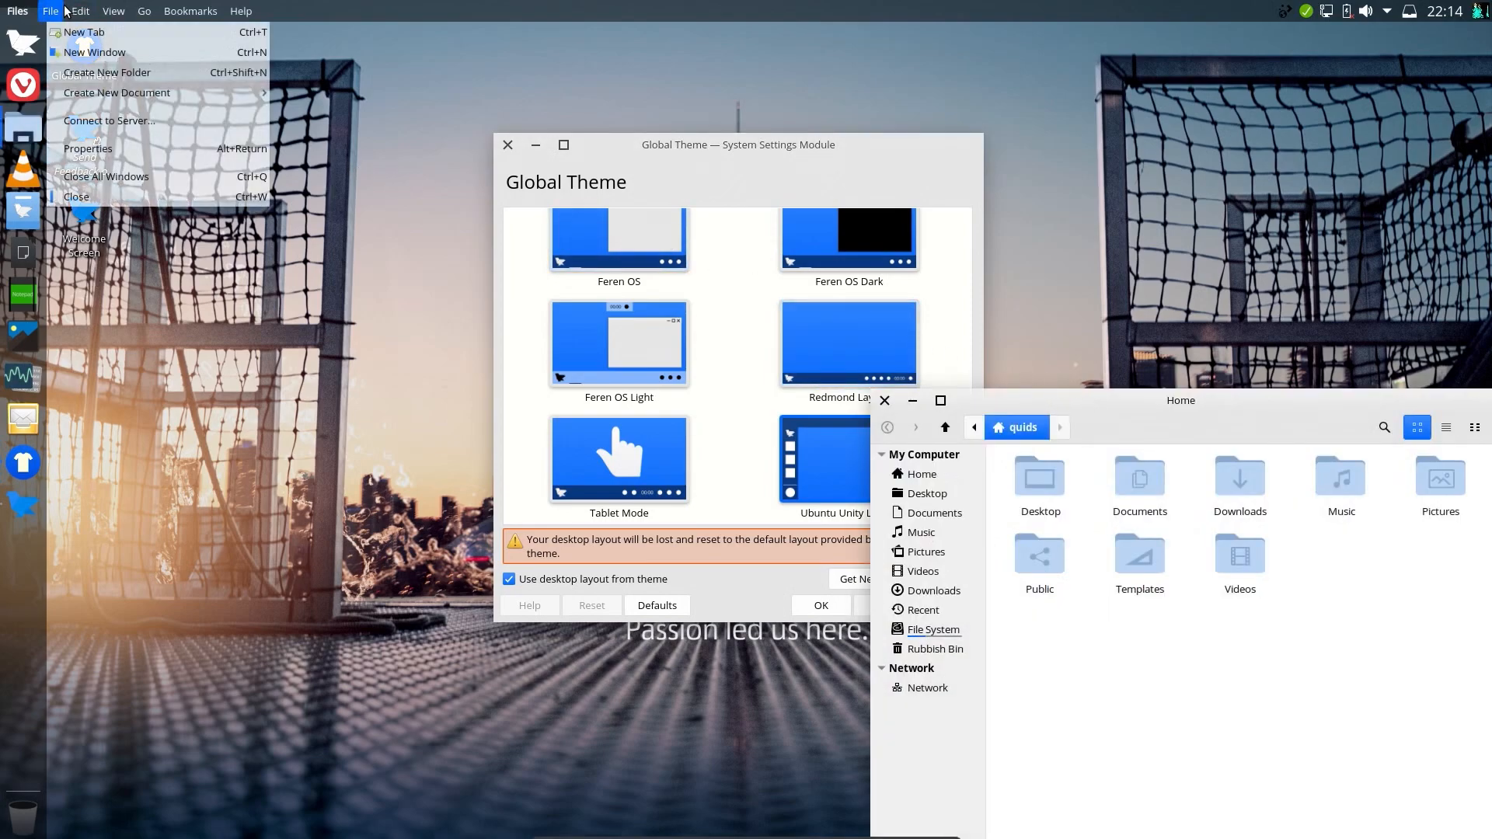
pyautogui.click(241, 10)
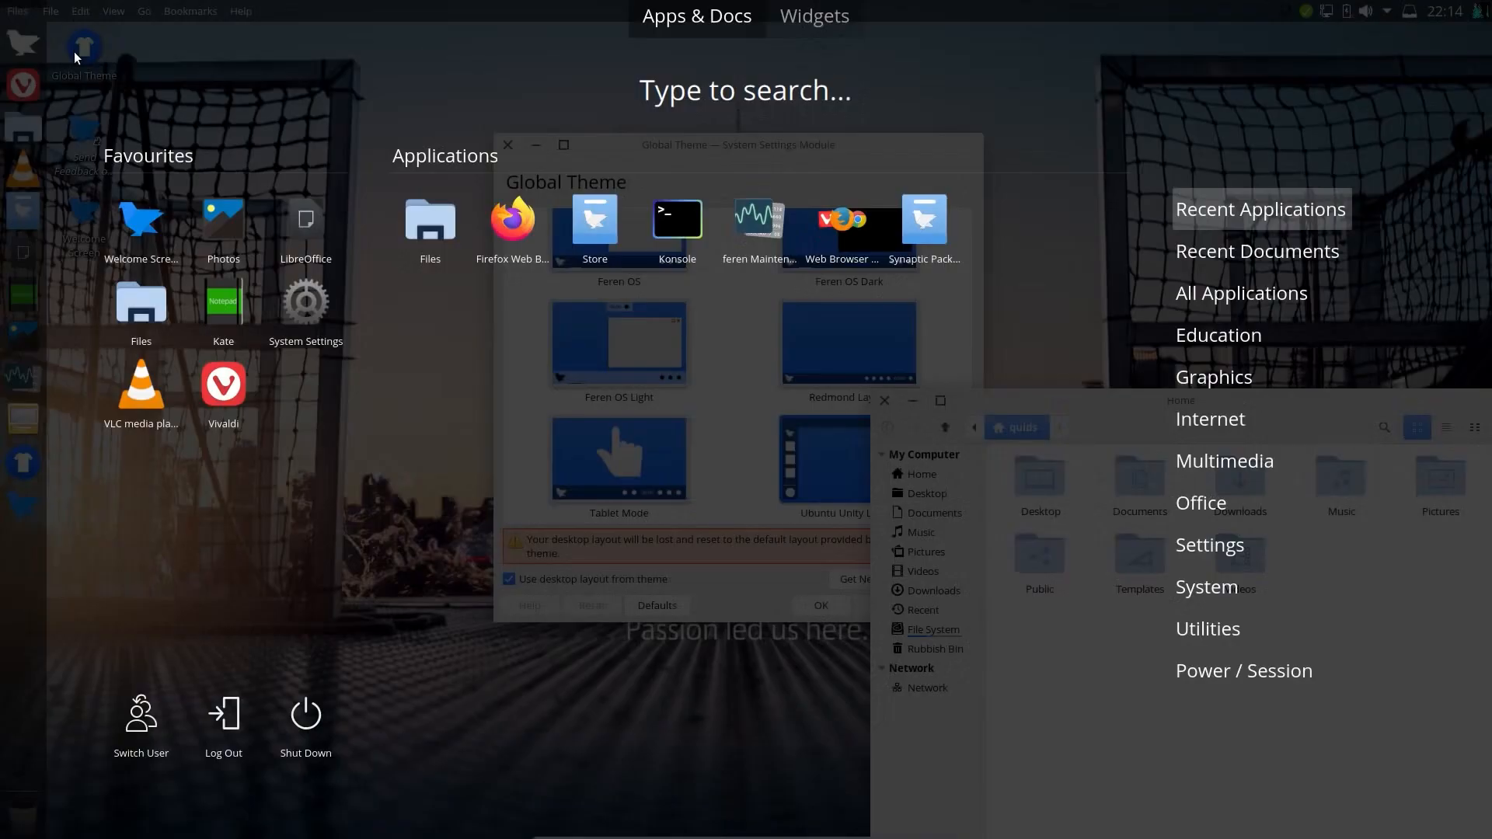
pyautogui.write("ing for 'i")
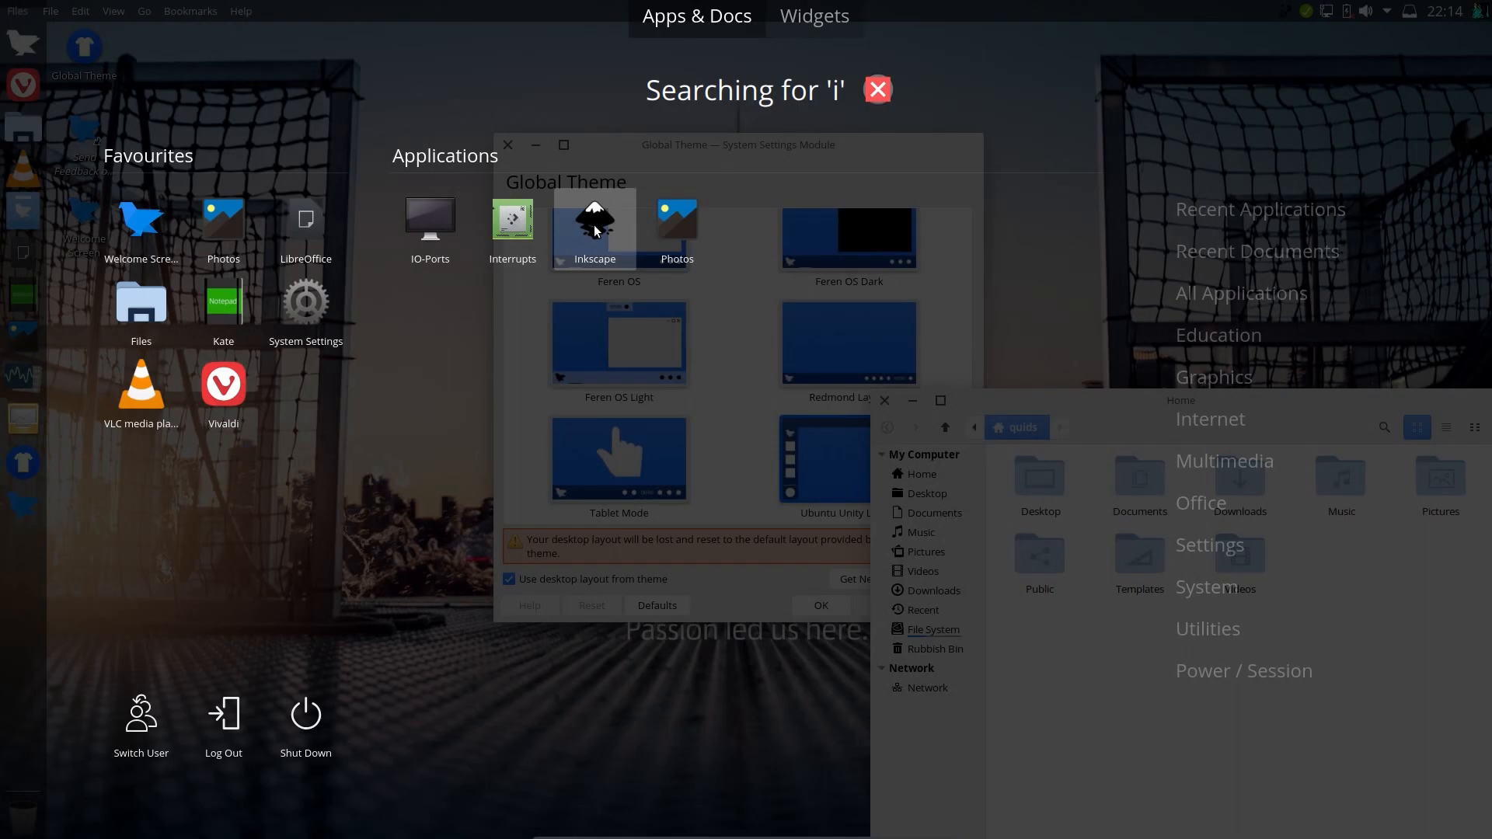
# Step: Launch Inkscape, then browse Firefox's File and History menus in the global menu bar
pyautogui.click(593, 228)
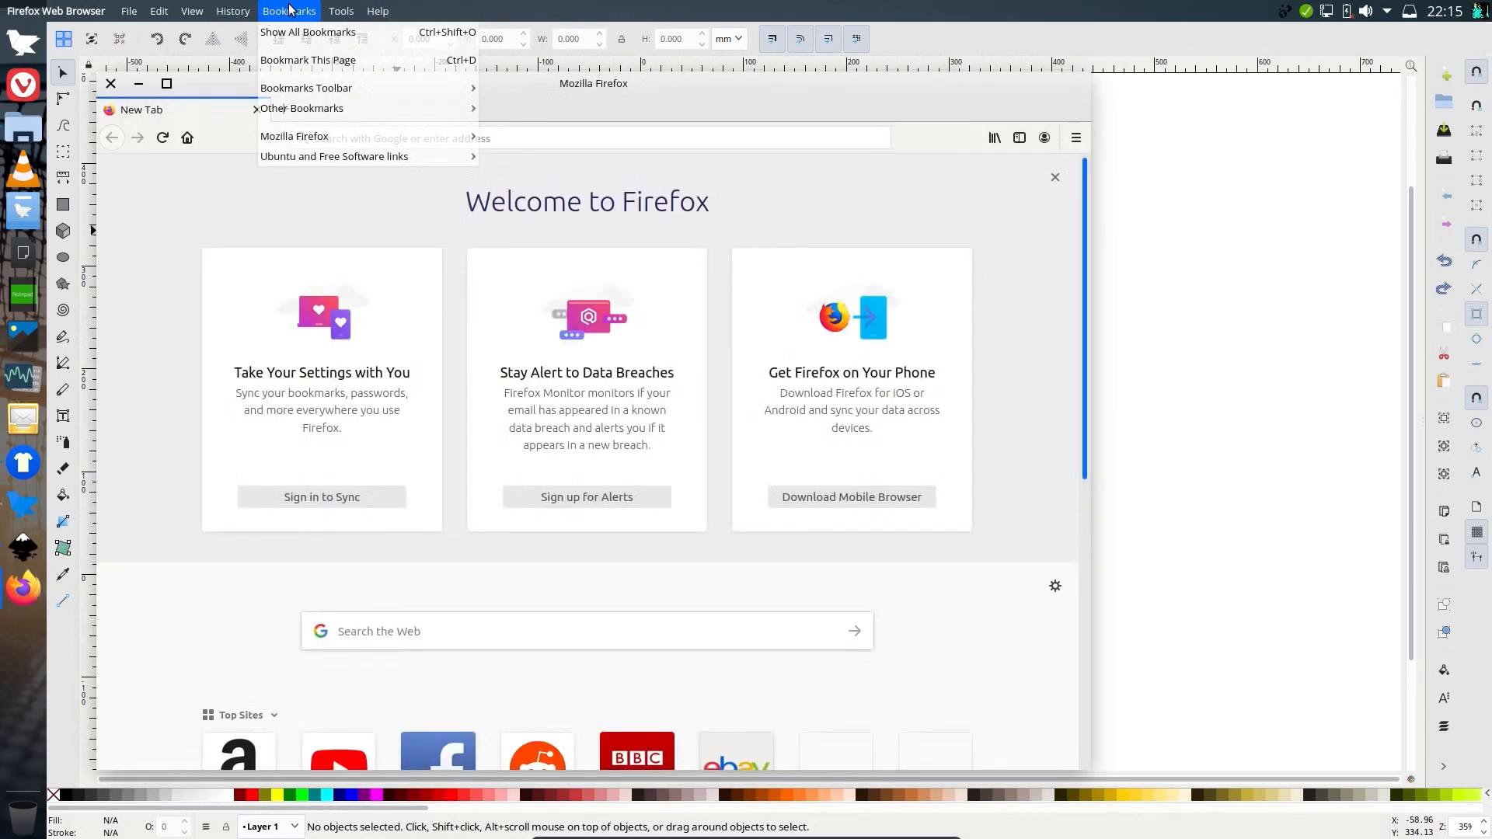
pyautogui.click(128, 10)
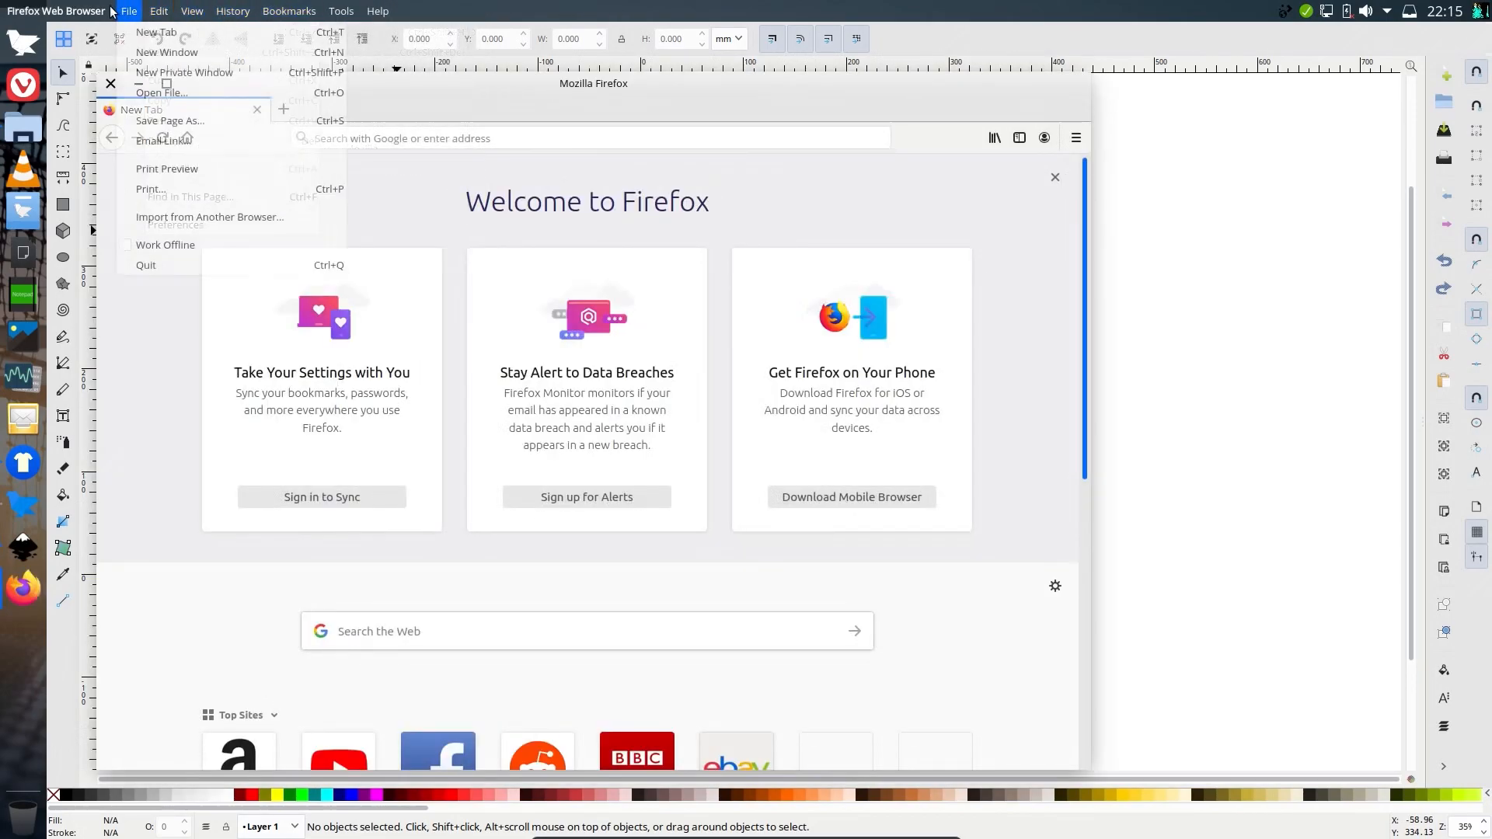
pyautogui.click(233, 10)
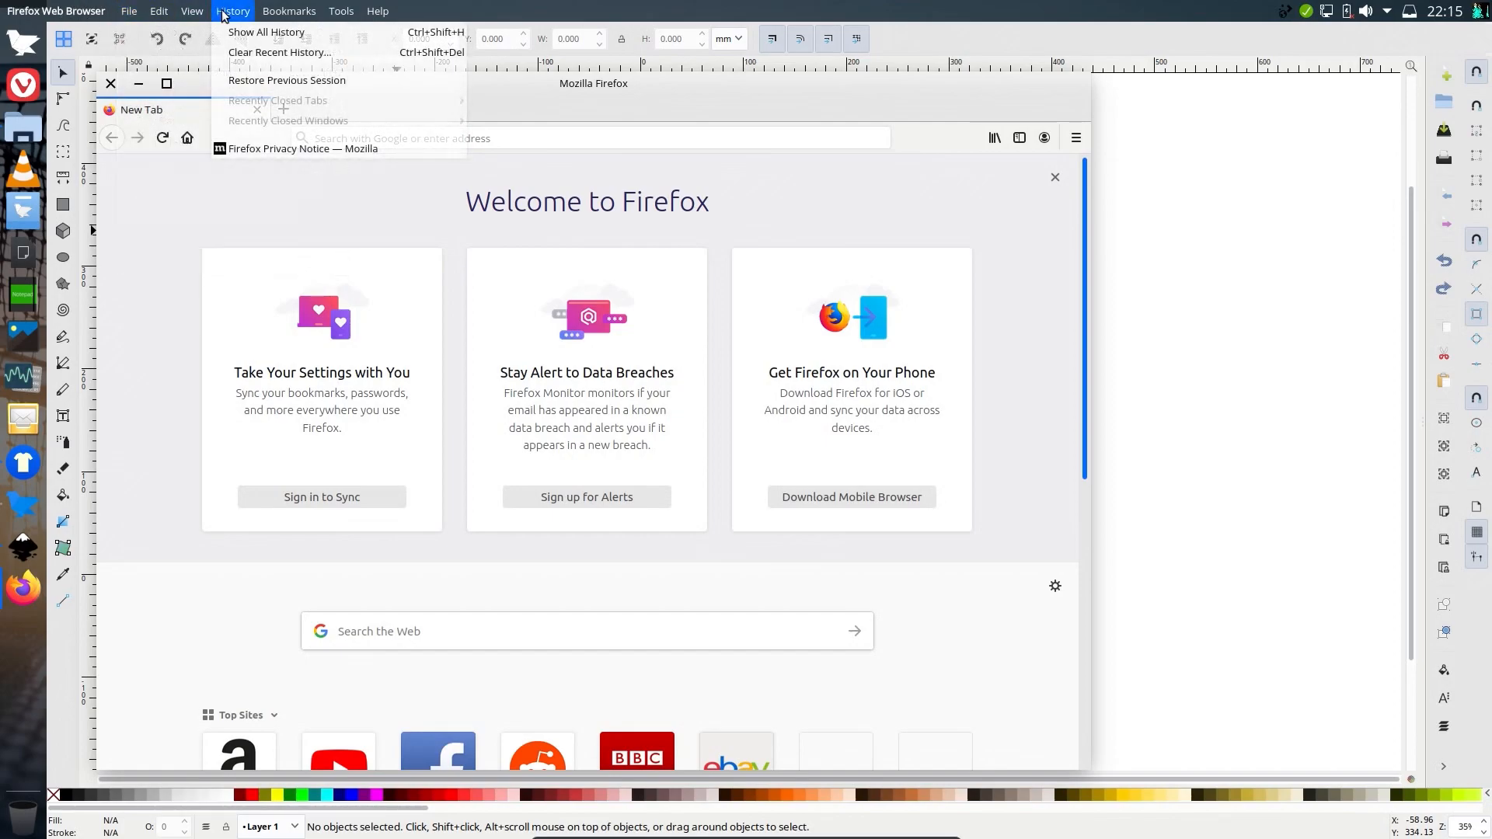
pyautogui.click(377, 10)
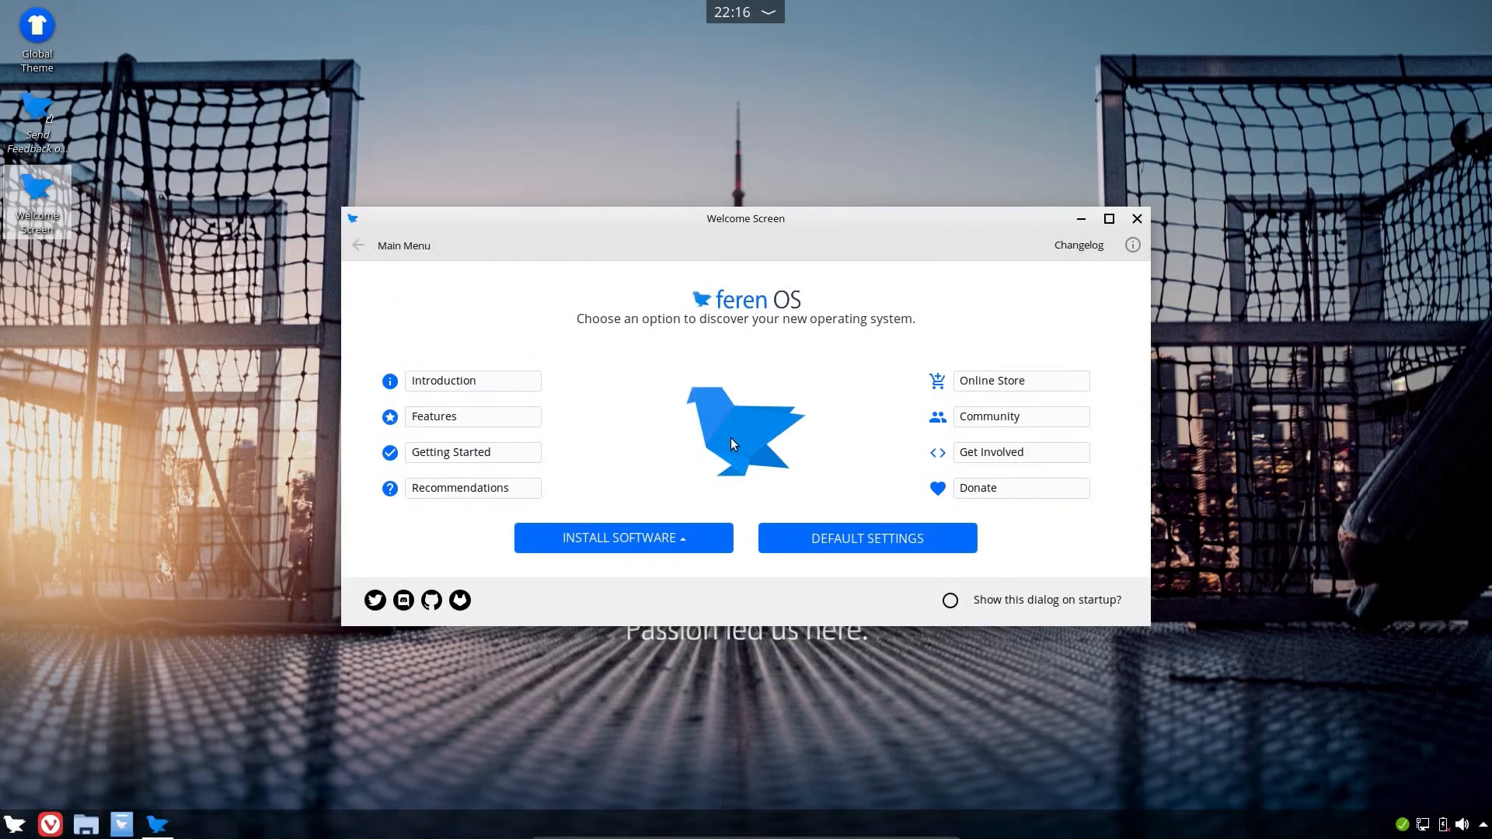
# Step: Read the Introduction page, open Look and Feel settings from it, then return to the main menu
pyautogui.click(472, 381)
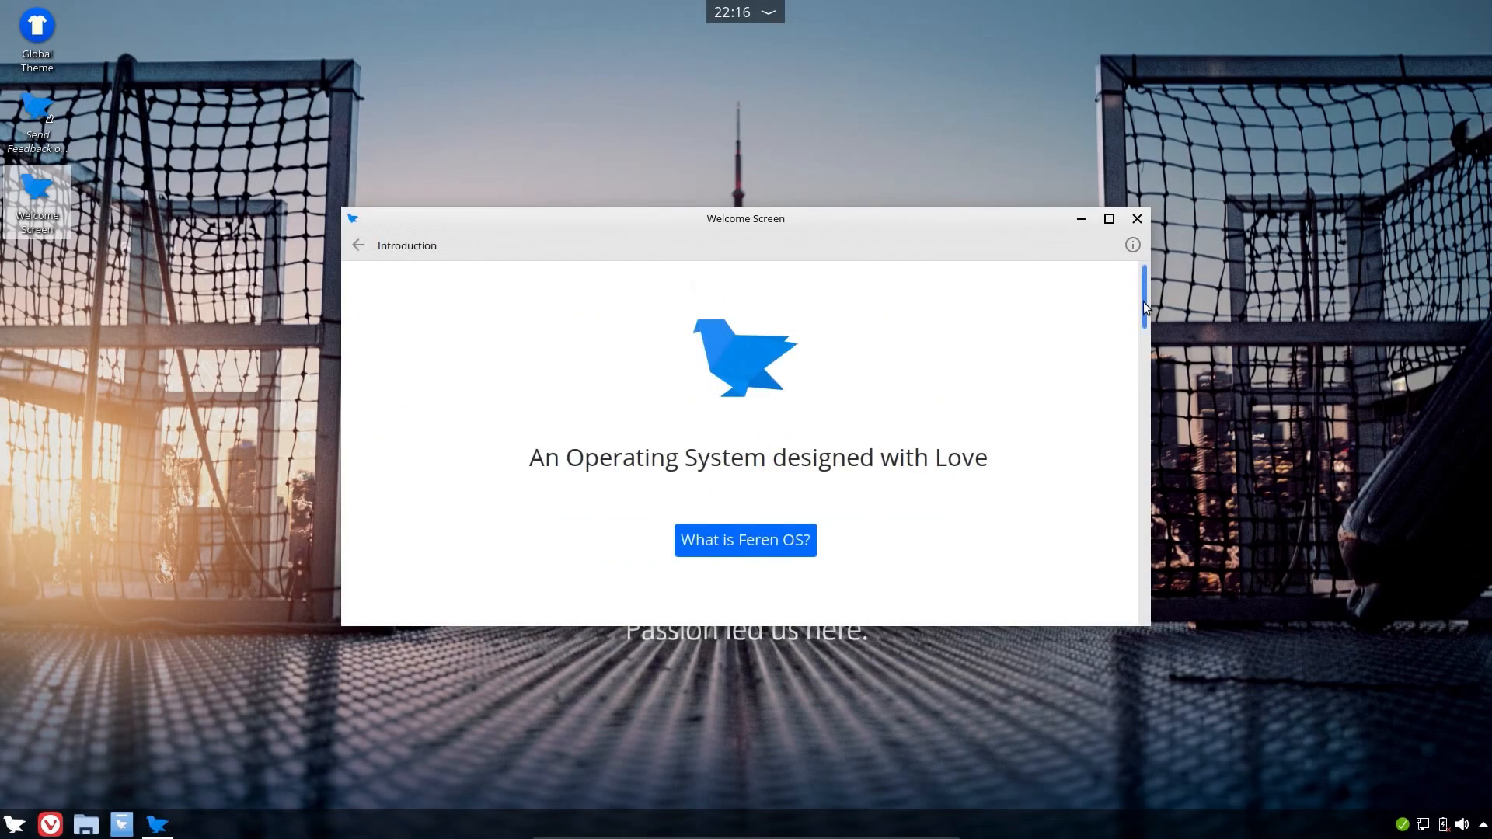
pyautogui.scroll(-3)
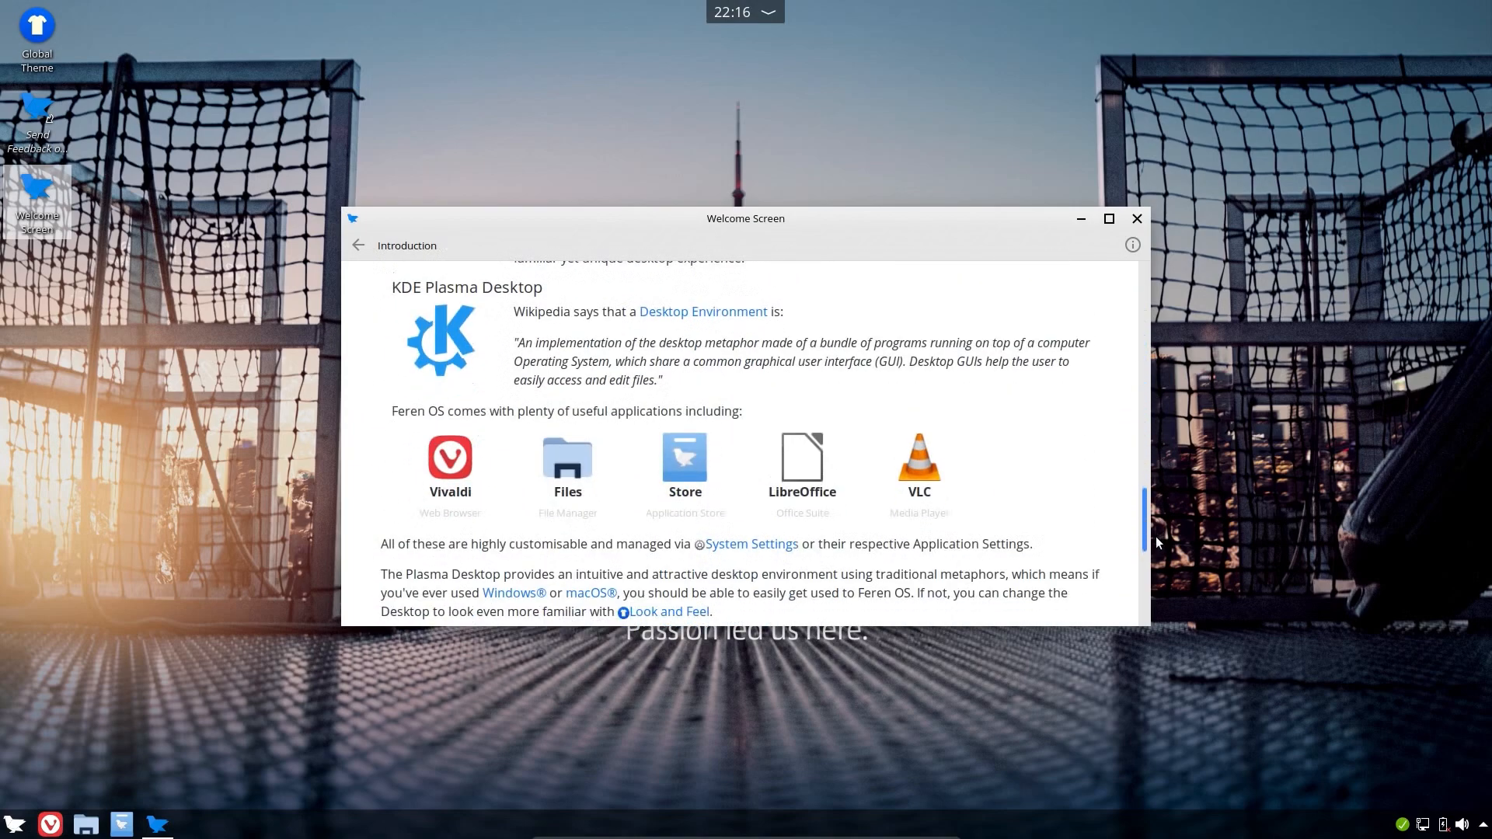
pyautogui.scroll(-3)
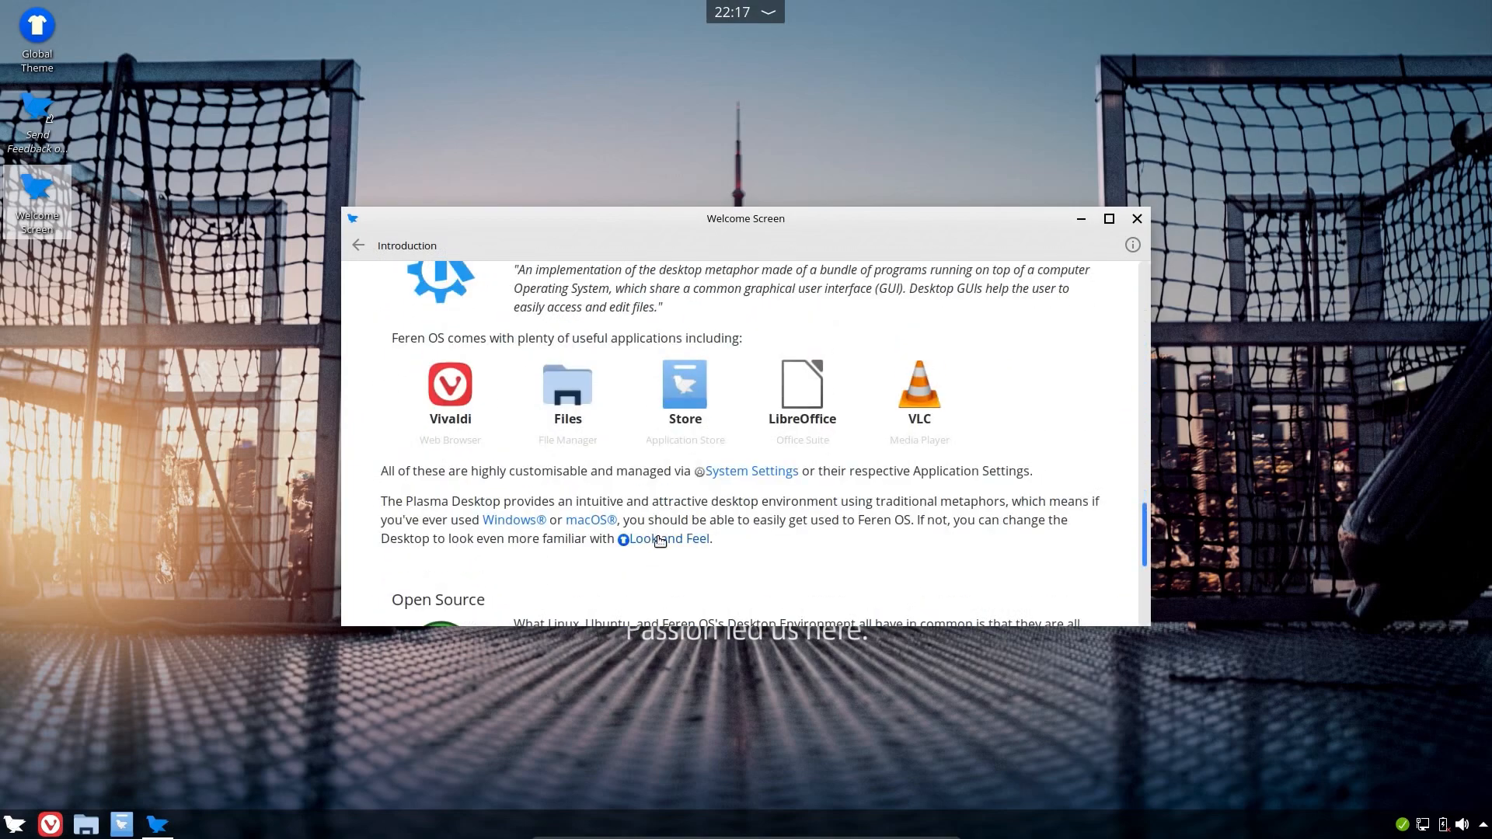
pyautogui.click(669, 538)
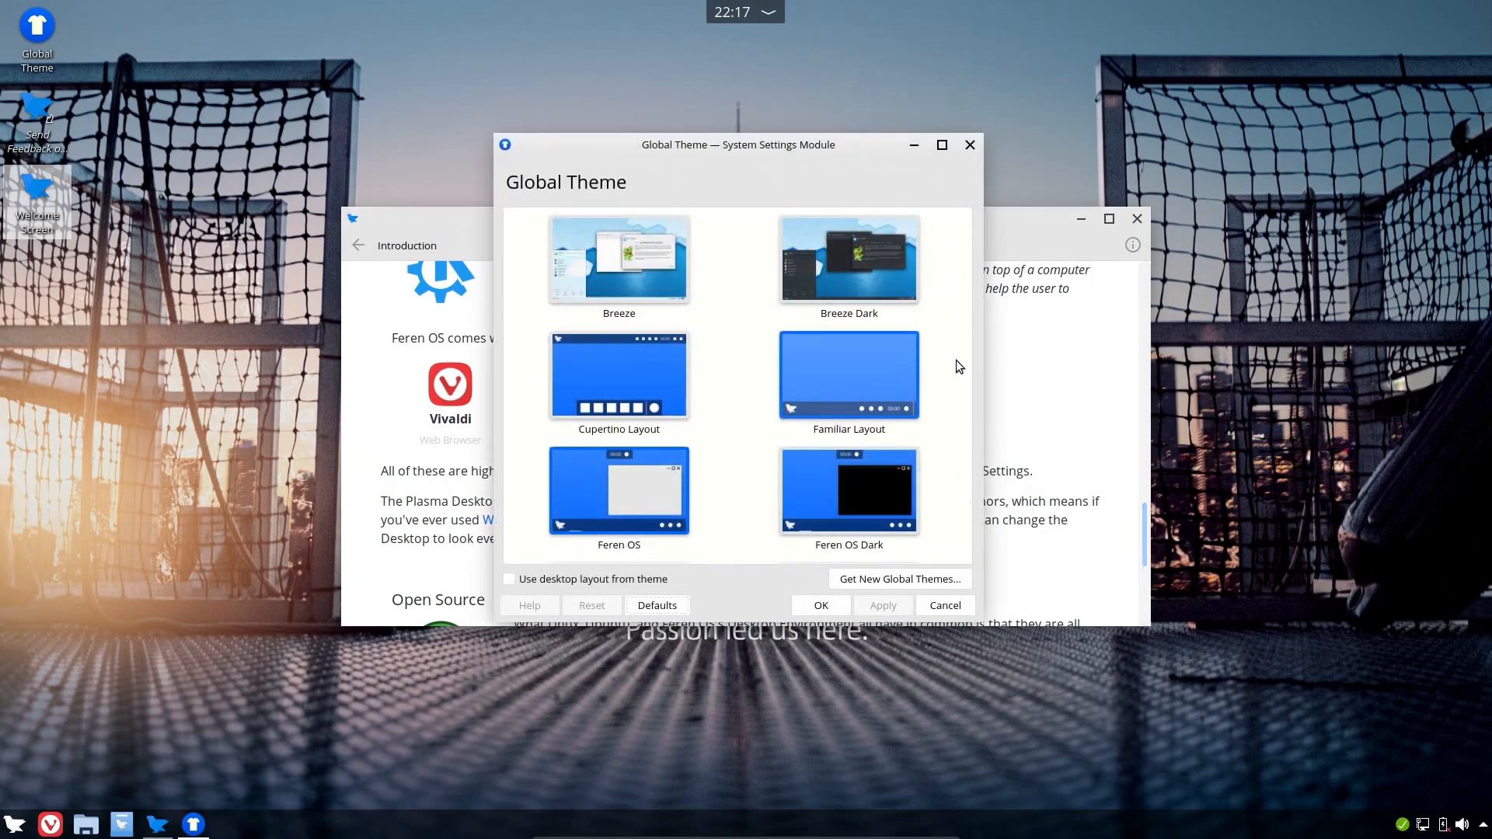
pyautogui.click(943, 606)
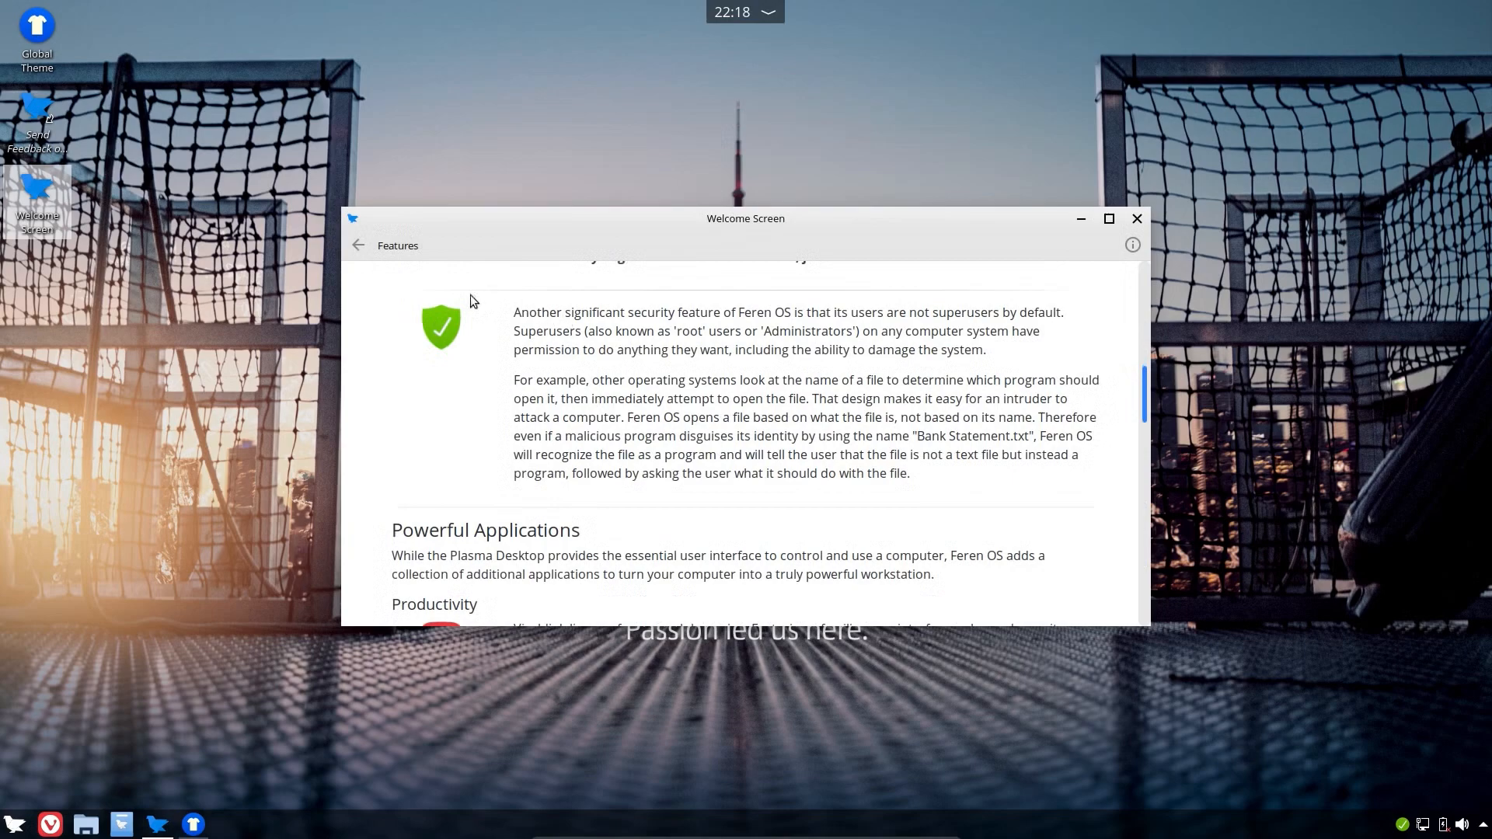
pyautogui.click(359, 245)
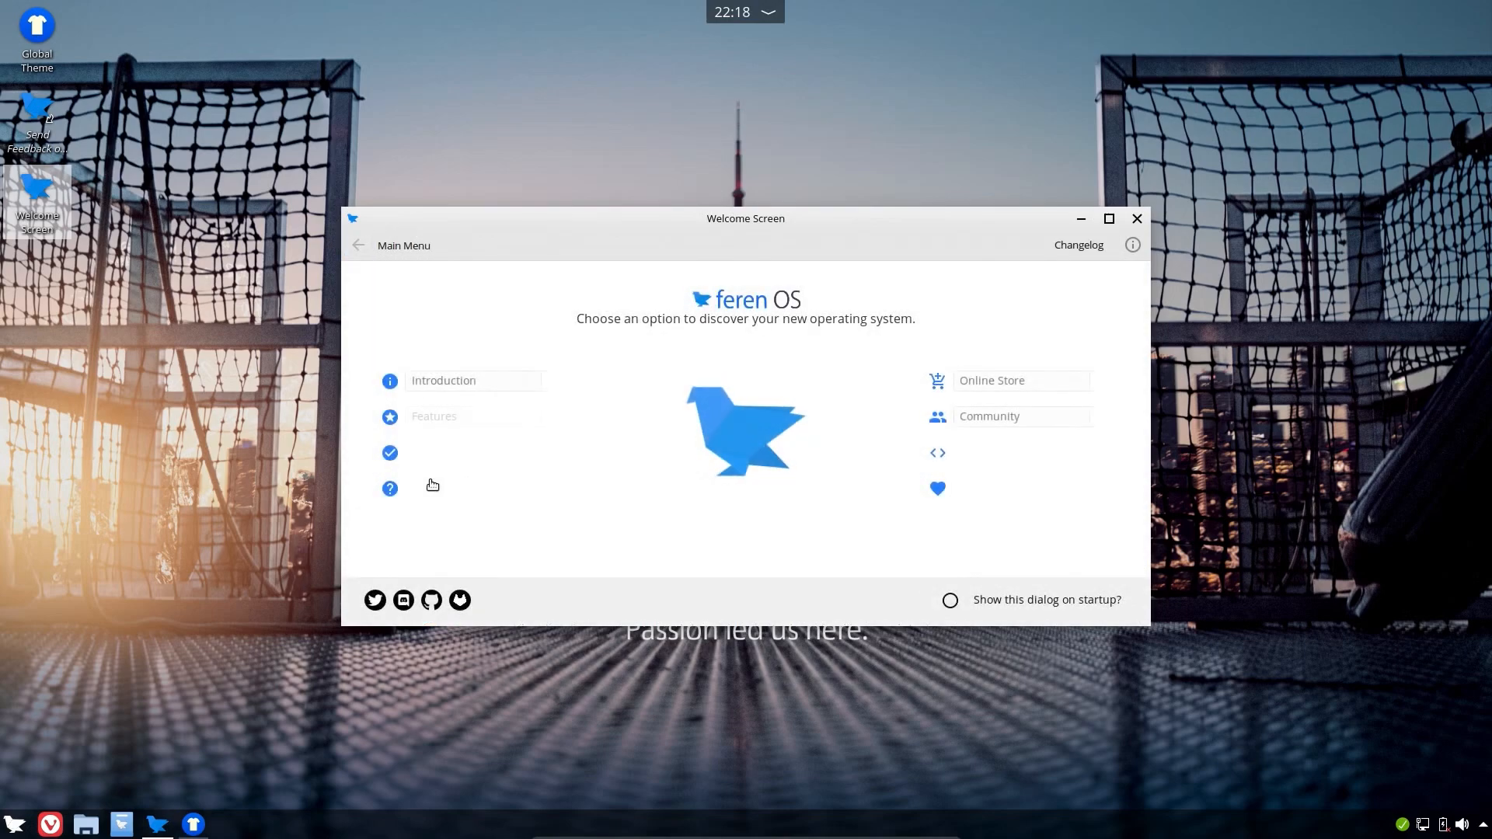
# Step: Scroll through Getting Started's Customisation and Optional Tasks sections, then go back to the main menu
pyautogui.click(389, 488)
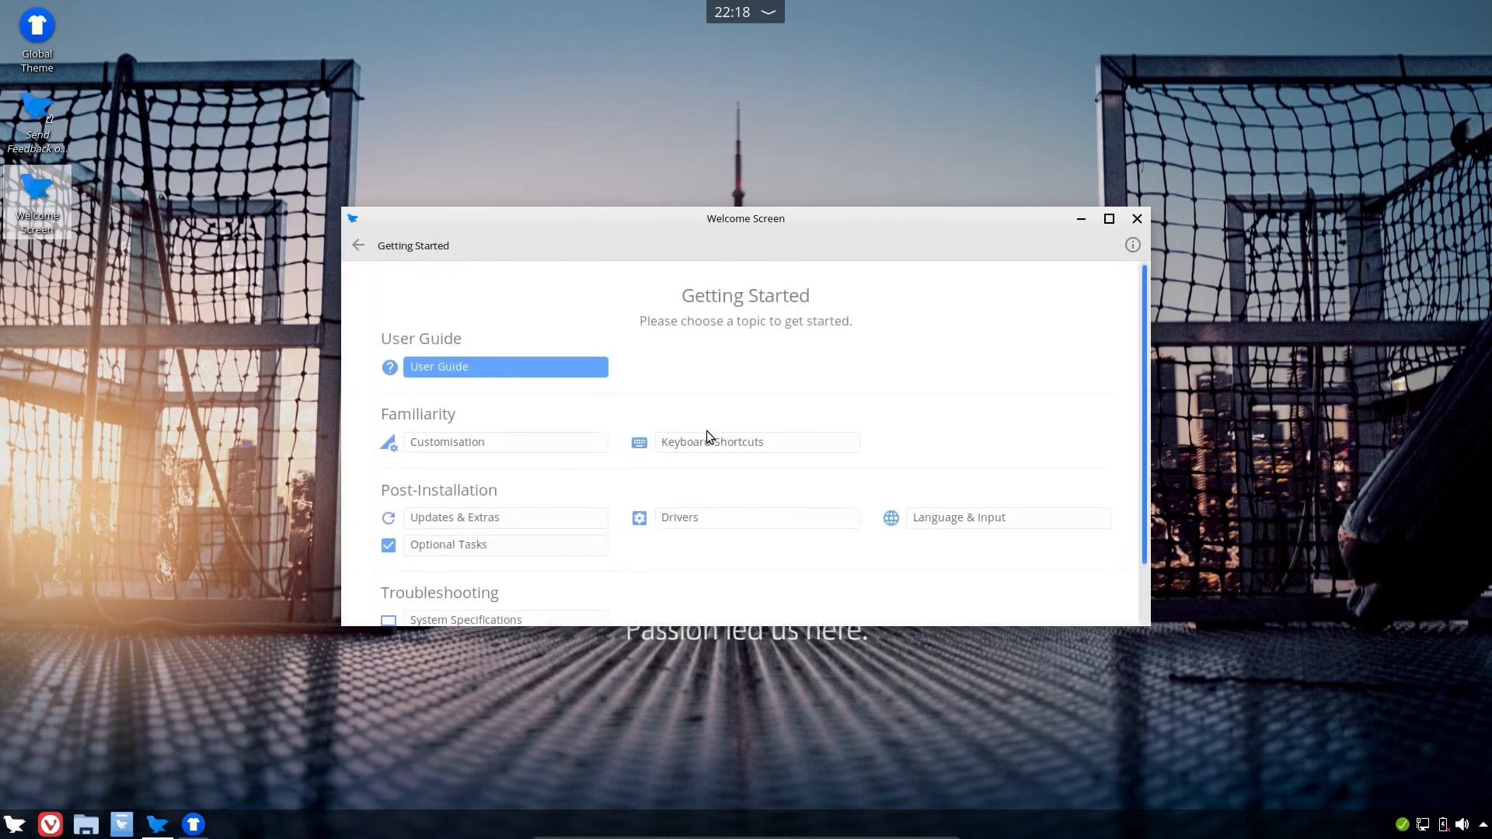
pyautogui.scroll(-3)
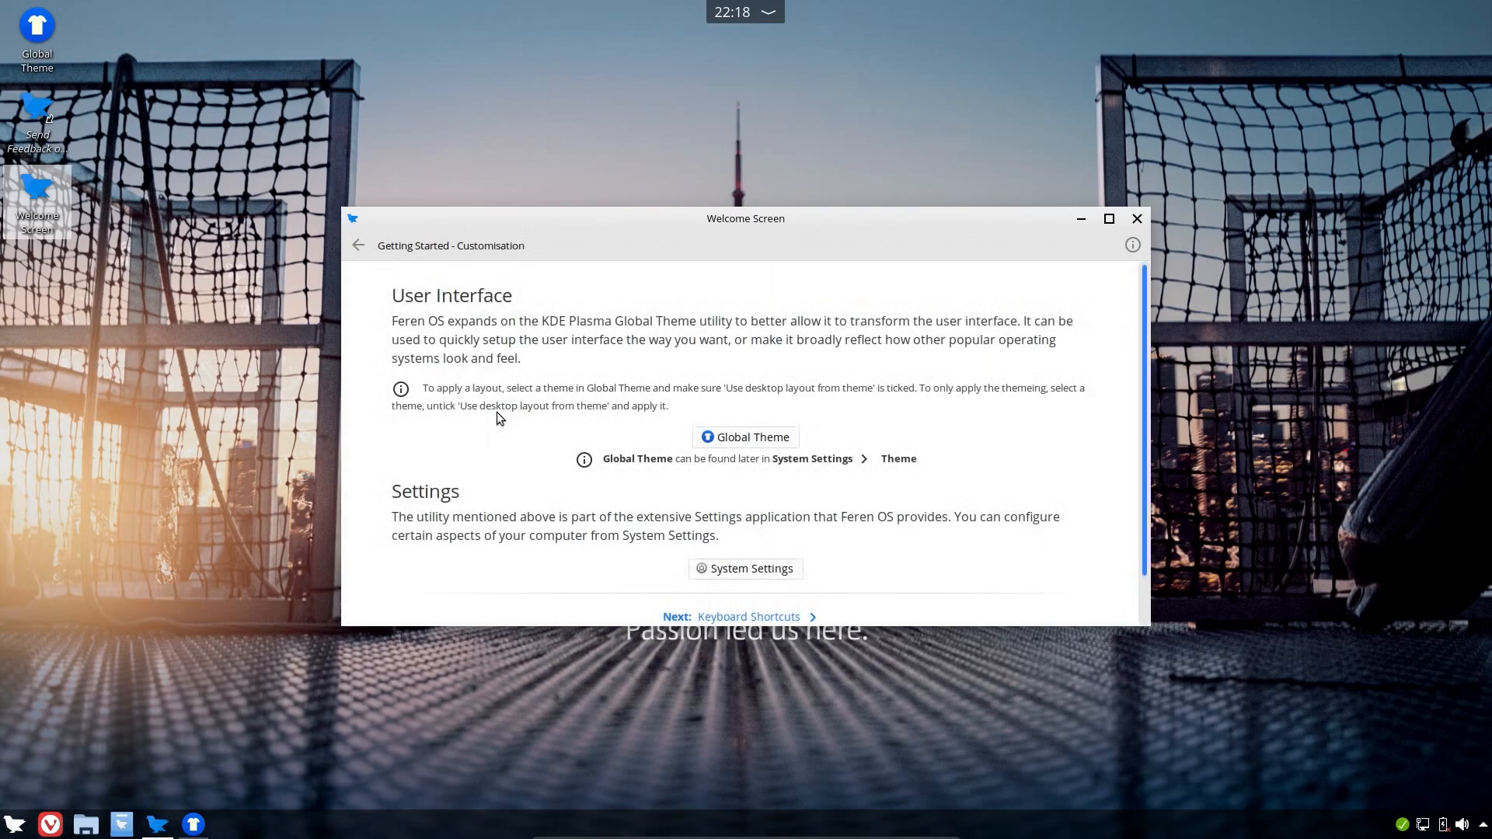
pyautogui.scroll(-3)
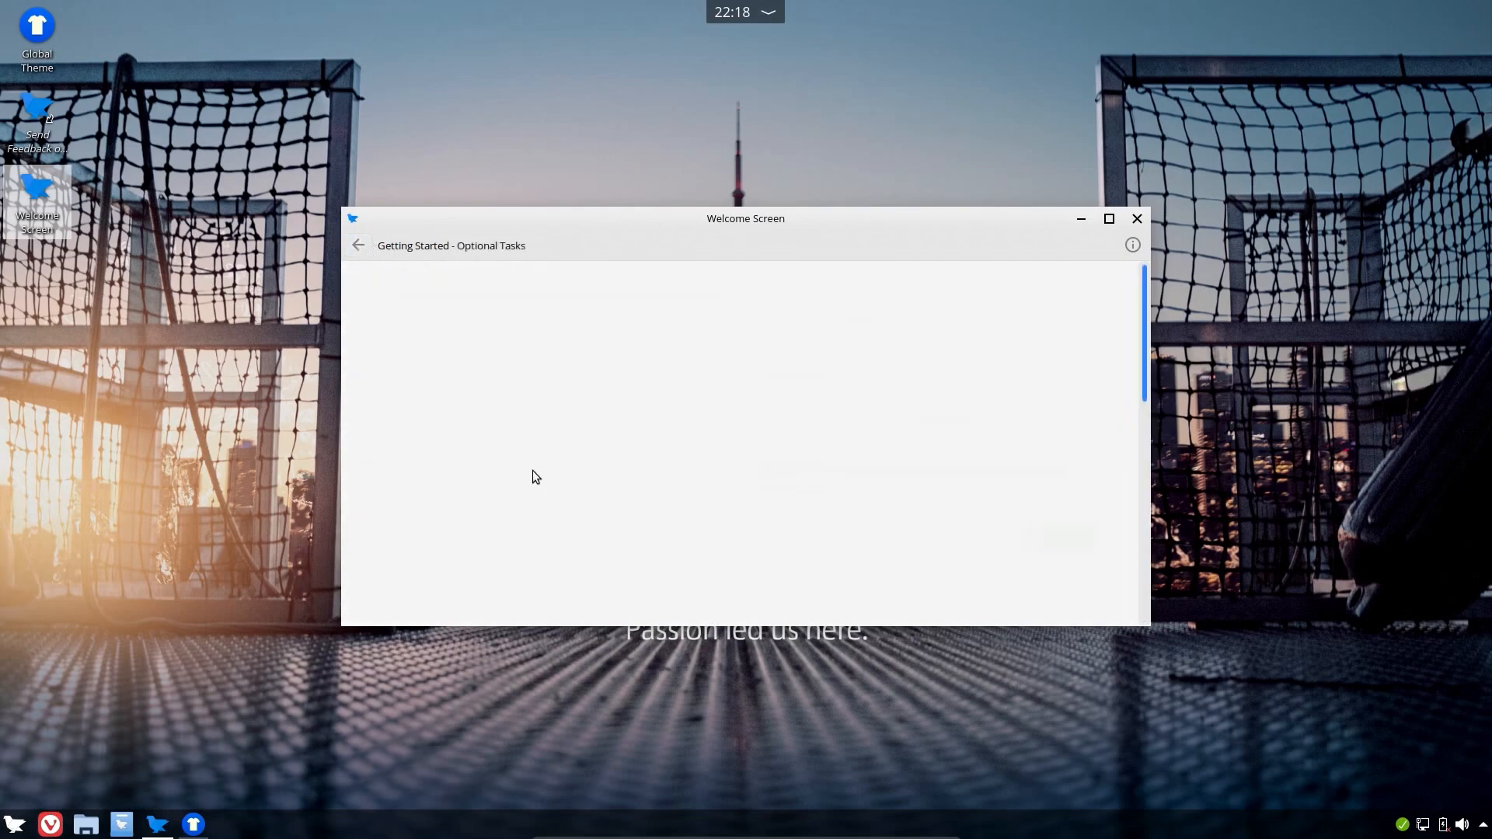
pyautogui.scroll(-3)
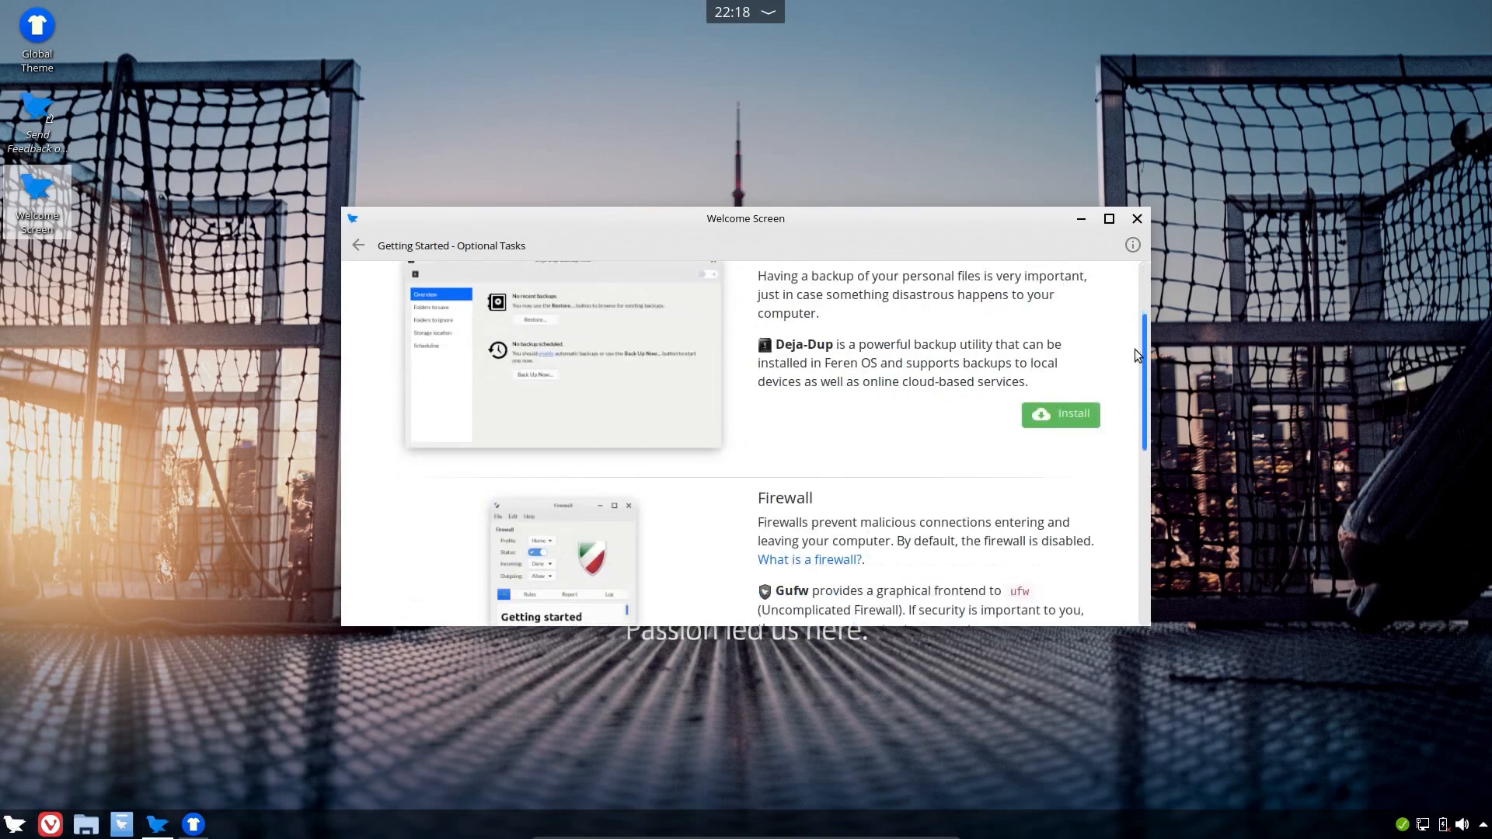
pyautogui.scroll(-3)
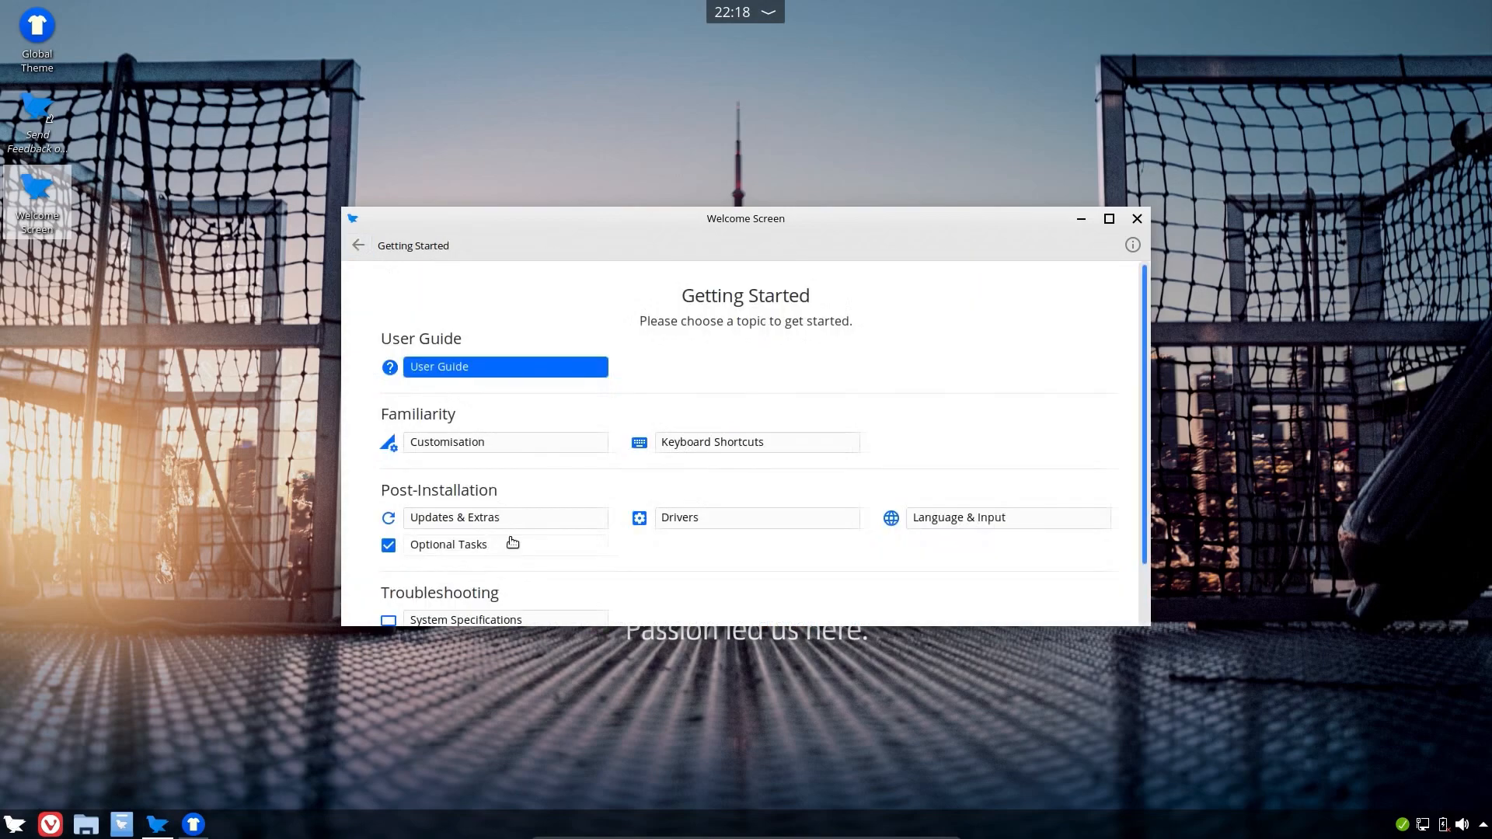
pyautogui.scroll(-3)
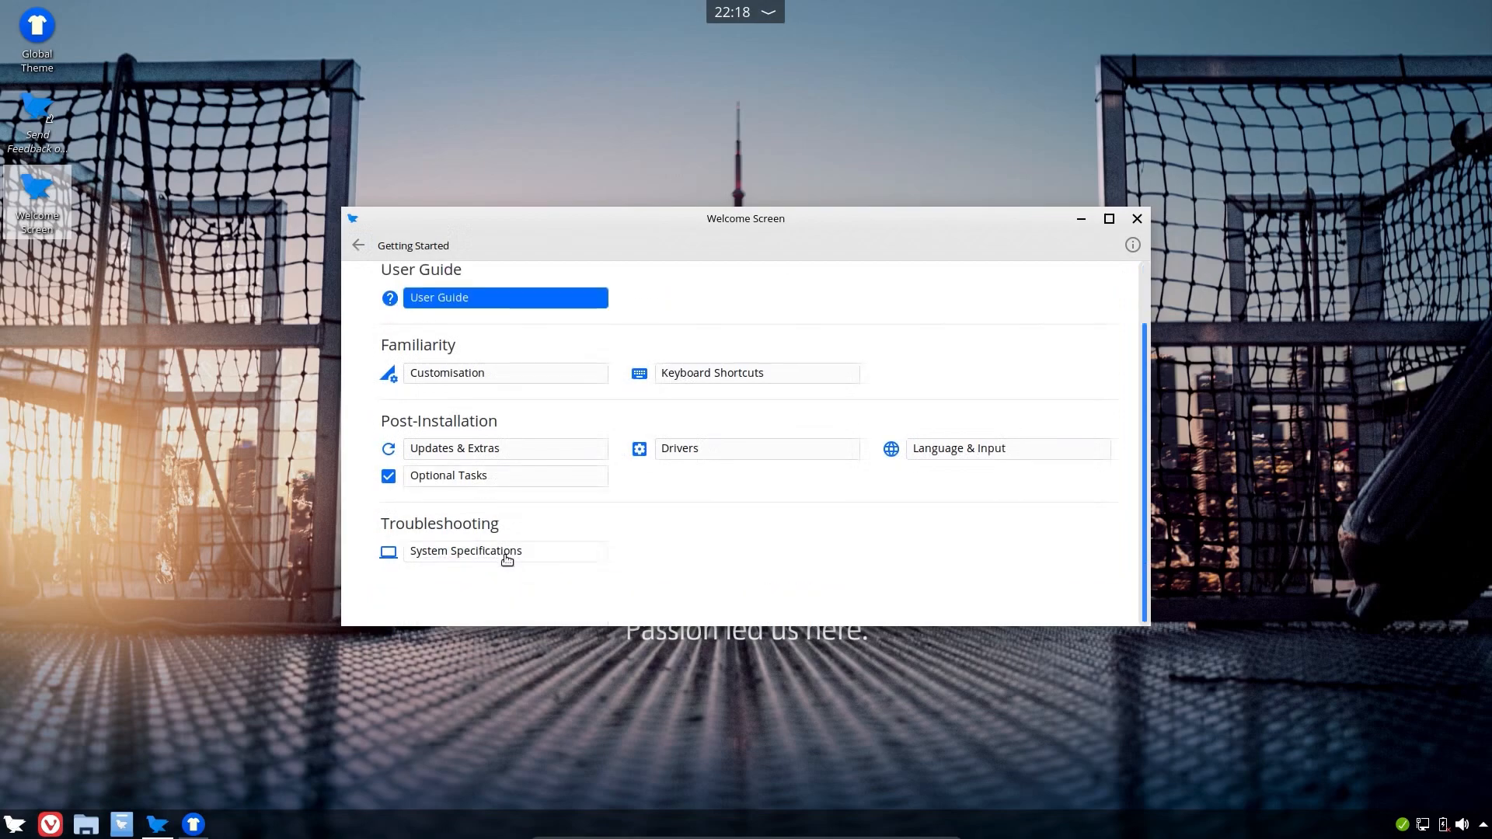
pyautogui.click(359, 246)
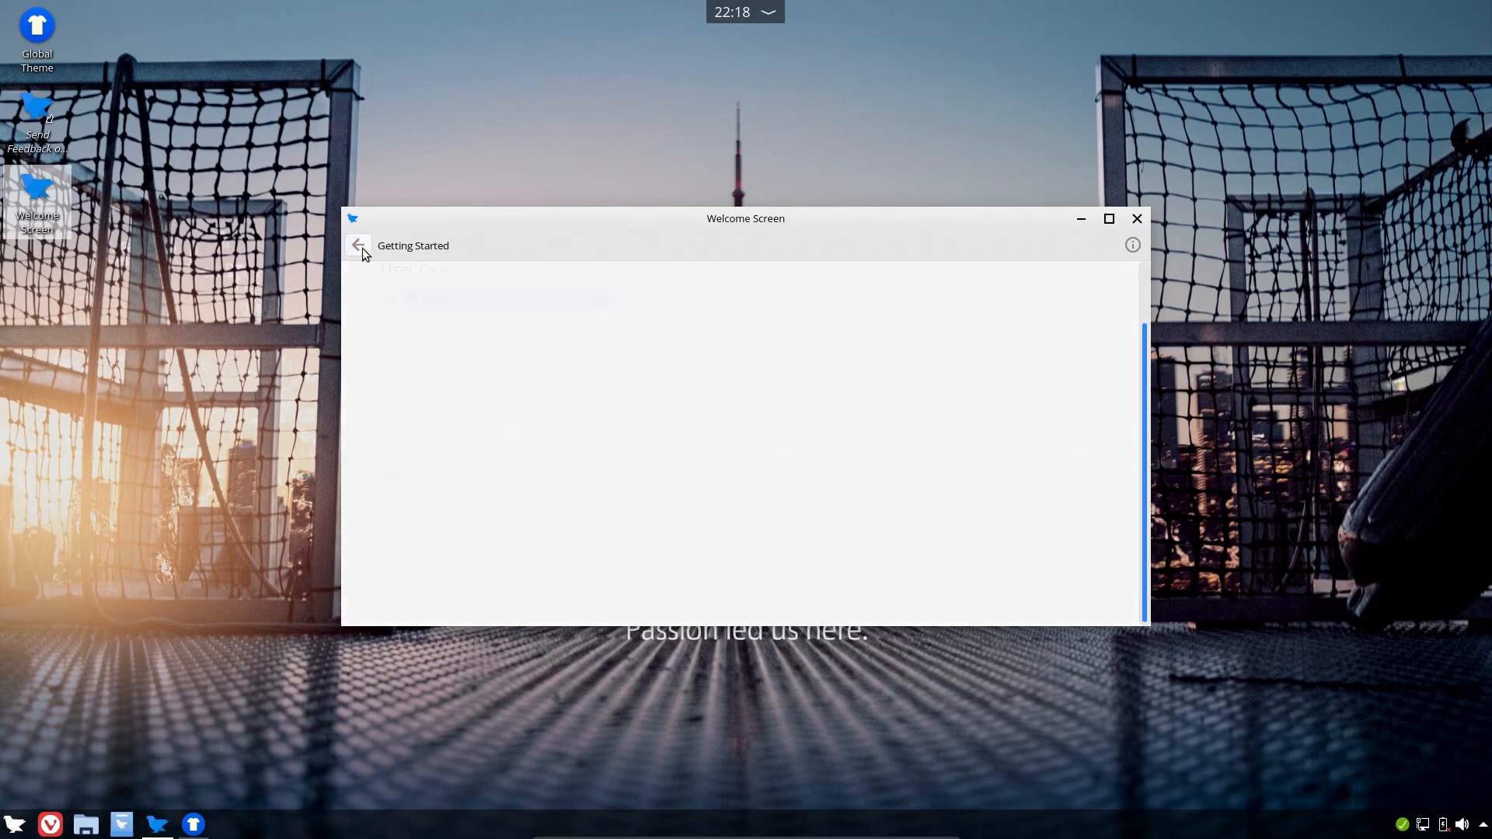
pyautogui.click(359, 246)
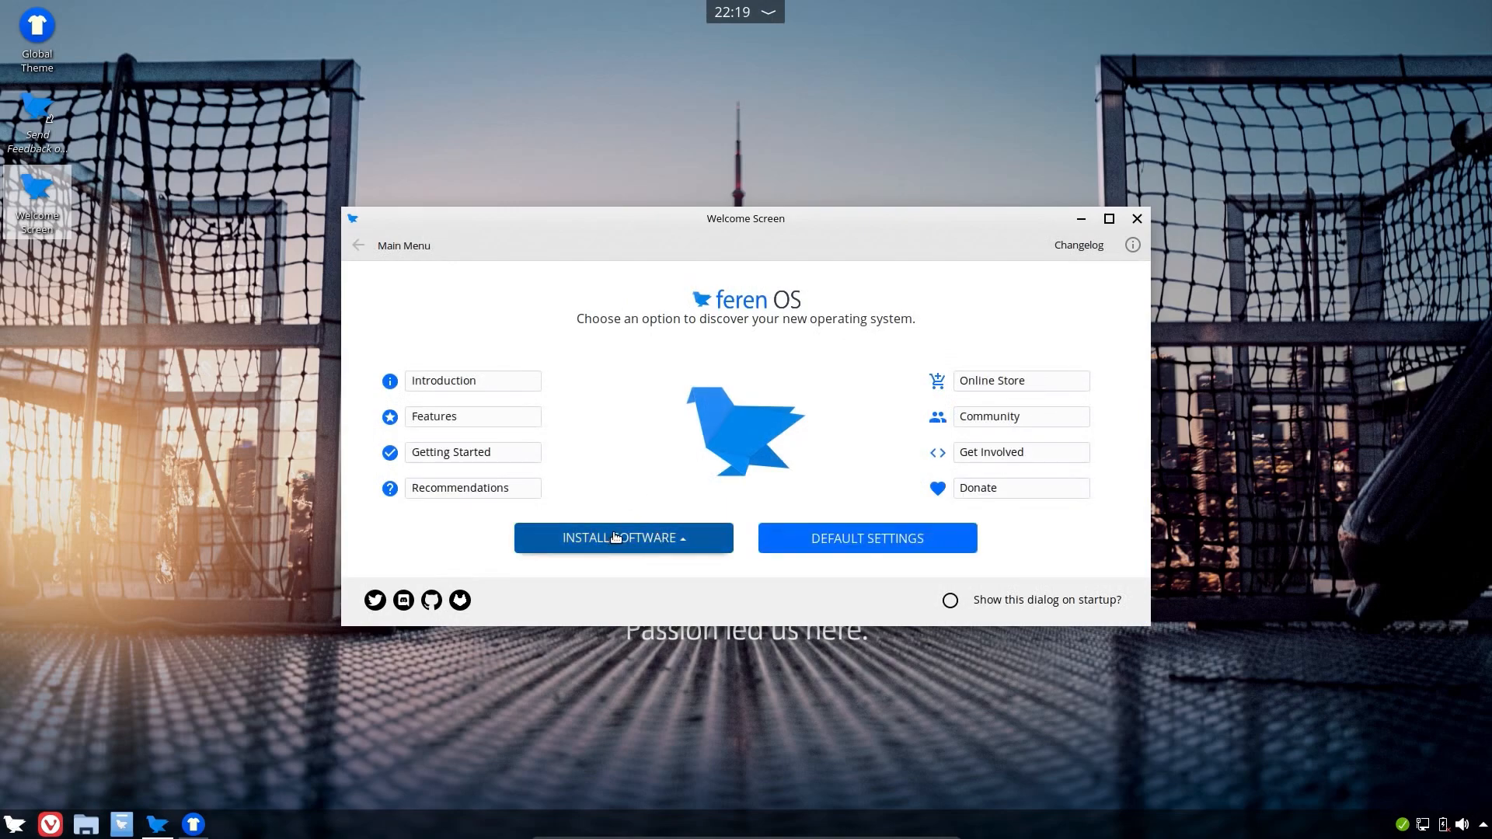
# Step: Open the Store from the Welcome Screen, then close the Store and Welcome Screen
pyautogui.click(623, 538)
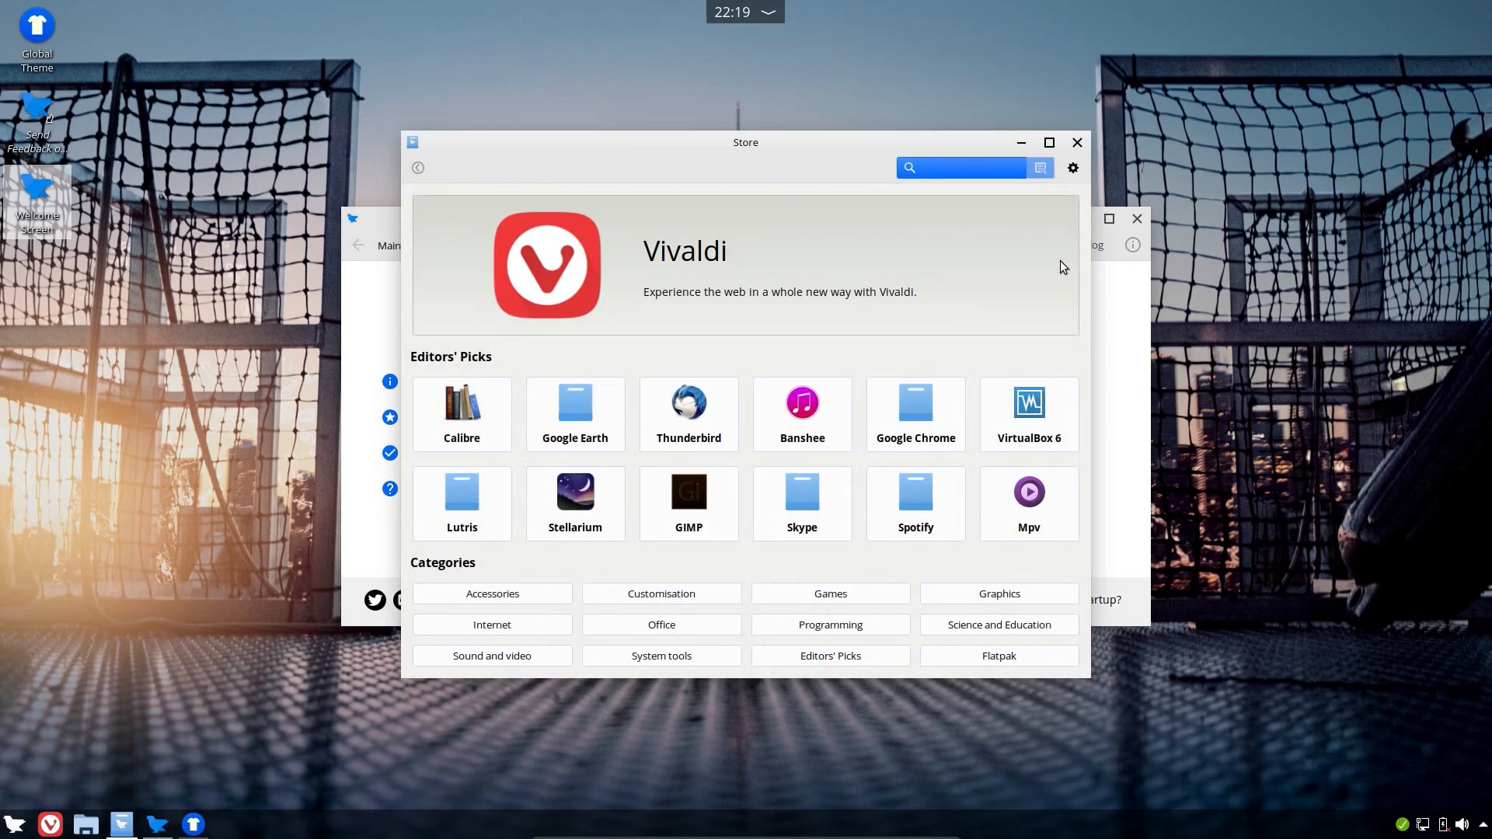
pyautogui.click(1077, 143)
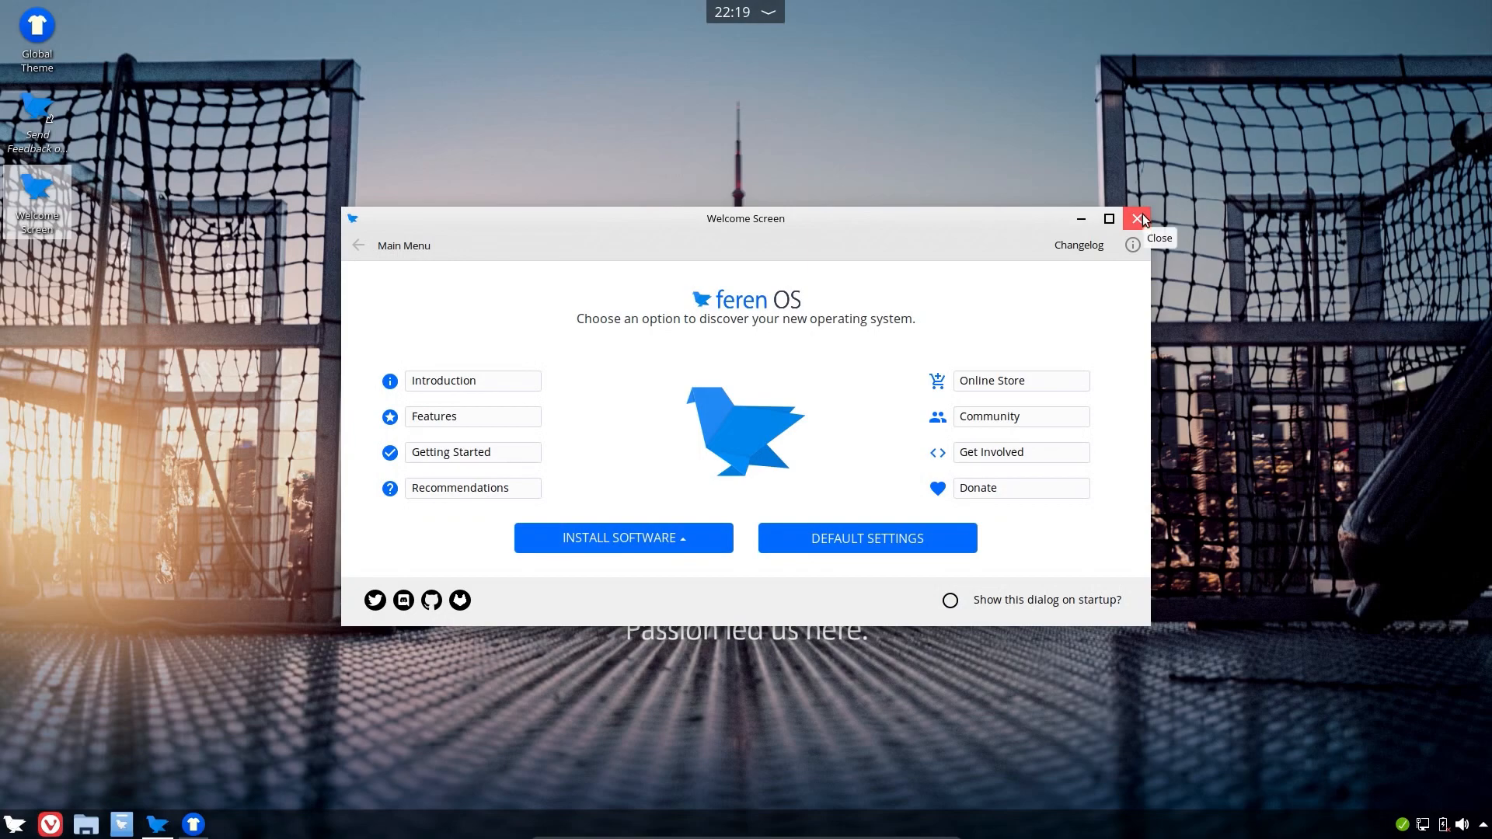
pyautogui.click(1138, 219)
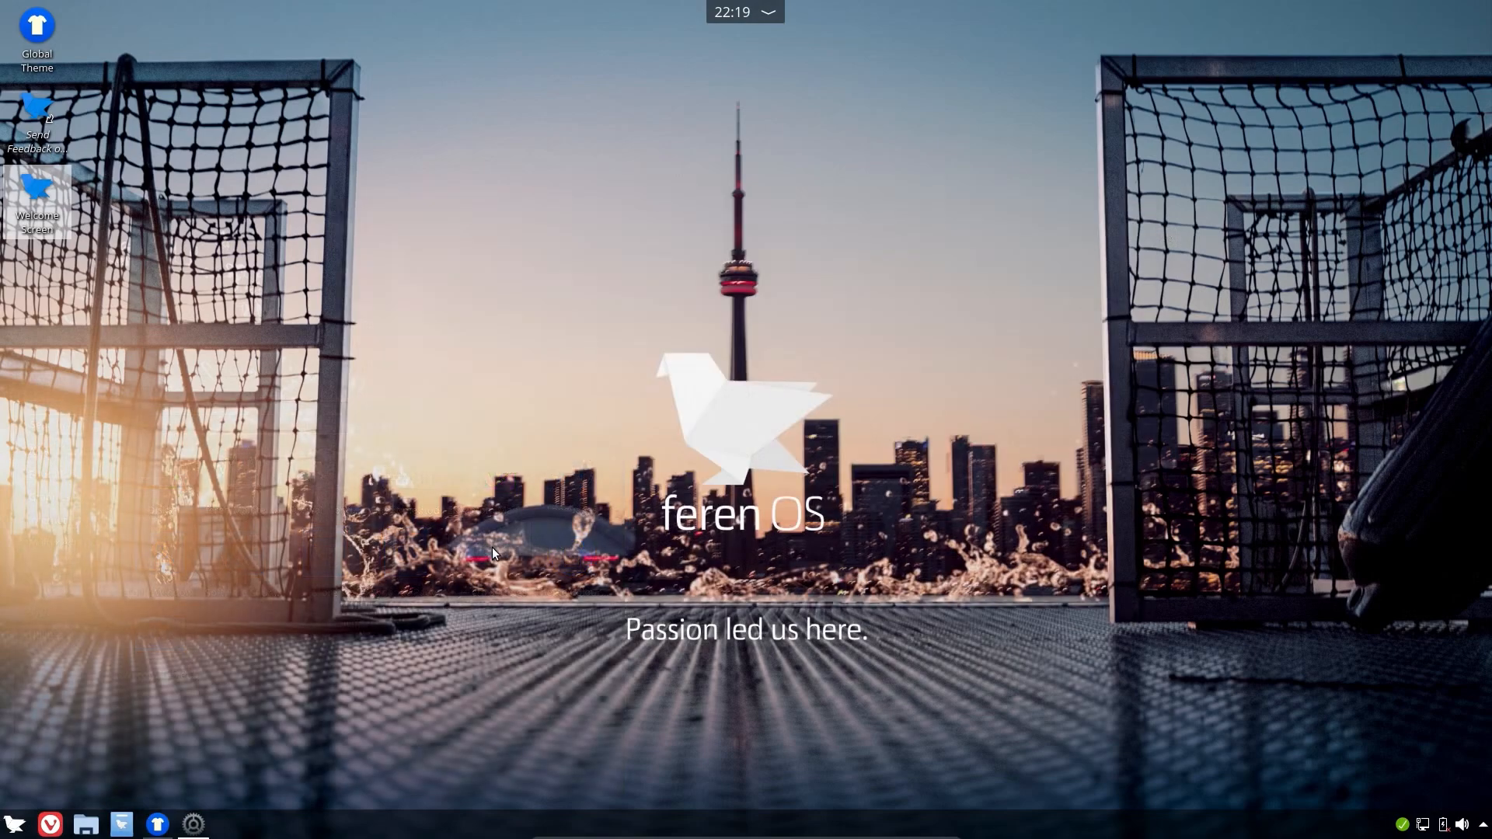
# Step: Launch System Settings and view the Window Behaviour settings, then return to the list
pyautogui.doubleClick(36, 26)
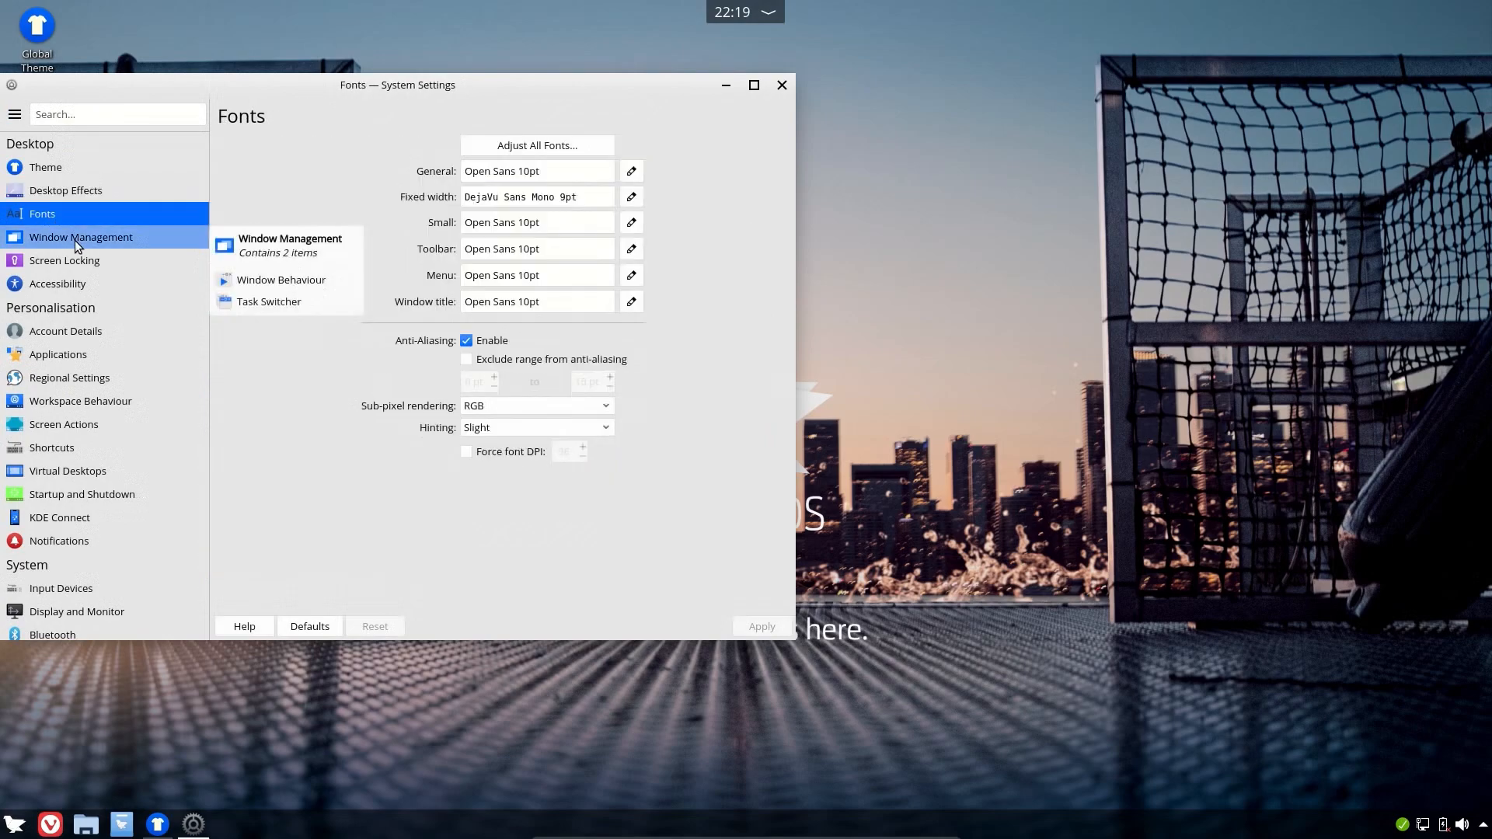
pyautogui.click(281, 279)
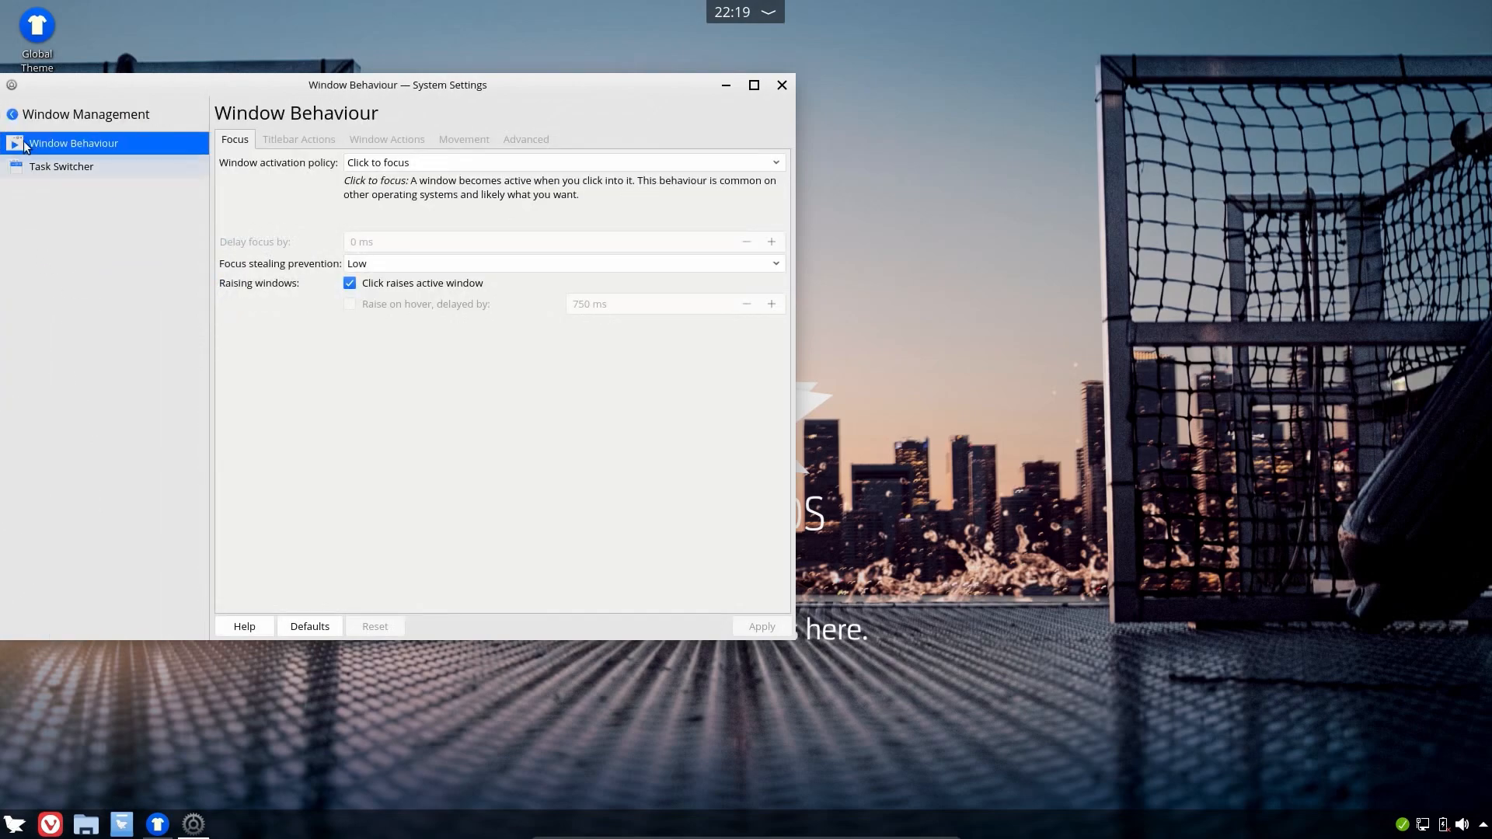
pyautogui.click(13, 113)
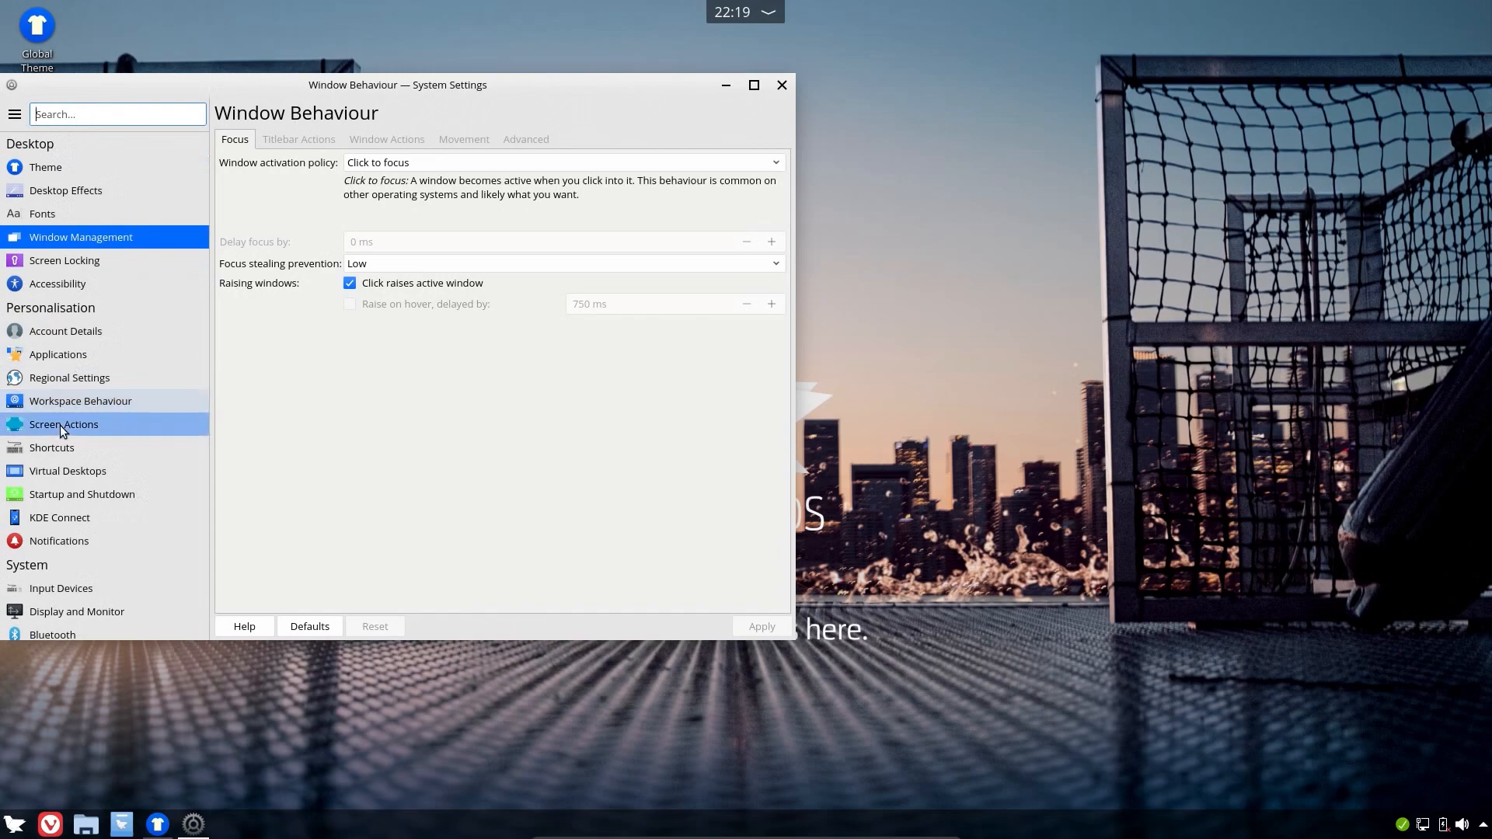
# Step: View Screen Edges and KDE Connect settings, then launch the Web Browser Manager
pyautogui.click(64, 424)
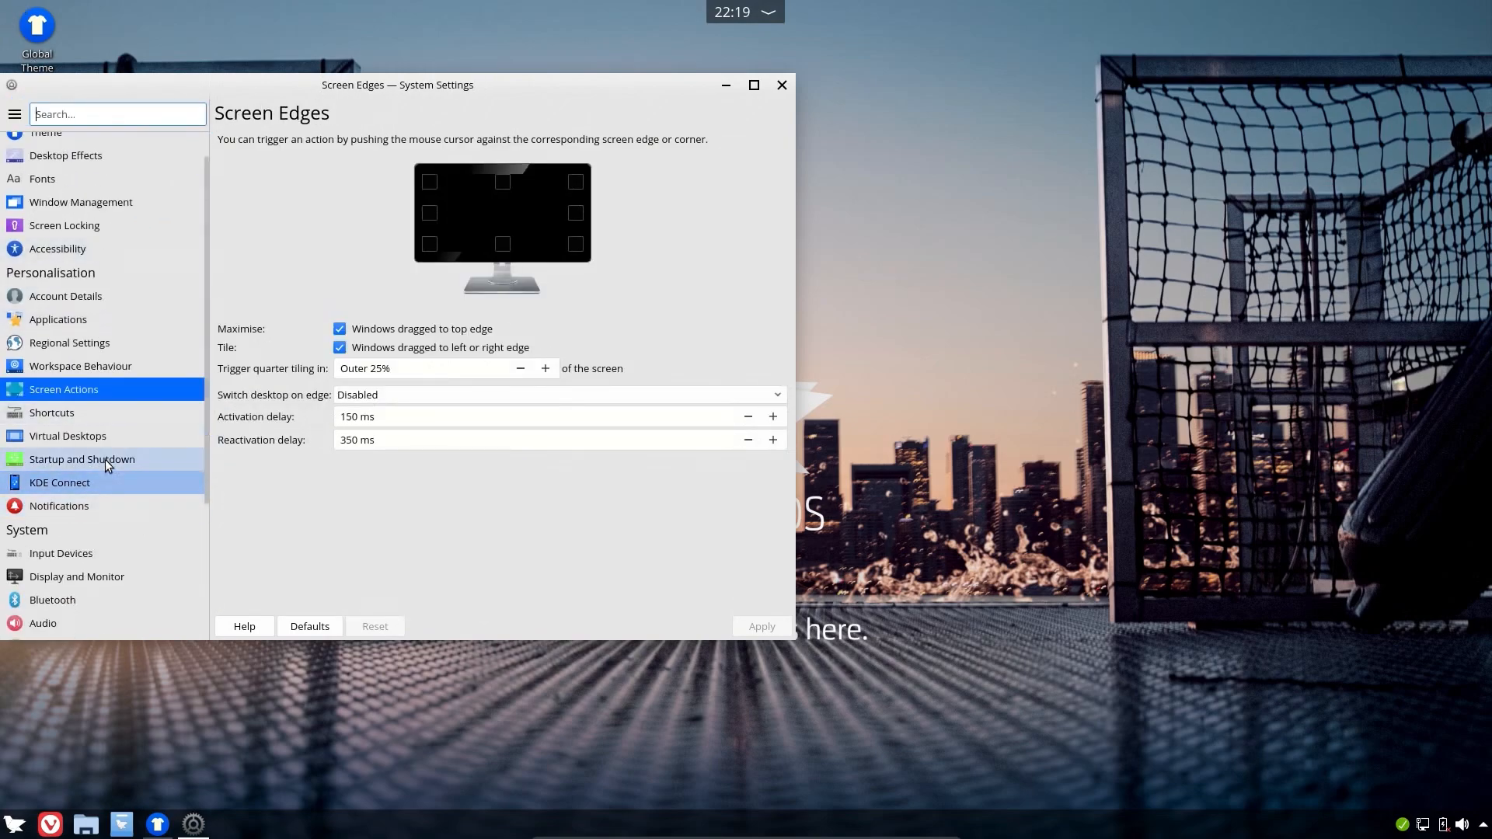
pyautogui.click(60, 482)
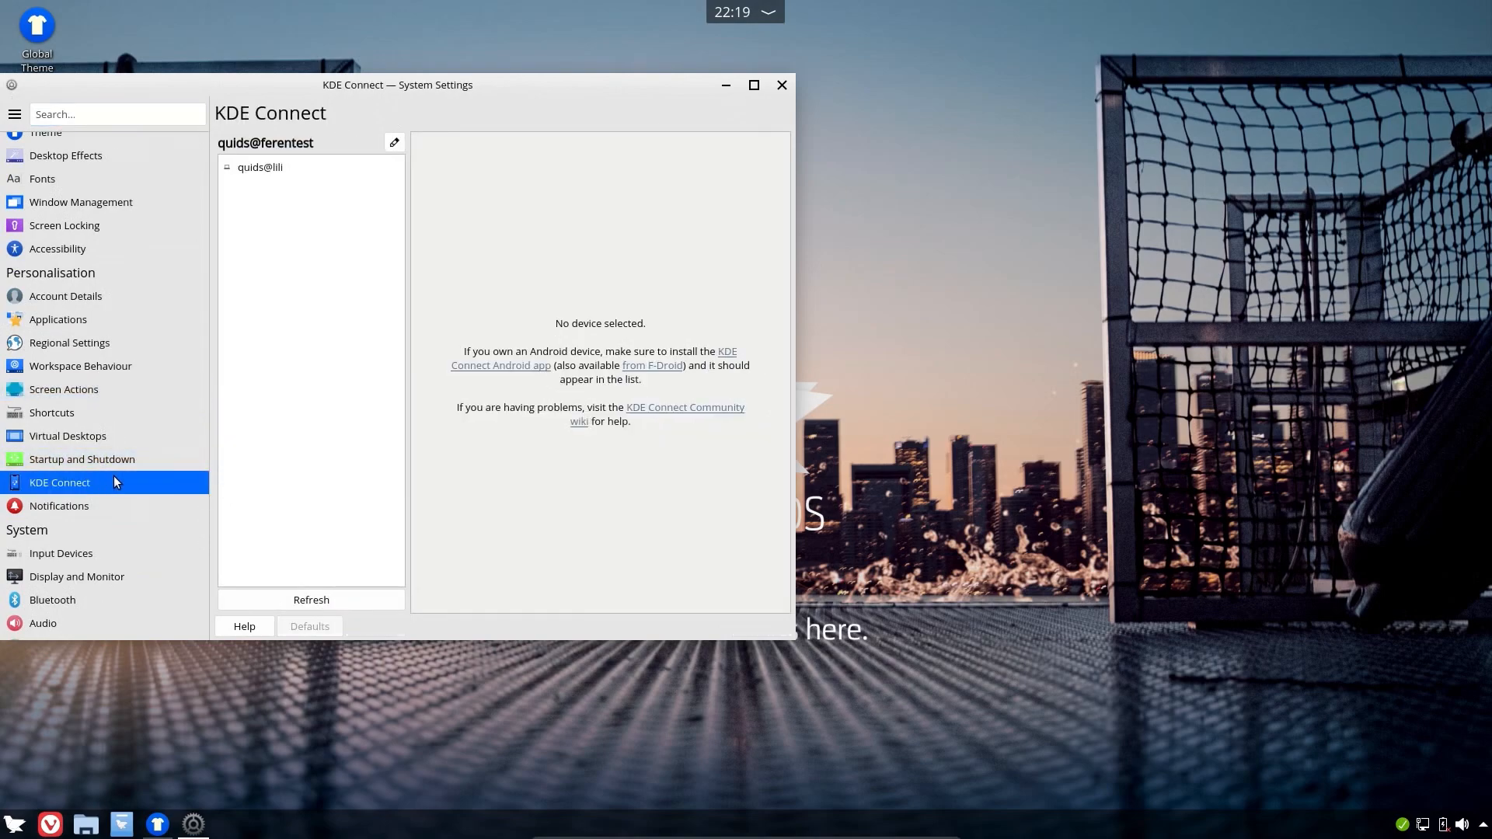
pyautogui.moveTo(331, 486)
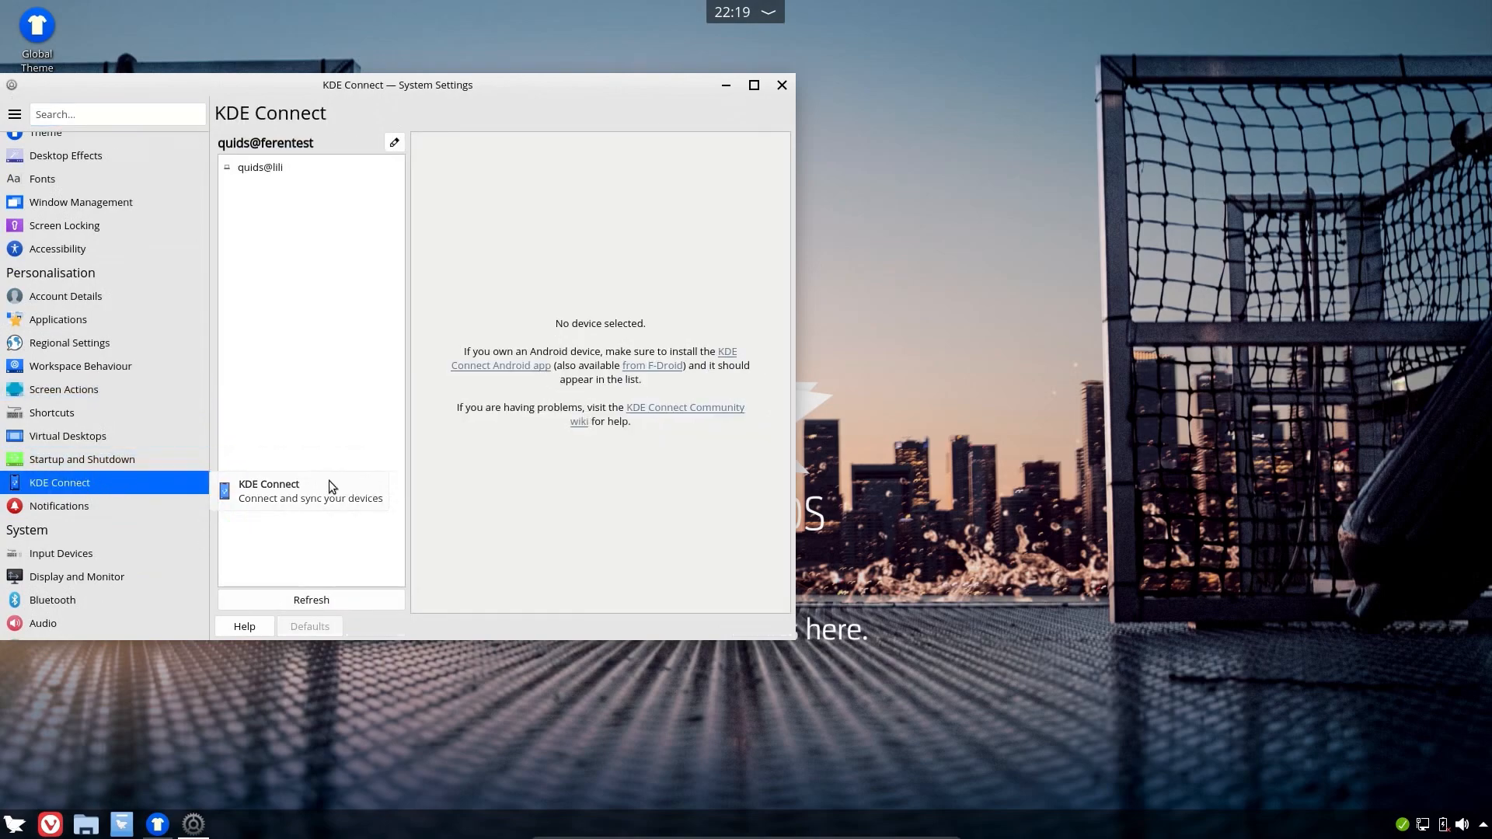
pyautogui.moveTo(280, 122)
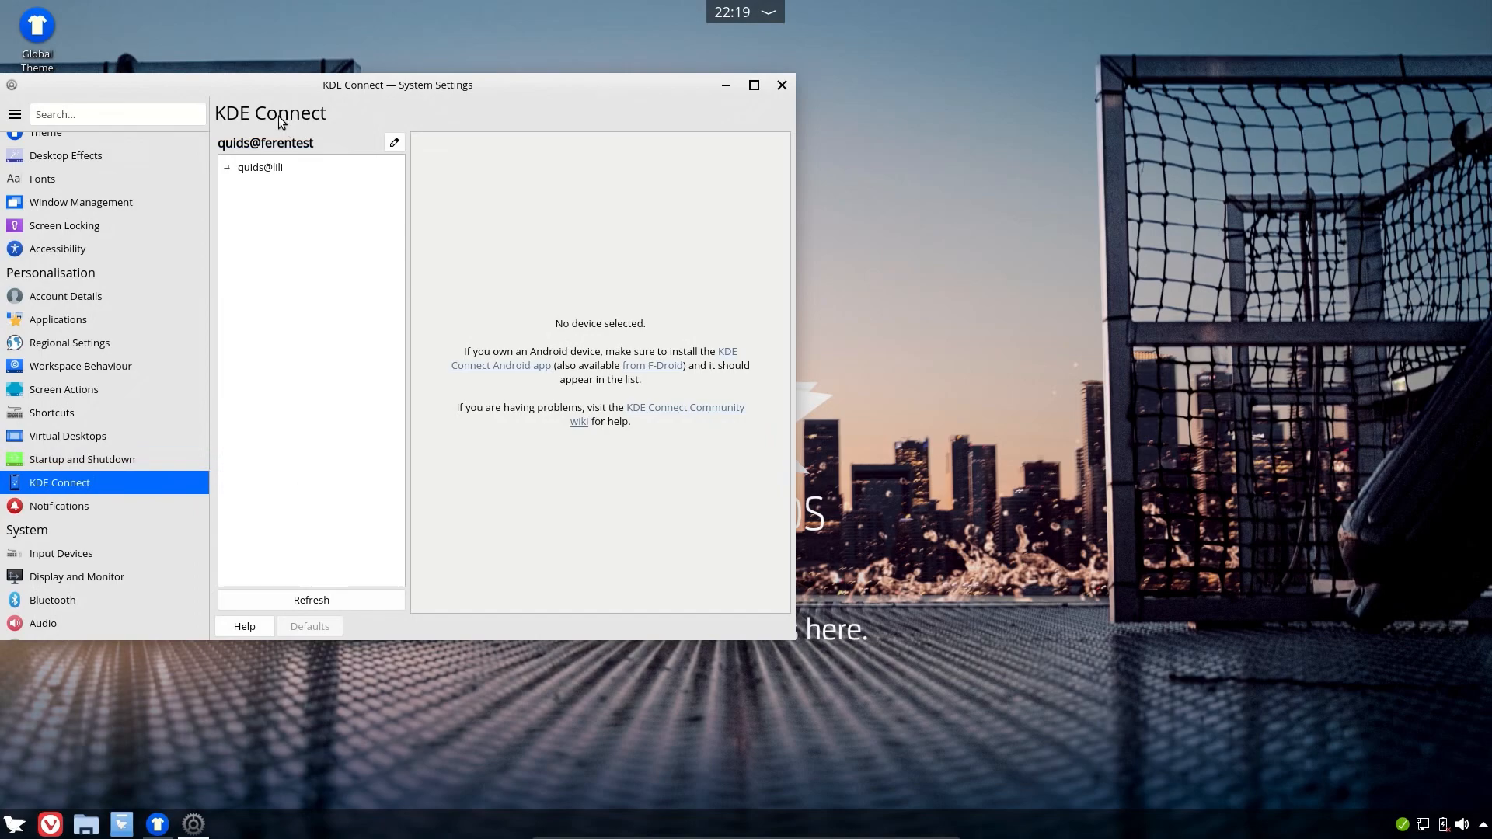
pyautogui.moveTo(503, 305)
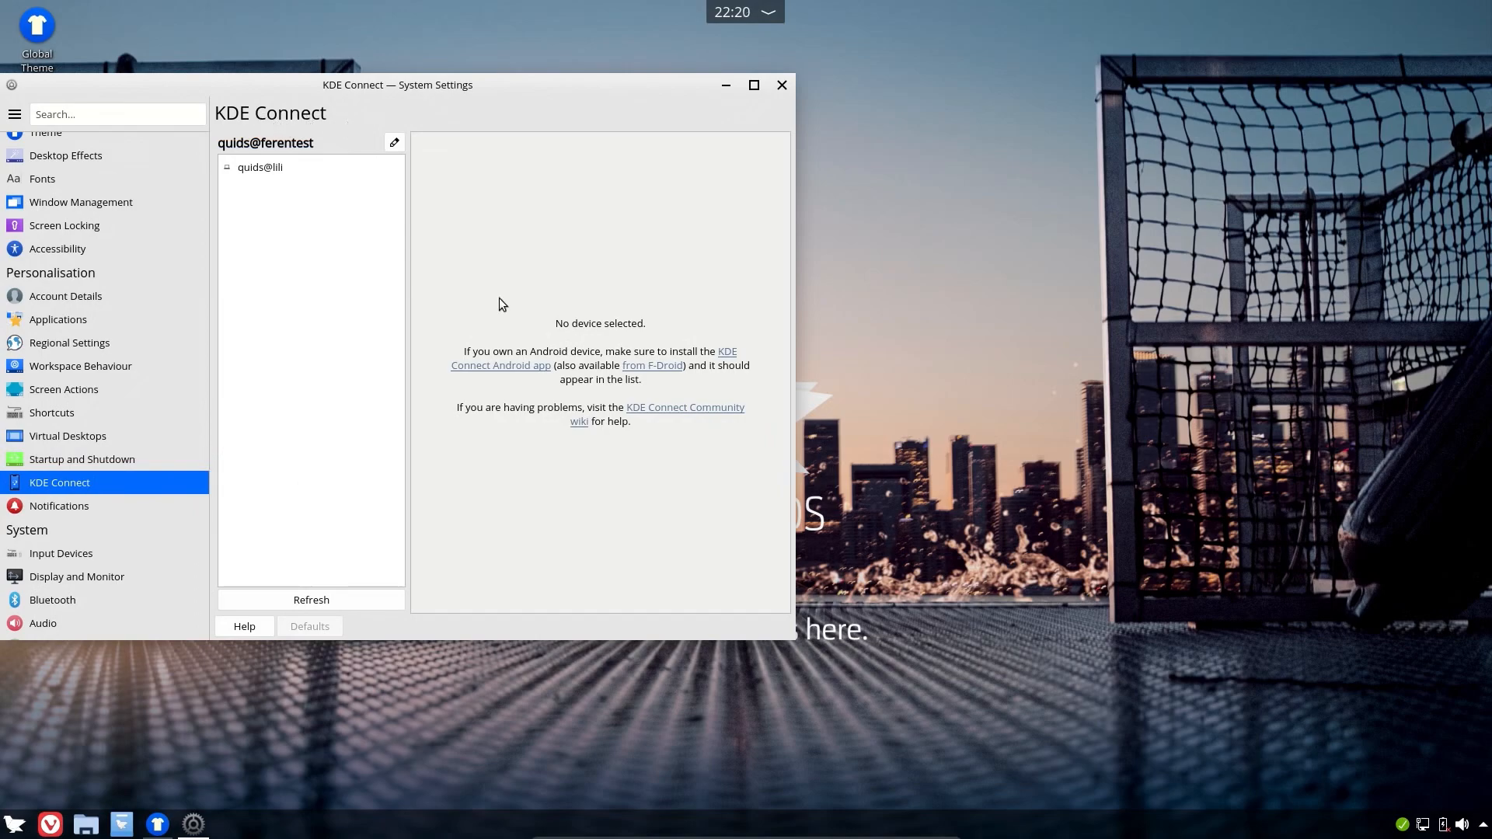
pyautogui.moveTo(488, 318)
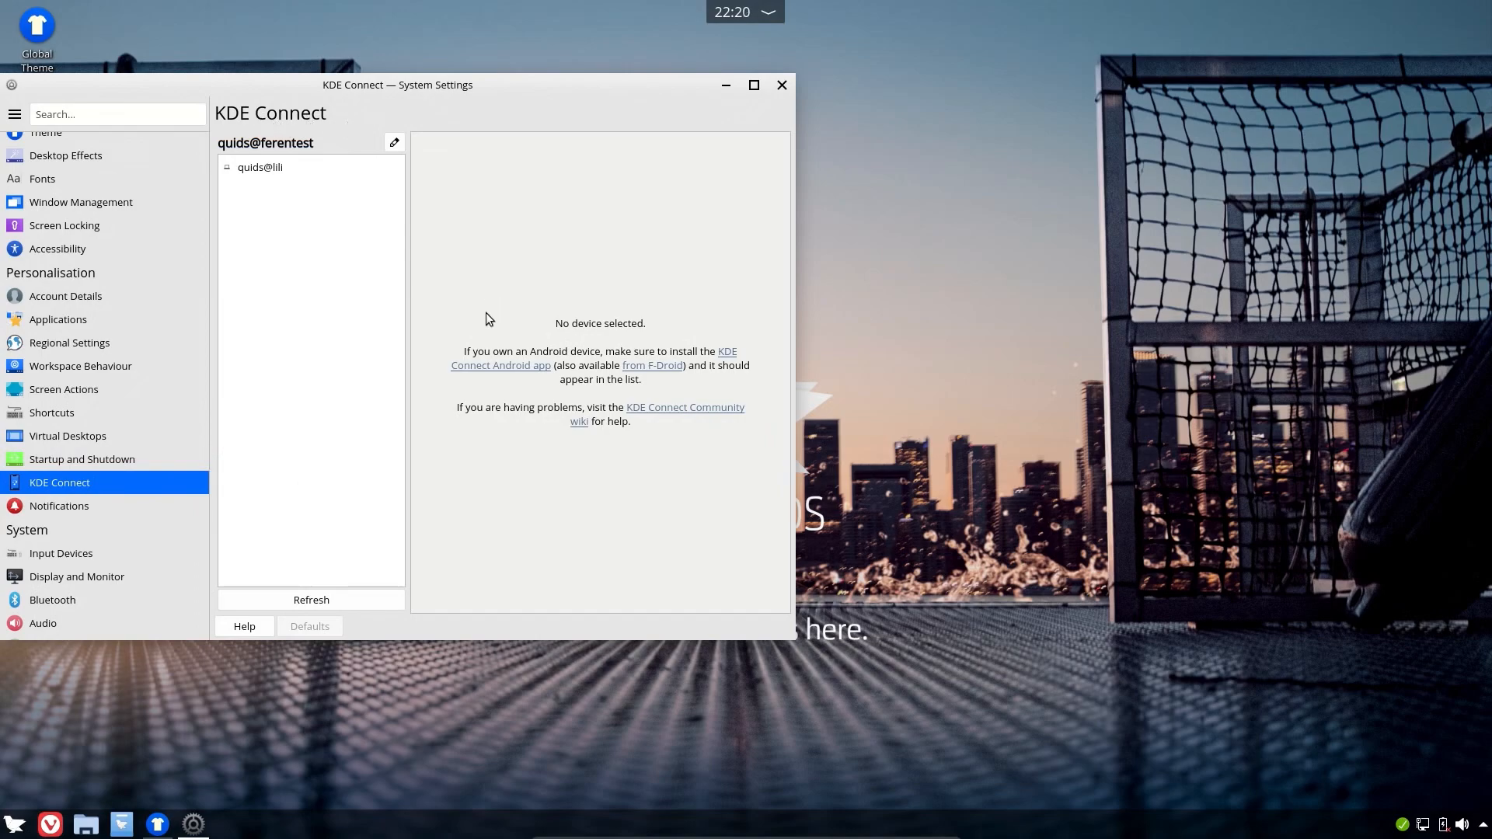
pyautogui.moveTo(502, 365)
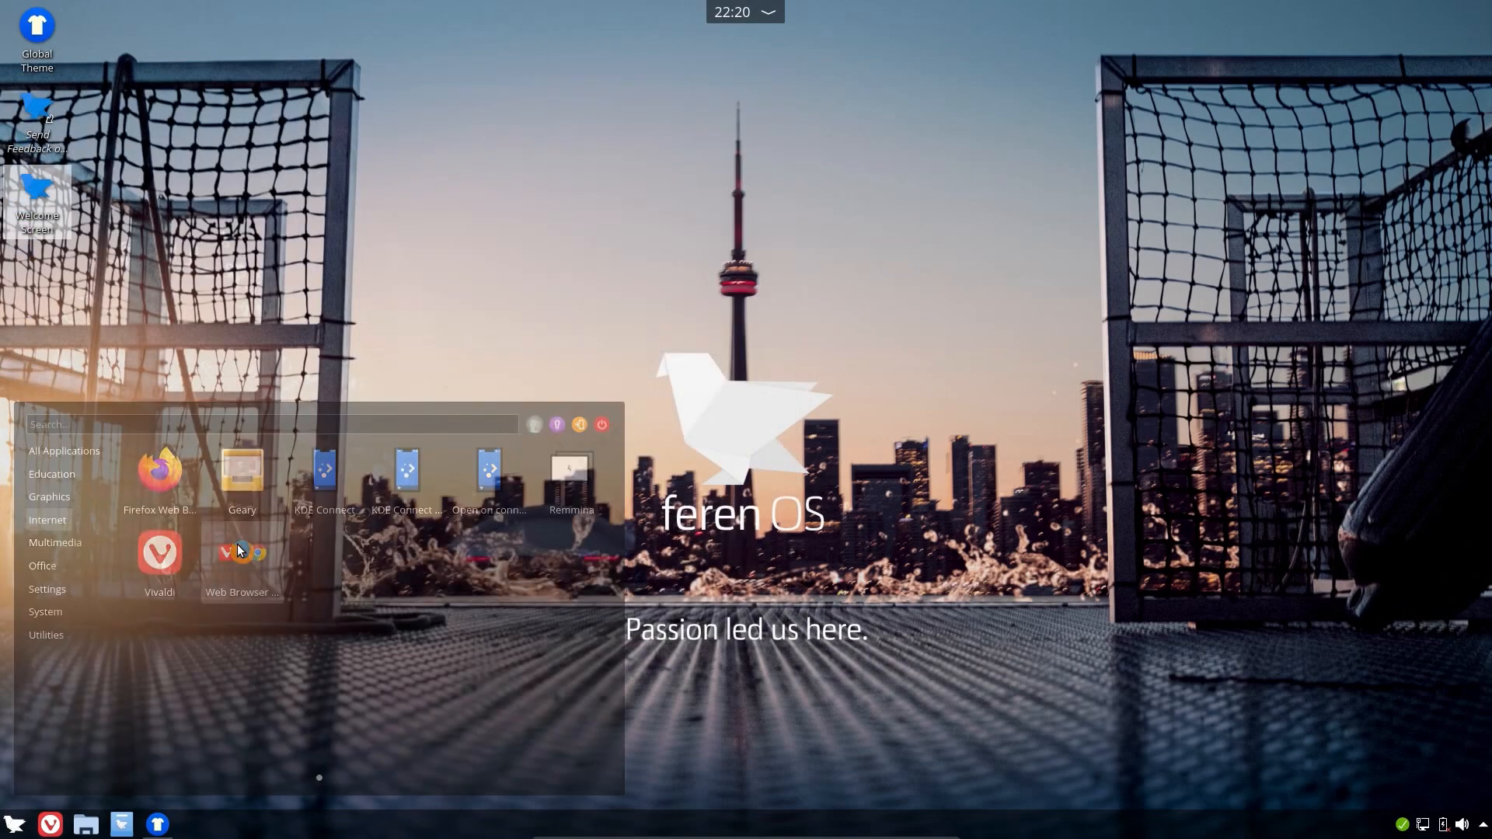
pyautogui.click(241, 560)
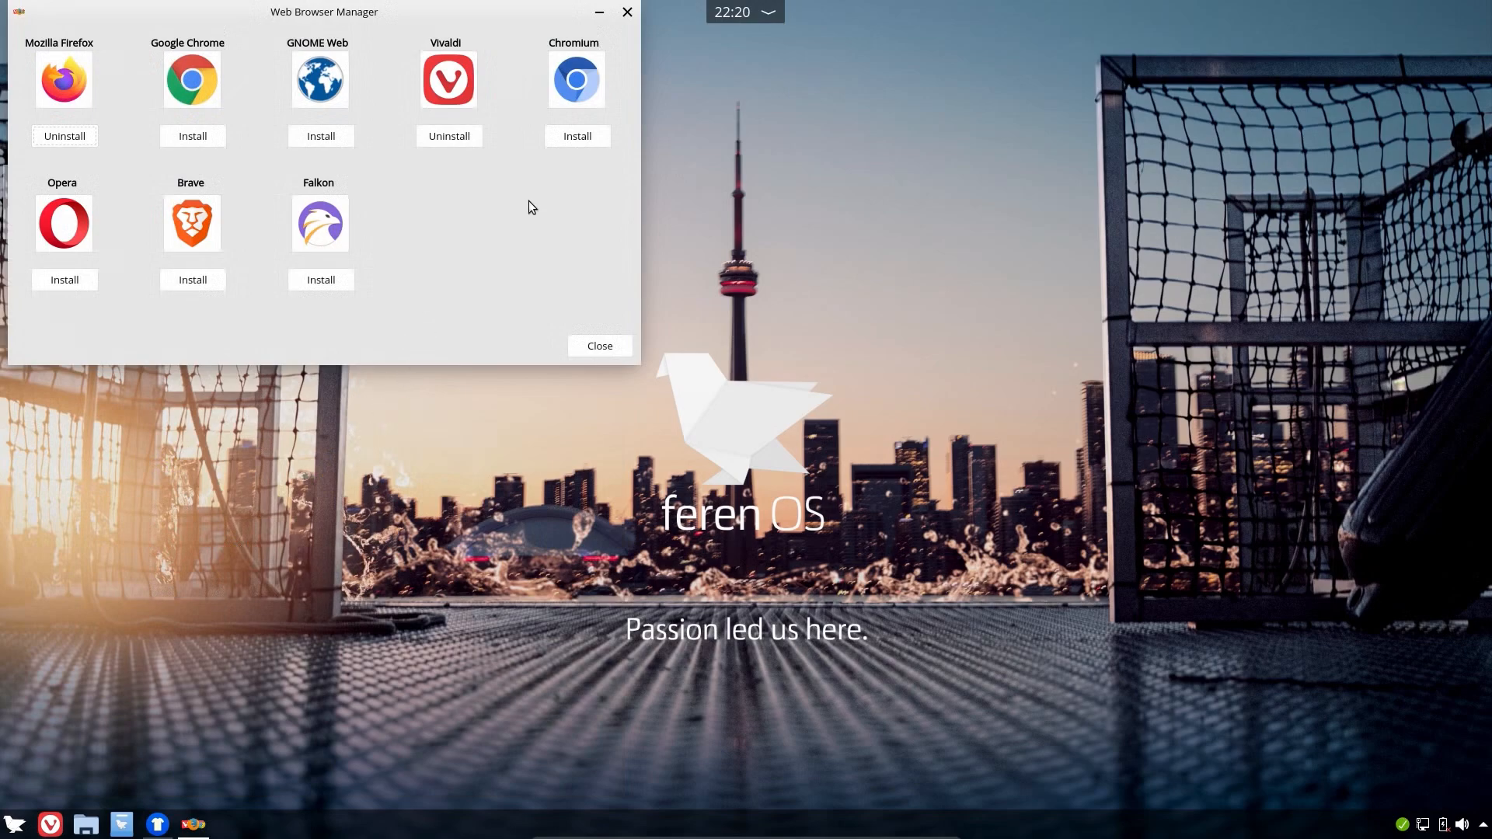
pyautogui.moveTo(626, 13)
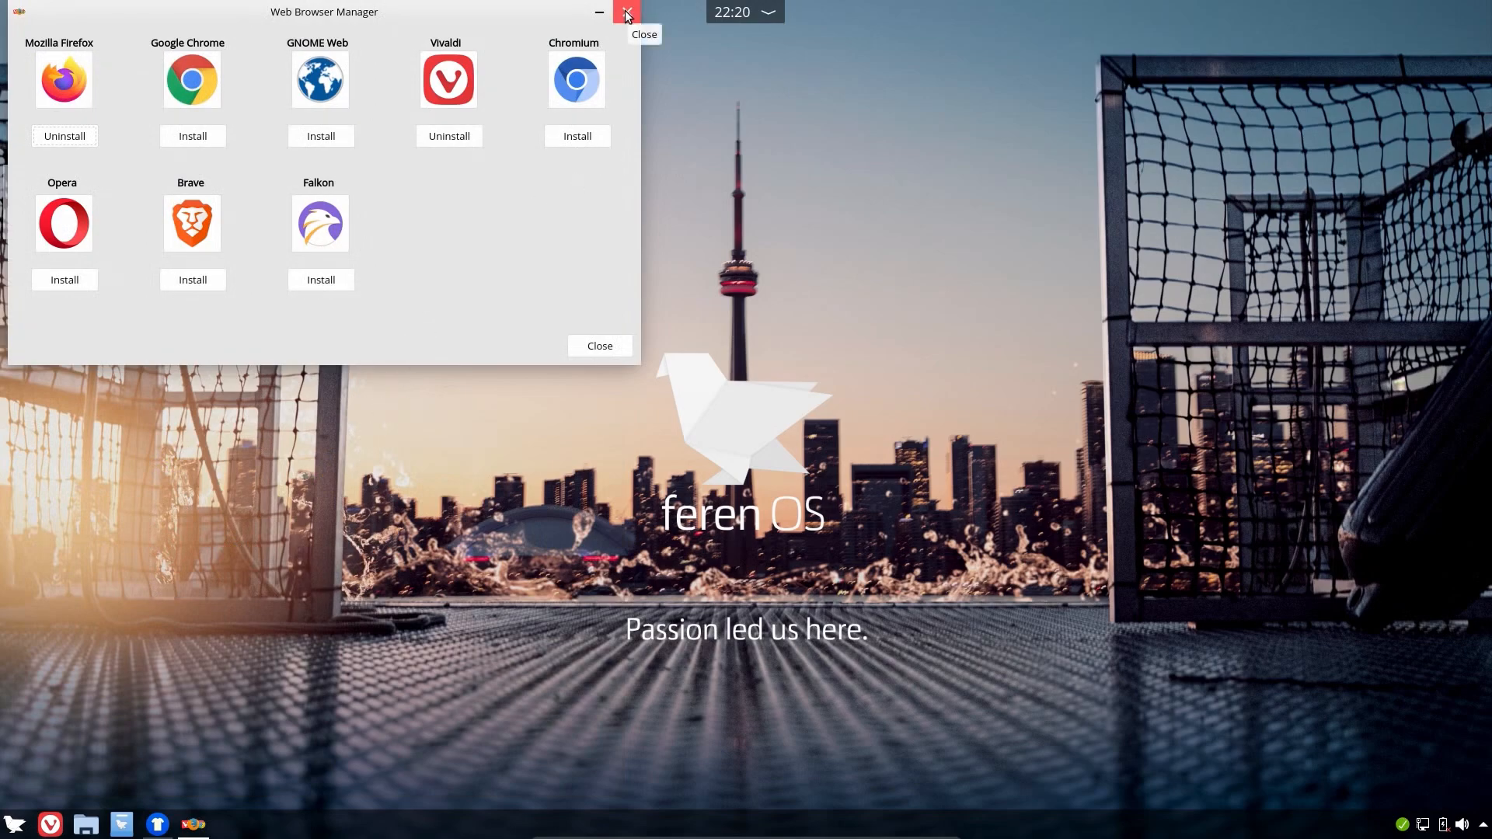
# Step: Close the Web Browser Manager and browse the launcher's Office, Settings and Education categories, then dismiss it
pyautogui.click(625, 12)
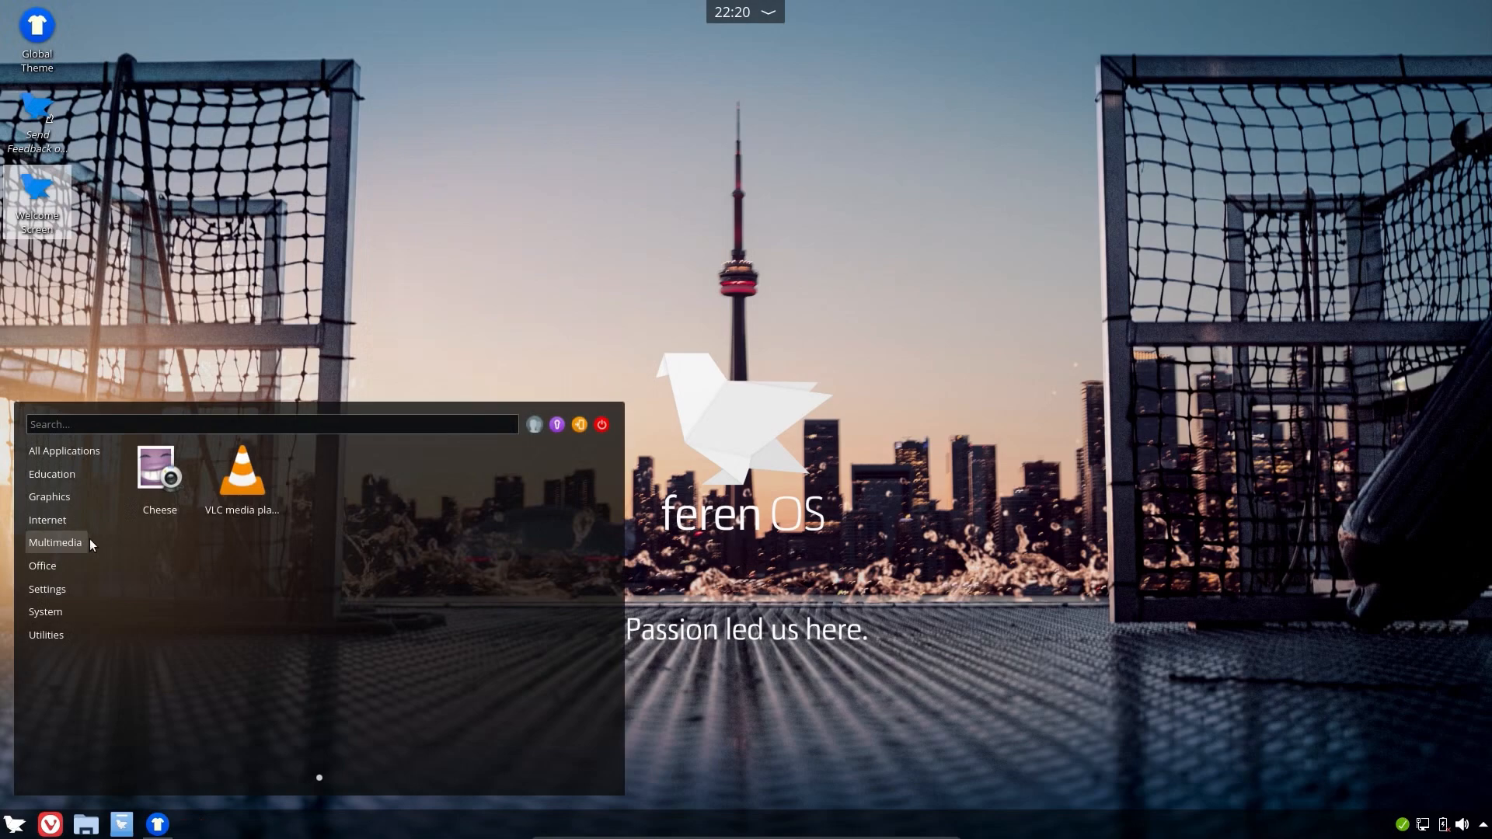
pyautogui.click(42, 565)
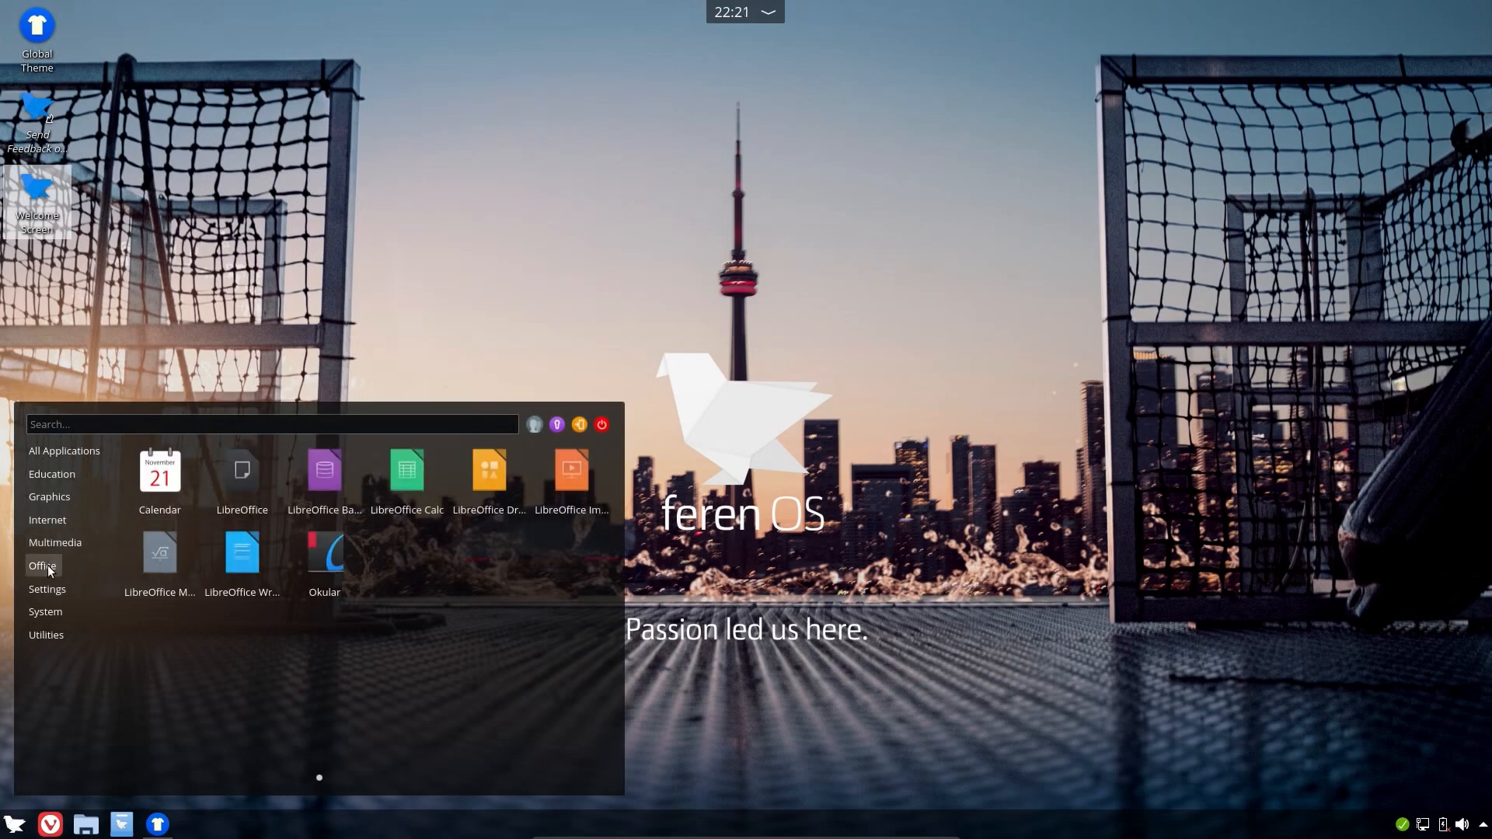
pyautogui.click(47, 589)
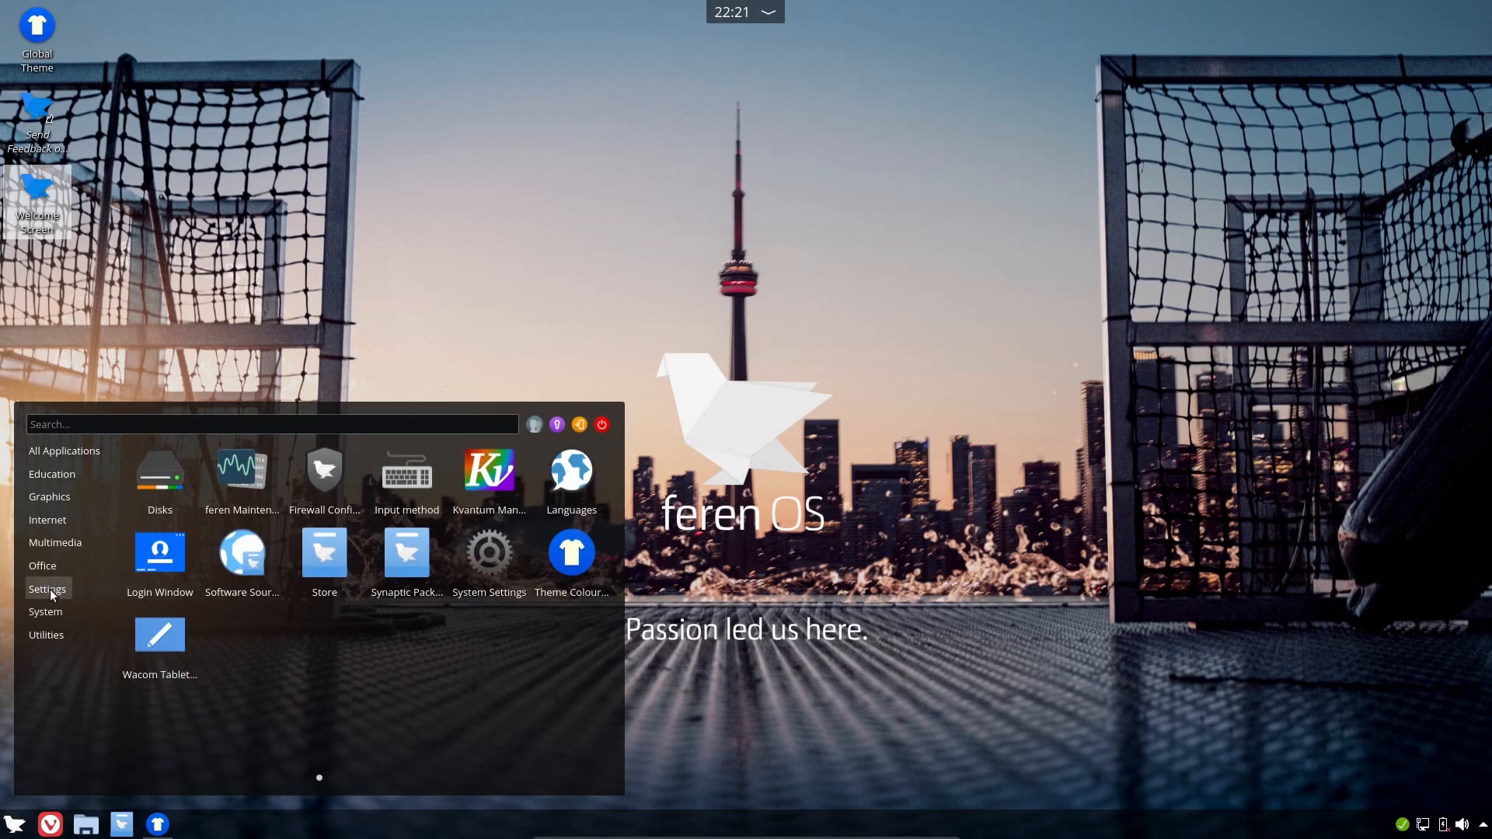
pyautogui.click(48, 495)
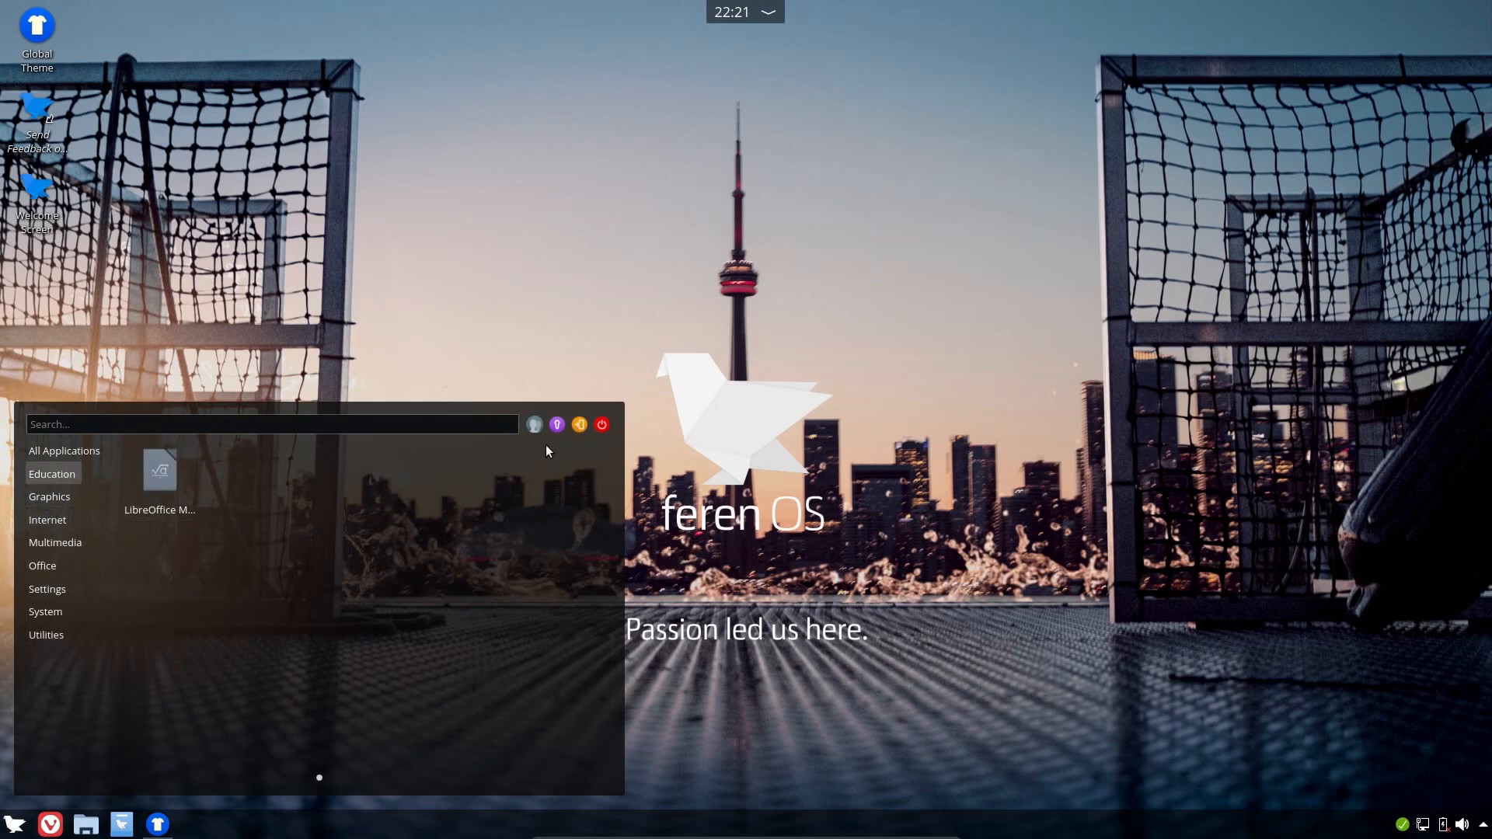
pyautogui.click(529, 428)
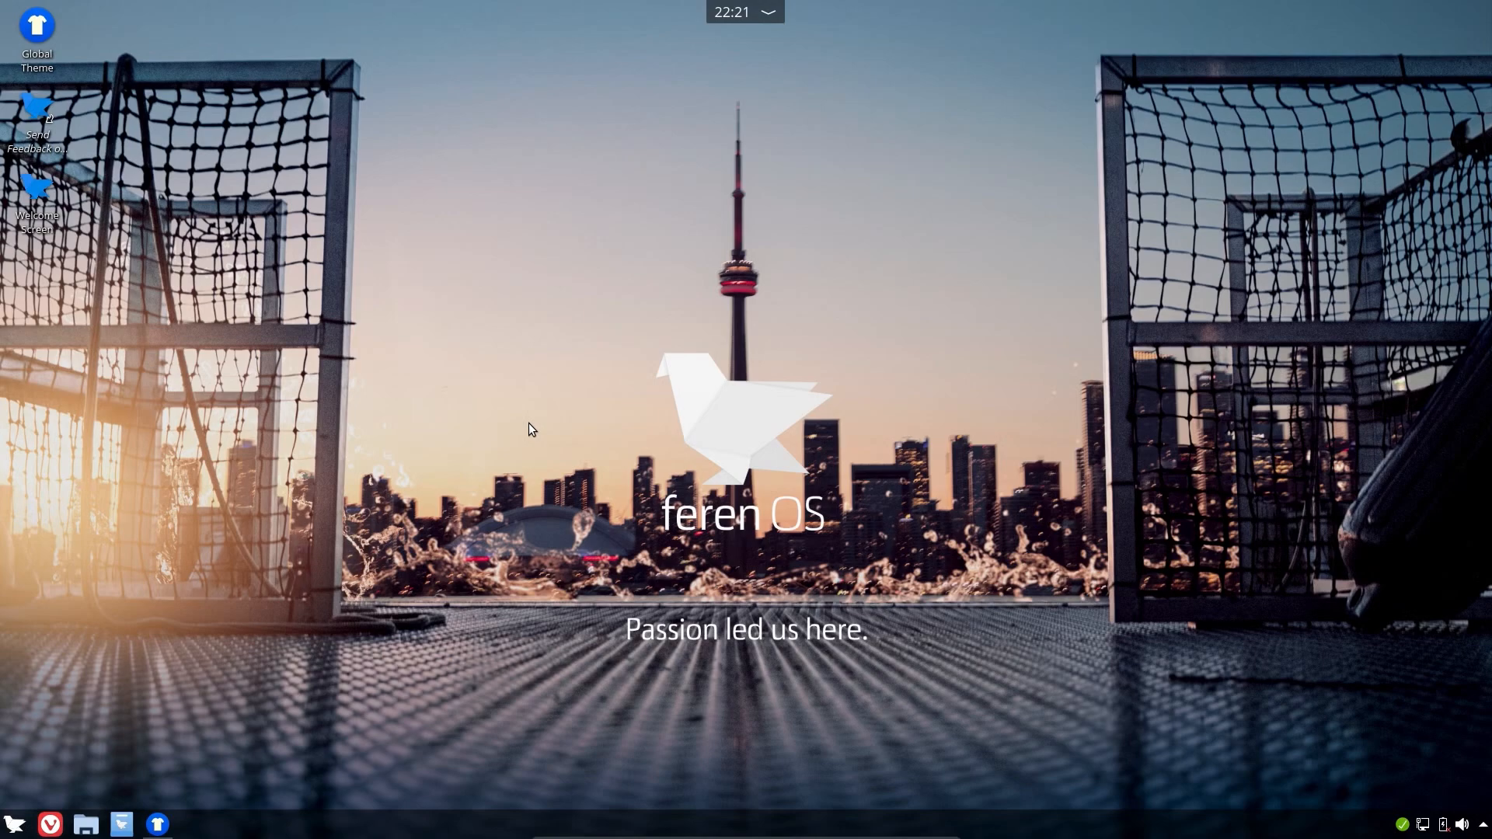
pyautogui.moveTo(183, 747)
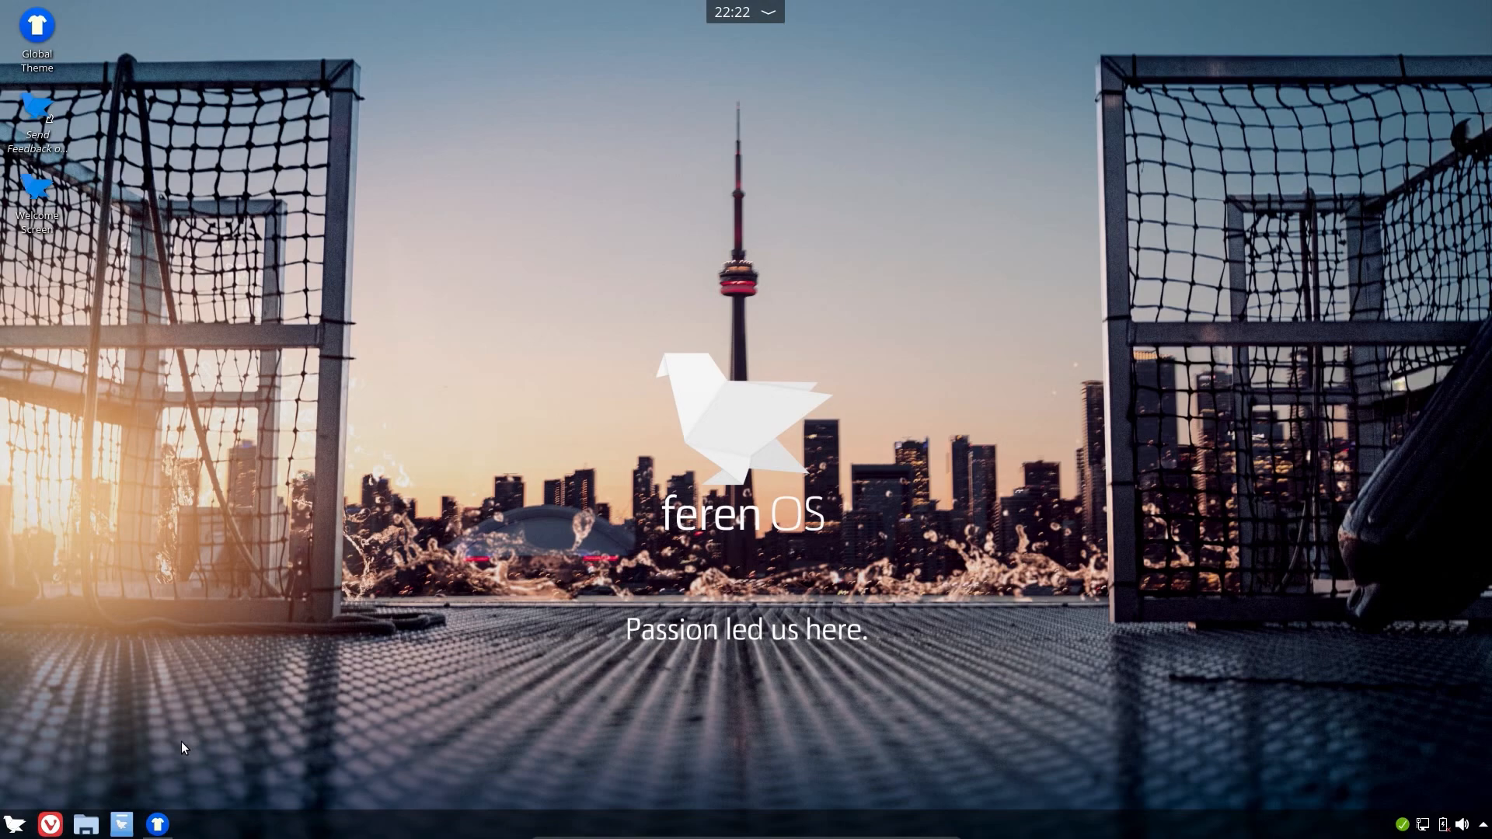
pyautogui.moveTo(86, 824)
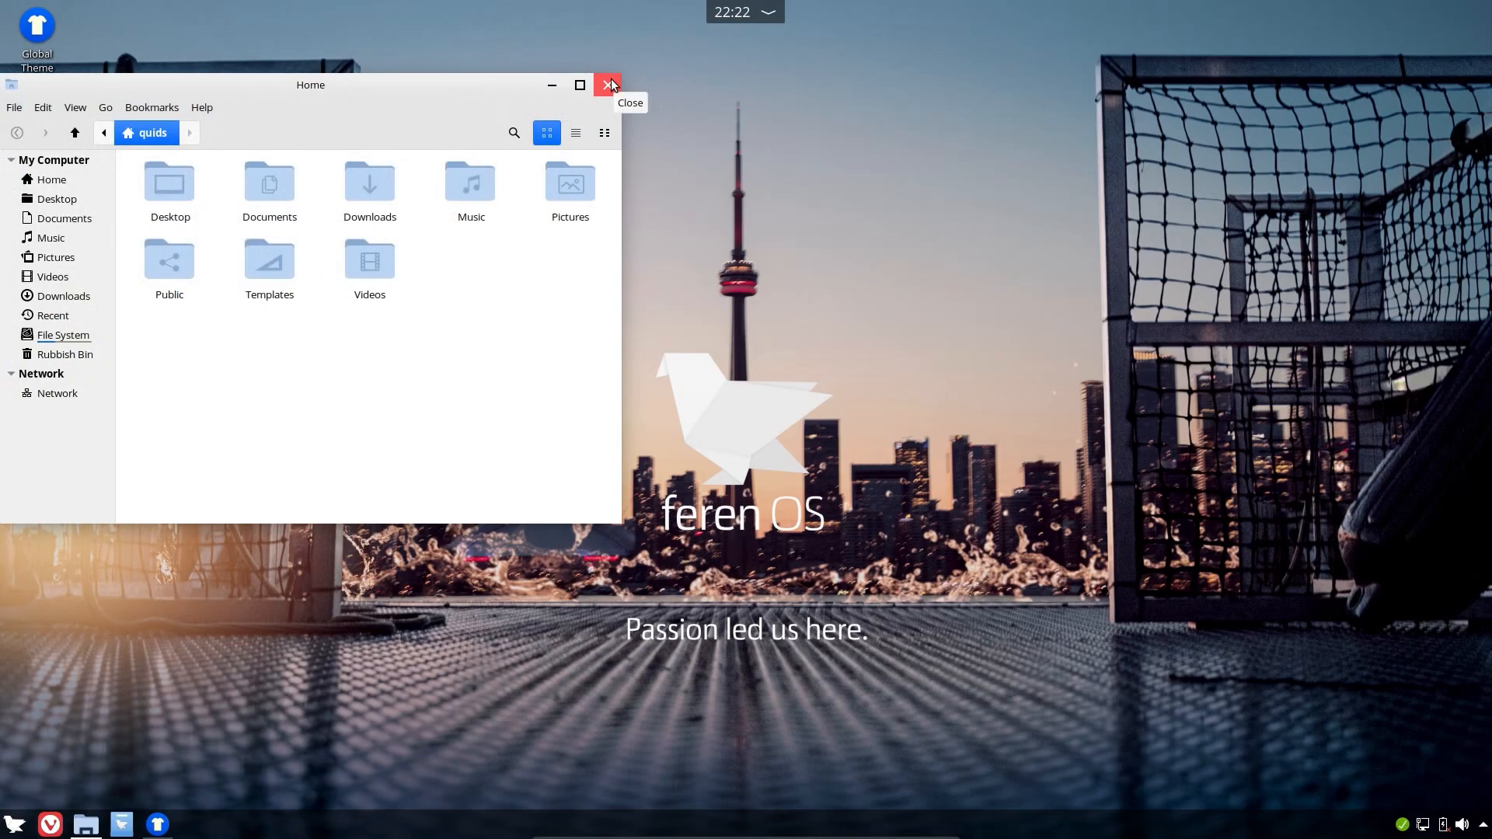
pyautogui.click(610, 85)
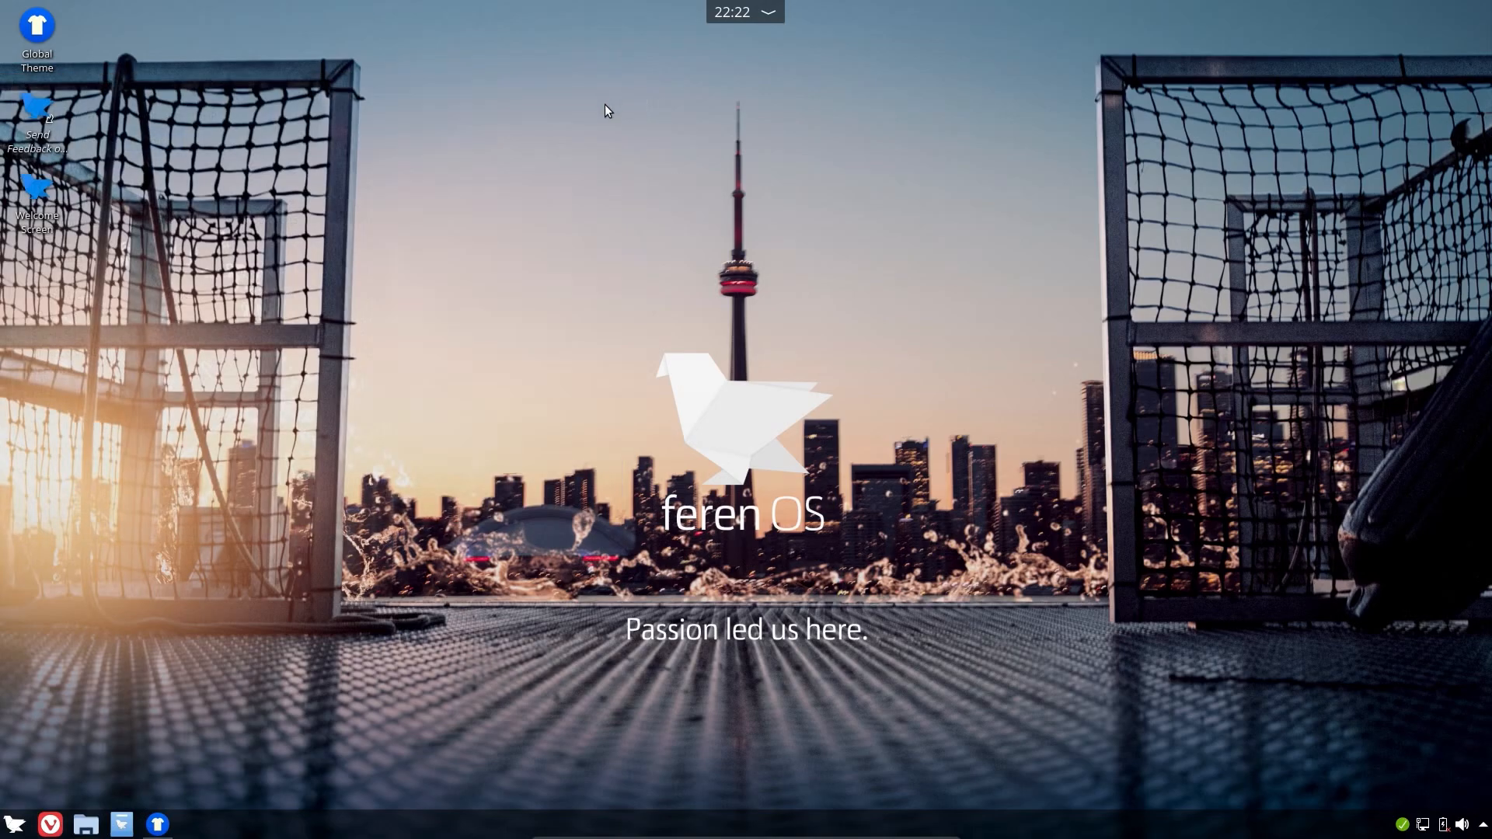